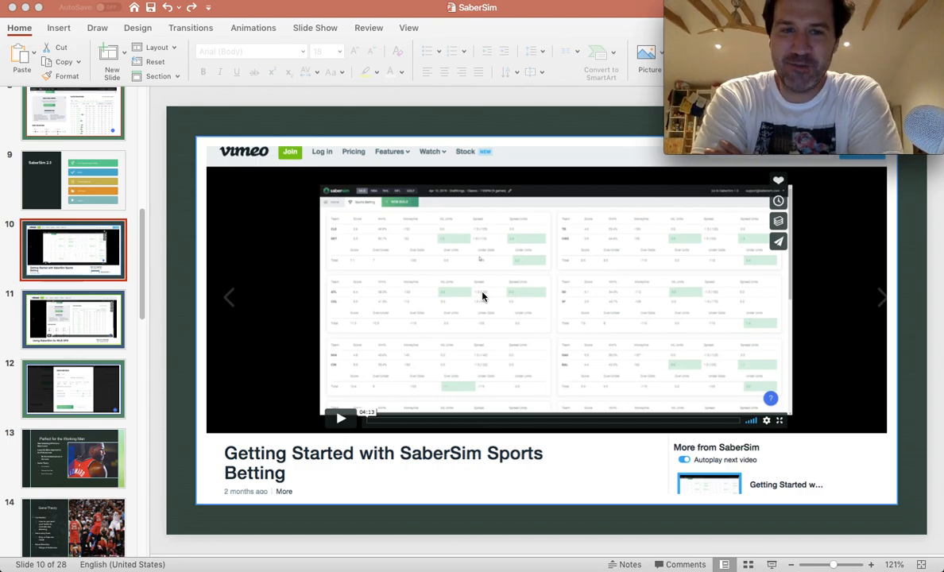
pyautogui.moveTo(736, 332)
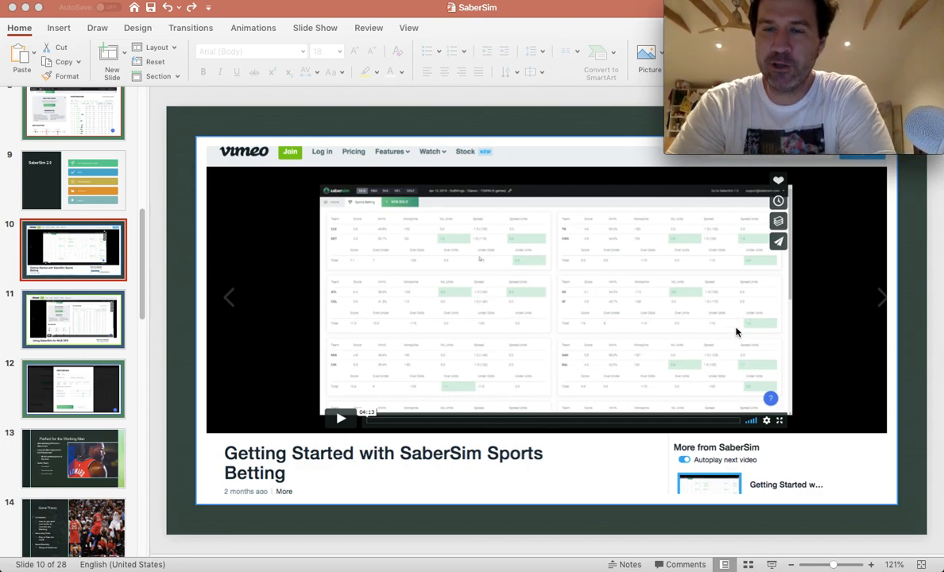
pyautogui.moveTo(769, 364)
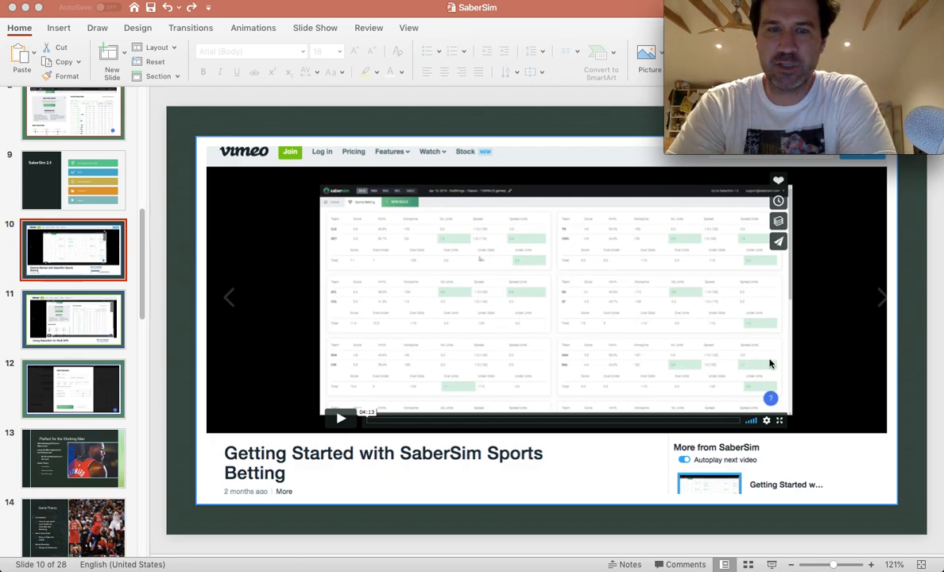
pyautogui.moveTo(504, 400)
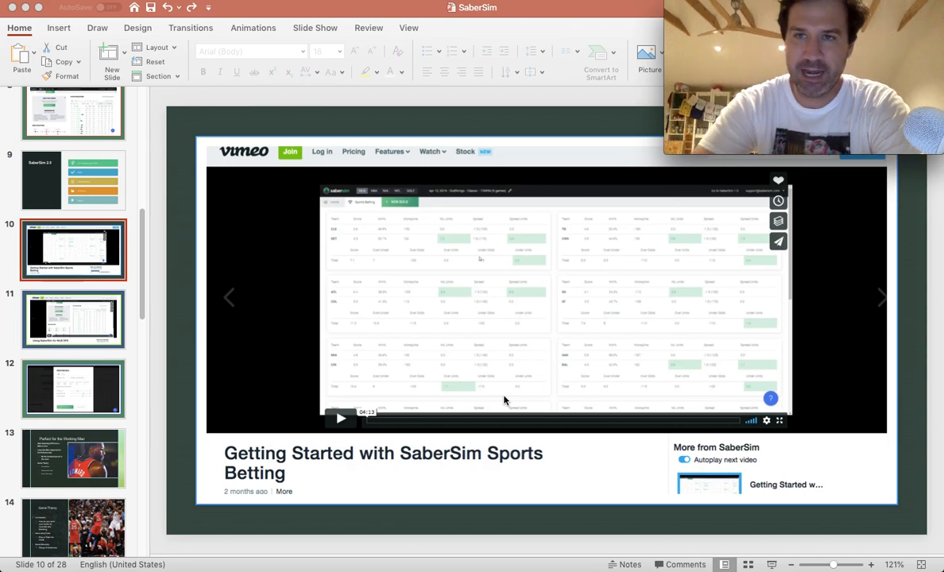
pyautogui.moveTo(447, 390)
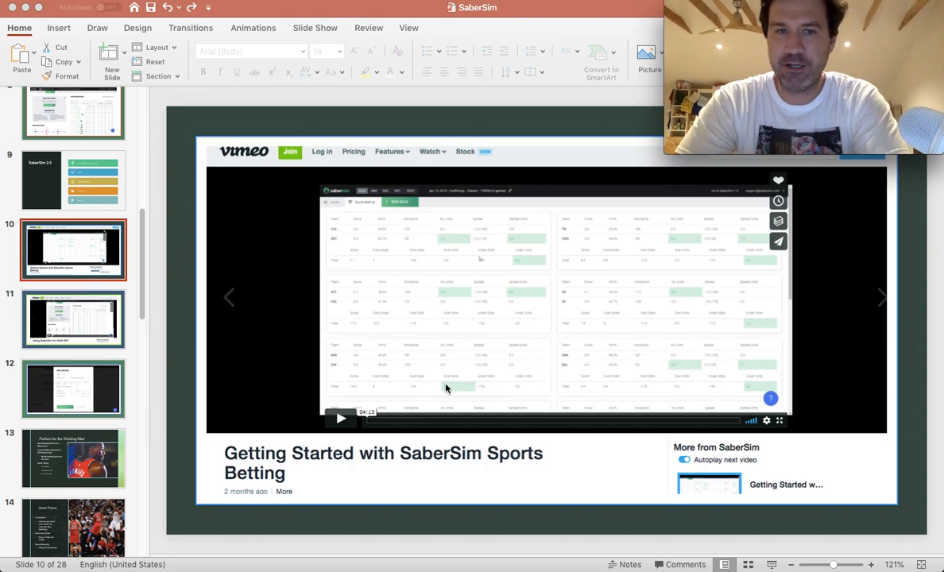
pyautogui.moveTo(320, 363)
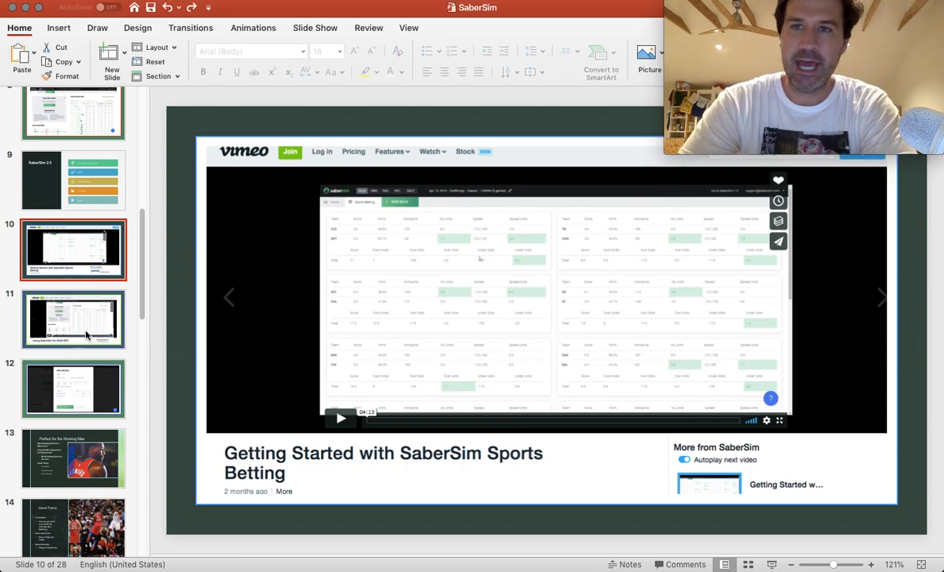
# - Display slide 11, 'Using SaberSim for MLB DFS', with its video
pyautogui.click(73, 318)
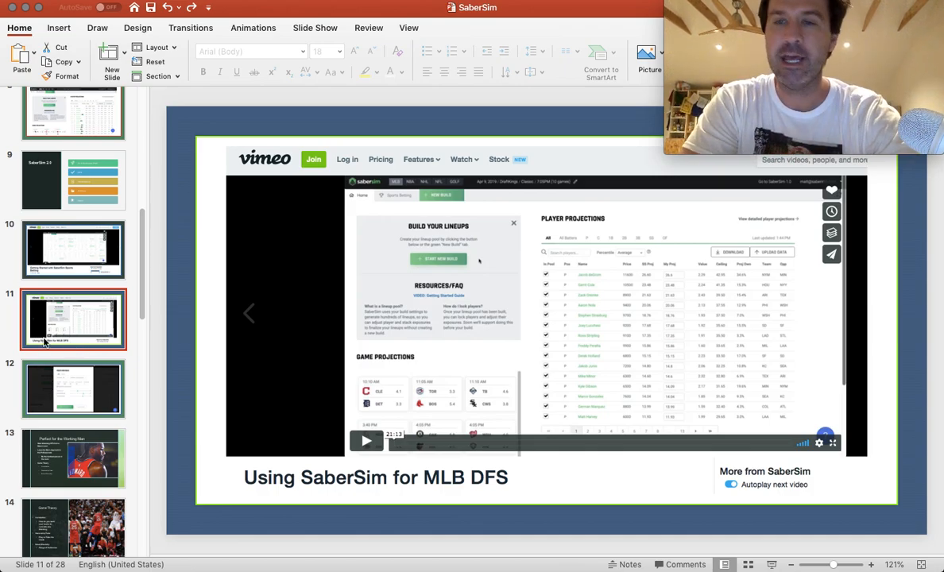
# - Show slide 12's Create New Build settings, then bring up SaberSim projections in Chrome
pyautogui.click(73, 388)
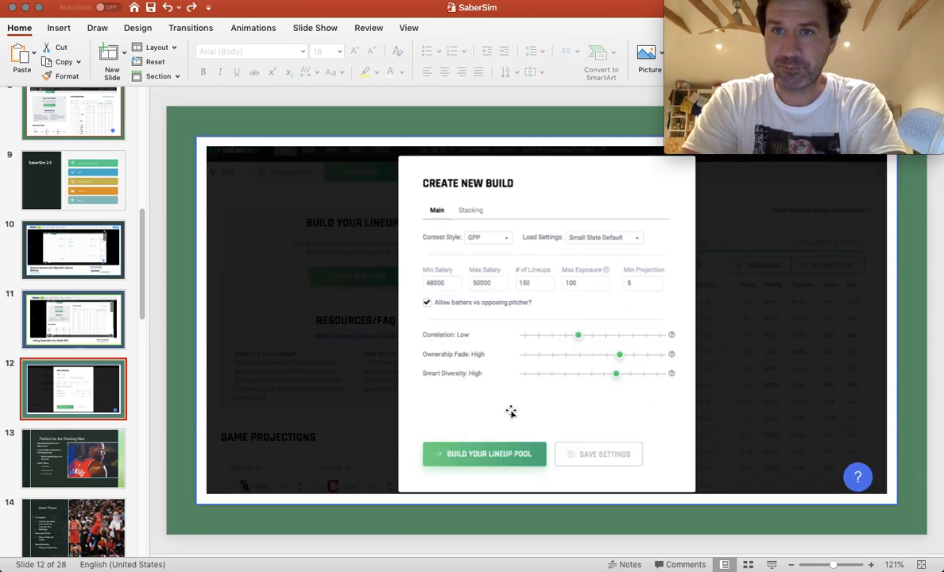
pyautogui.moveTo(416, 312)
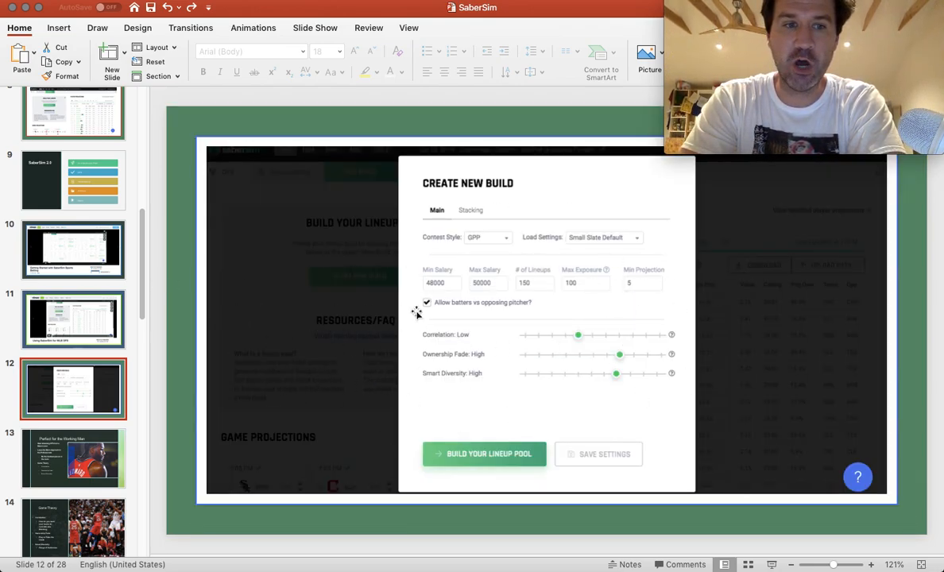
pyautogui.moveTo(666, 278)
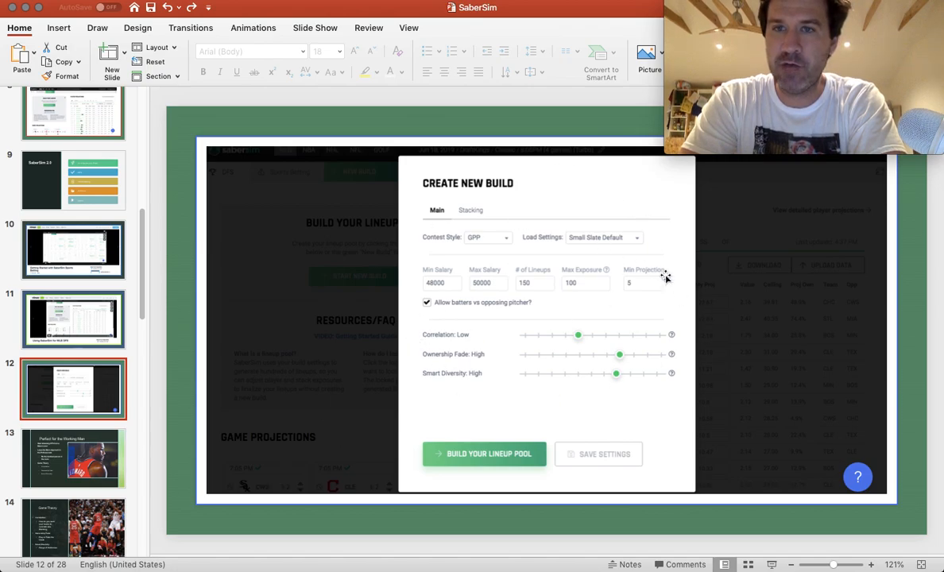
pyautogui.moveTo(261, 295)
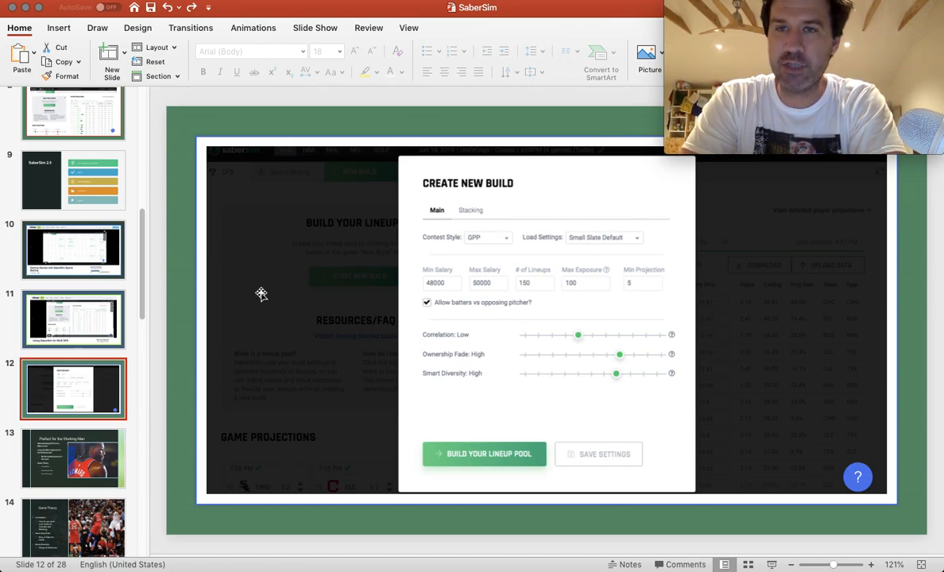
pyautogui.moveTo(413, 511)
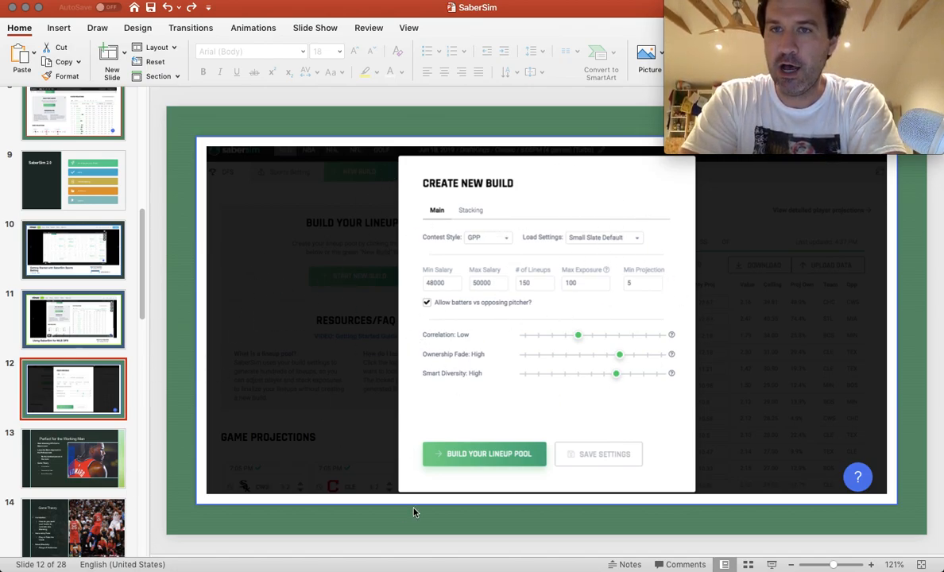
pyautogui.moveTo(378, 555)
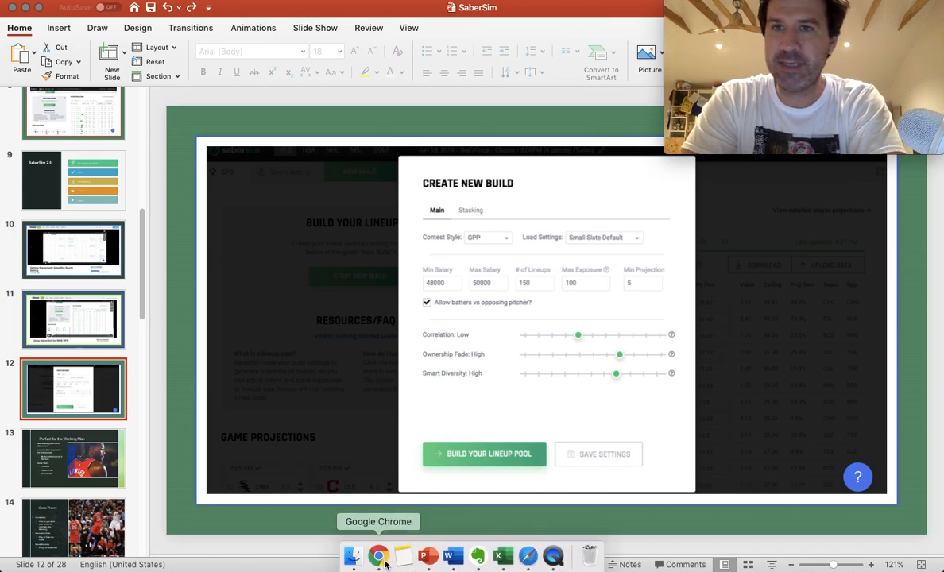
pyautogui.click(378, 555)
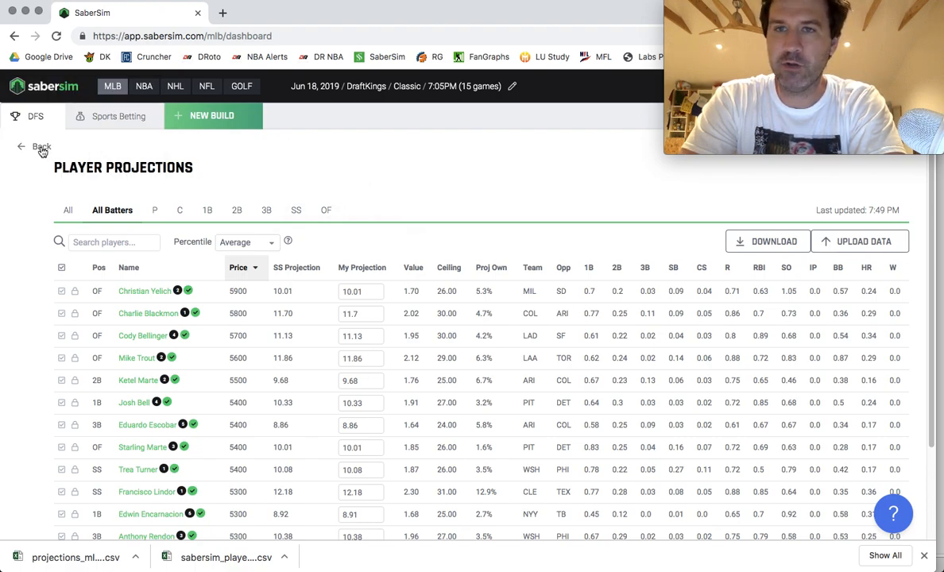
# - Return to the MLB dashboard and preview the Large Slate Default build dialog without building
pyautogui.click(41, 147)
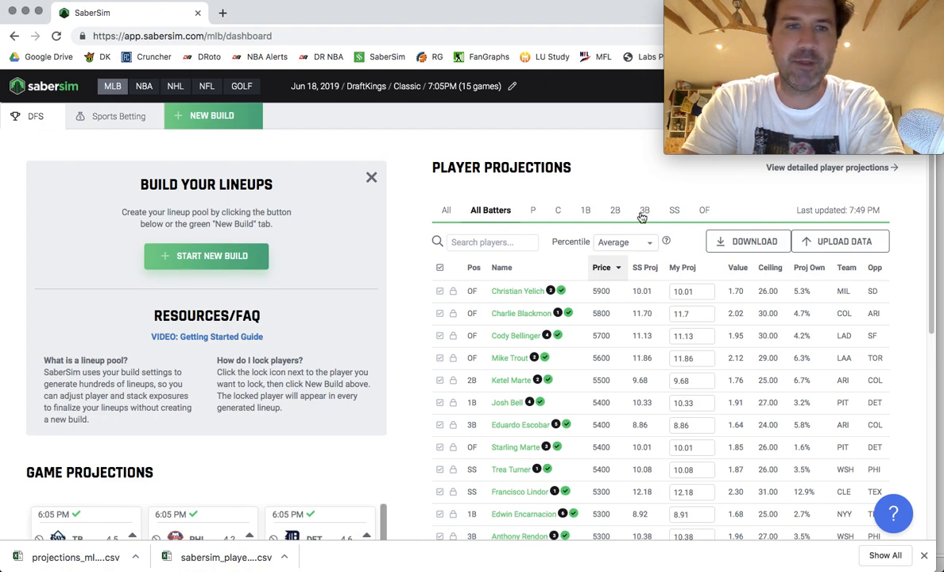
pyautogui.moveTo(212, 127)
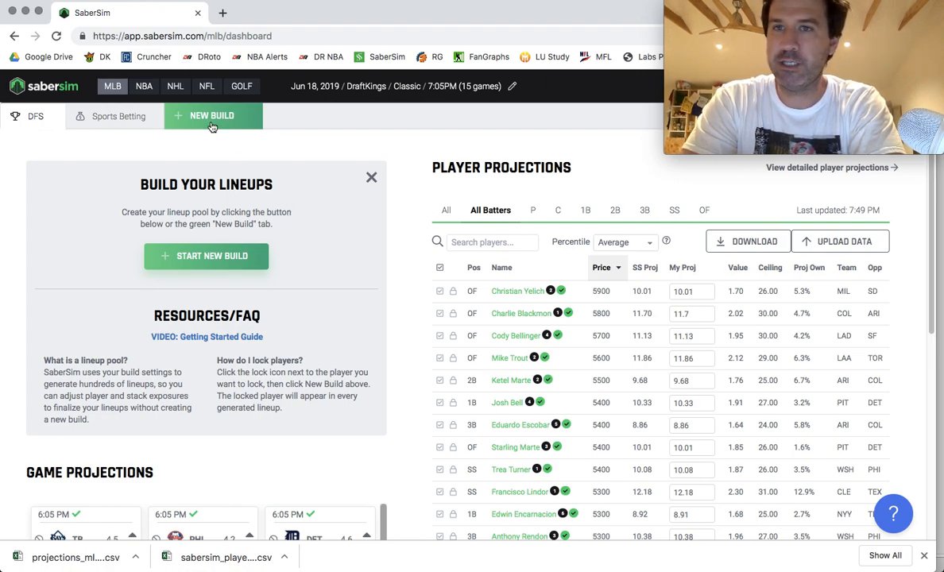
pyautogui.moveTo(215, 255)
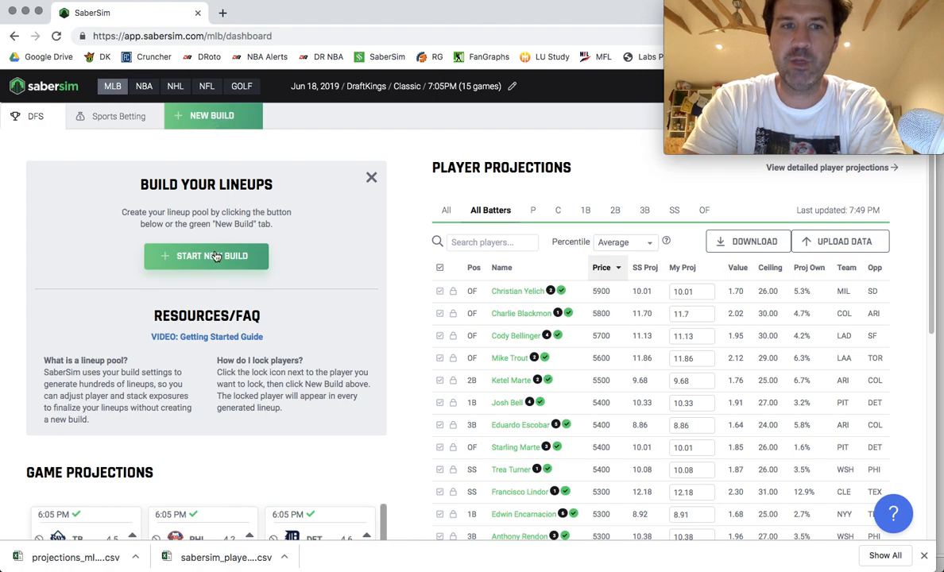
pyautogui.moveTo(203, 261)
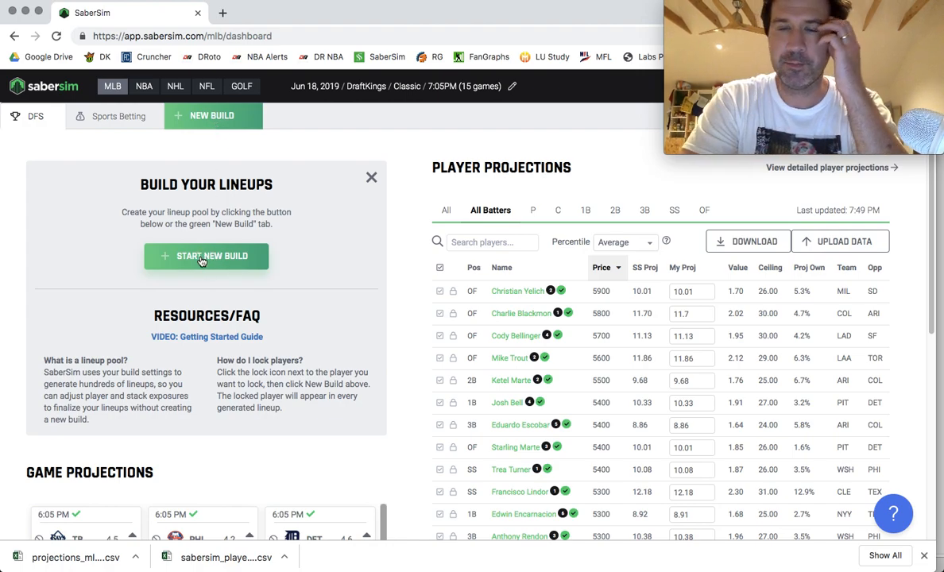
pyautogui.click(206, 255)
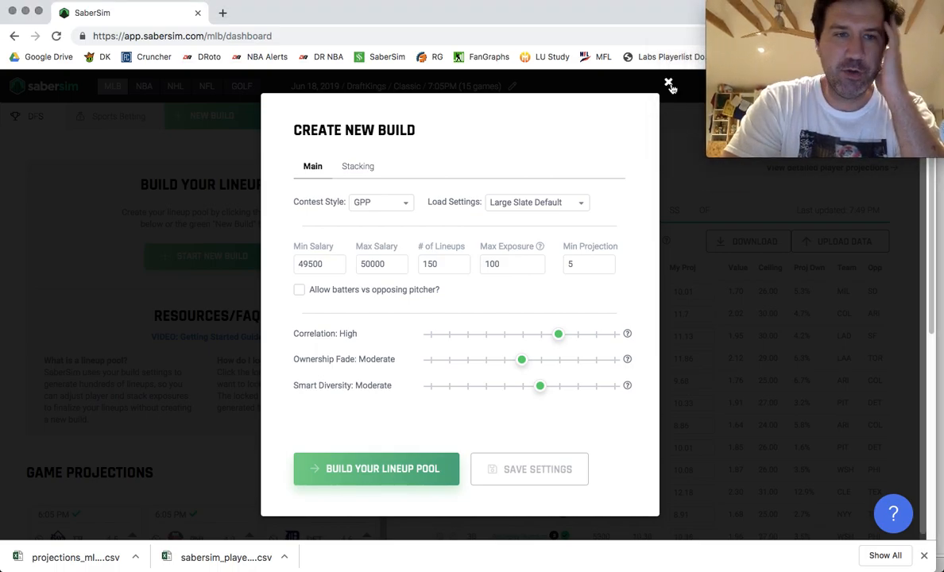
pyautogui.click(669, 83)
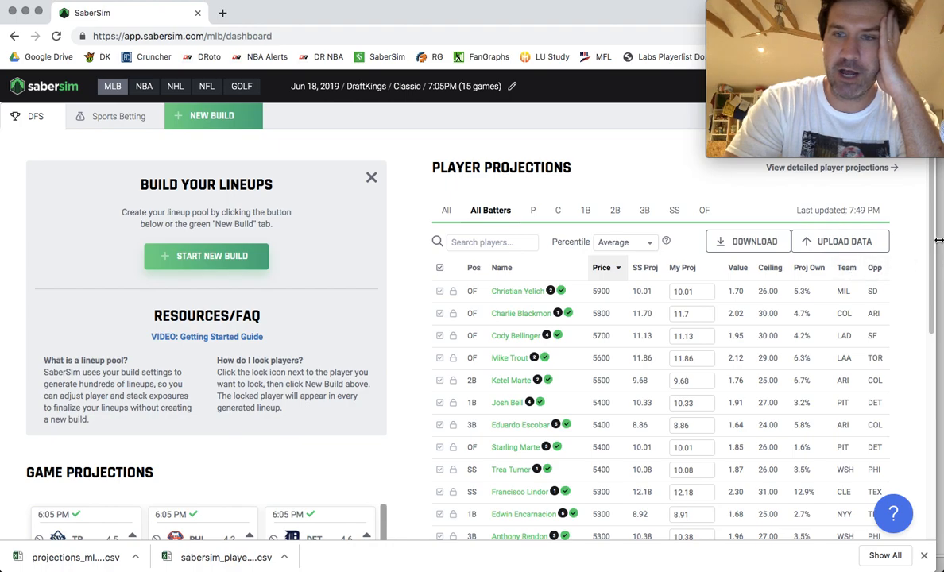
pyautogui.scroll(-3)
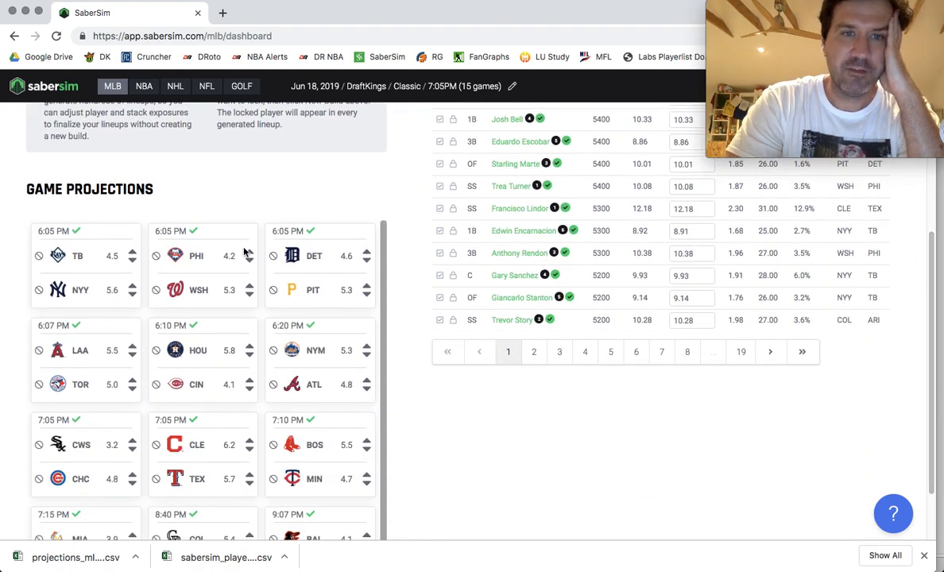
pyautogui.moveTo(371, 318)
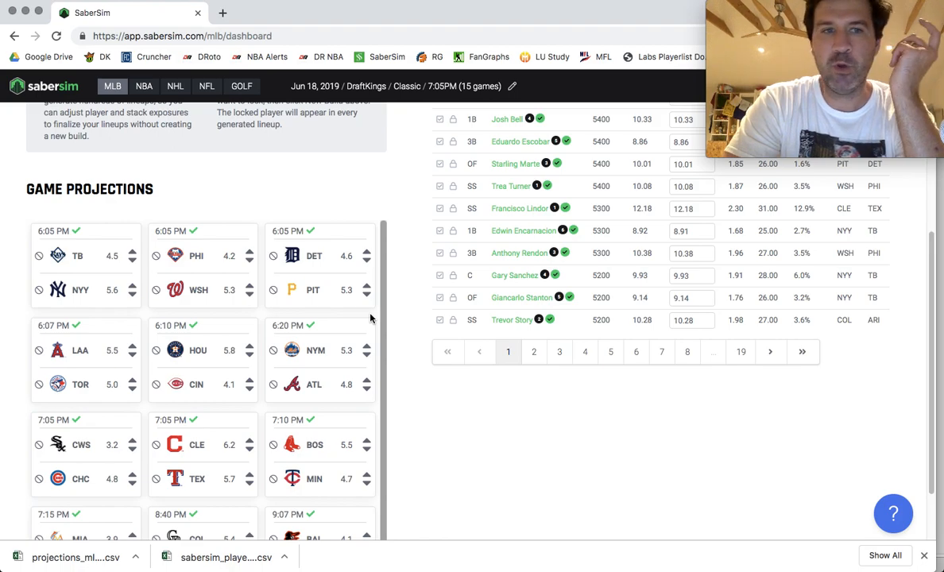
pyautogui.moveTo(156, 262)
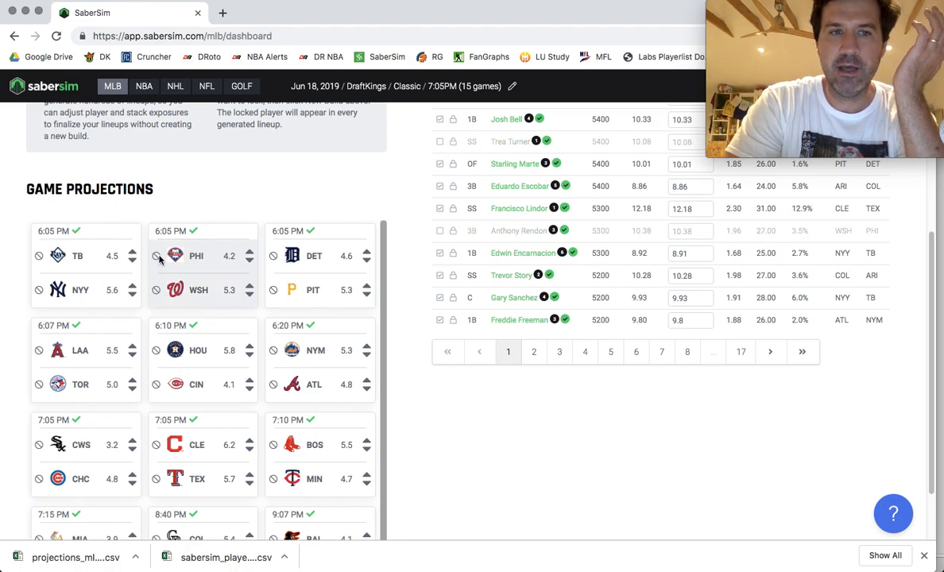
pyautogui.moveTo(158, 294)
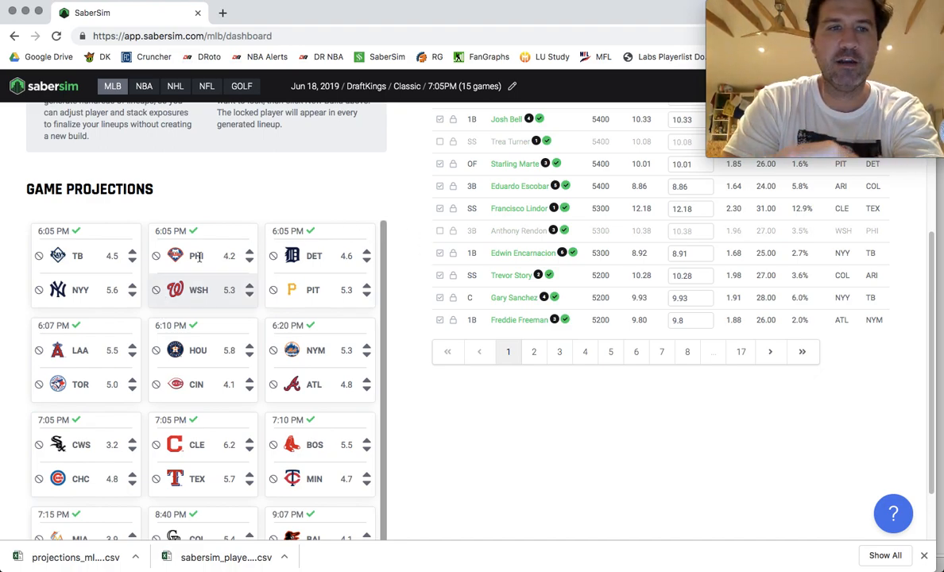
pyautogui.moveTo(419, 316)
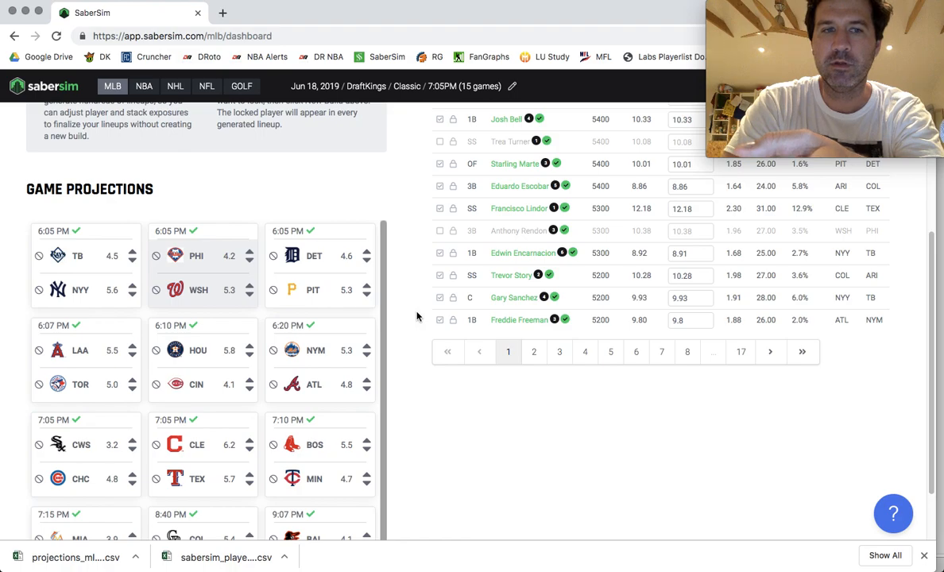
pyautogui.moveTo(404, 359)
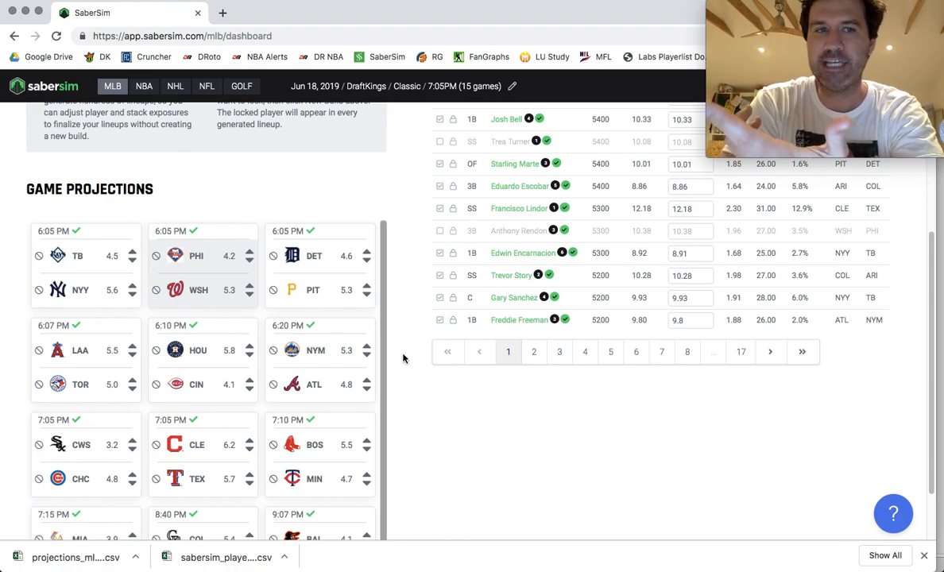
pyautogui.moveTo(682, 290)
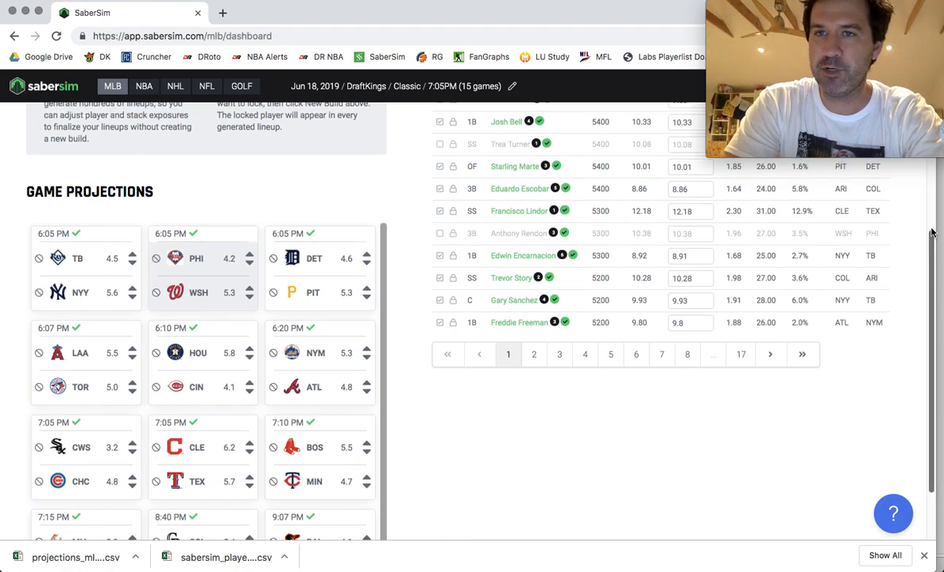
pyautogui.scroll(3)
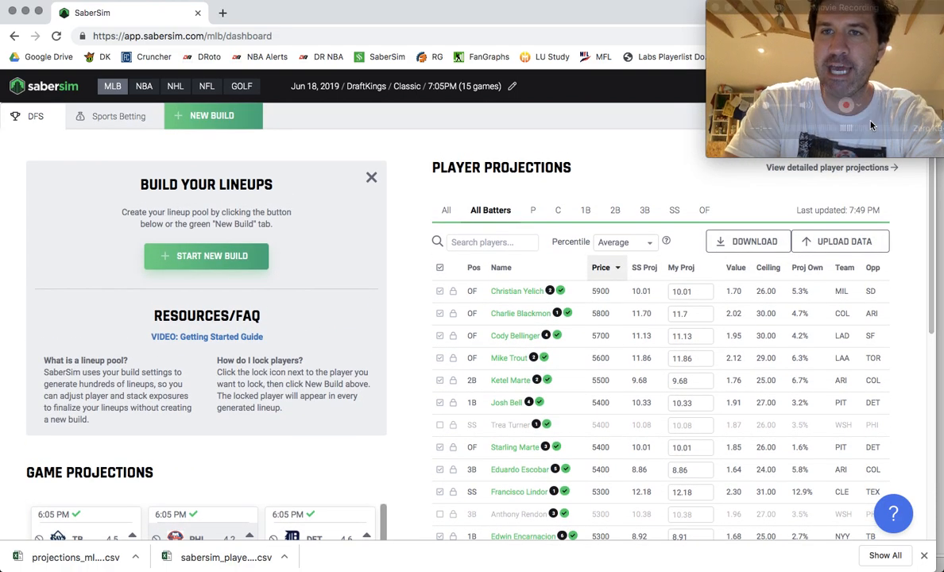
pyautogui.moveTo(717, 205)
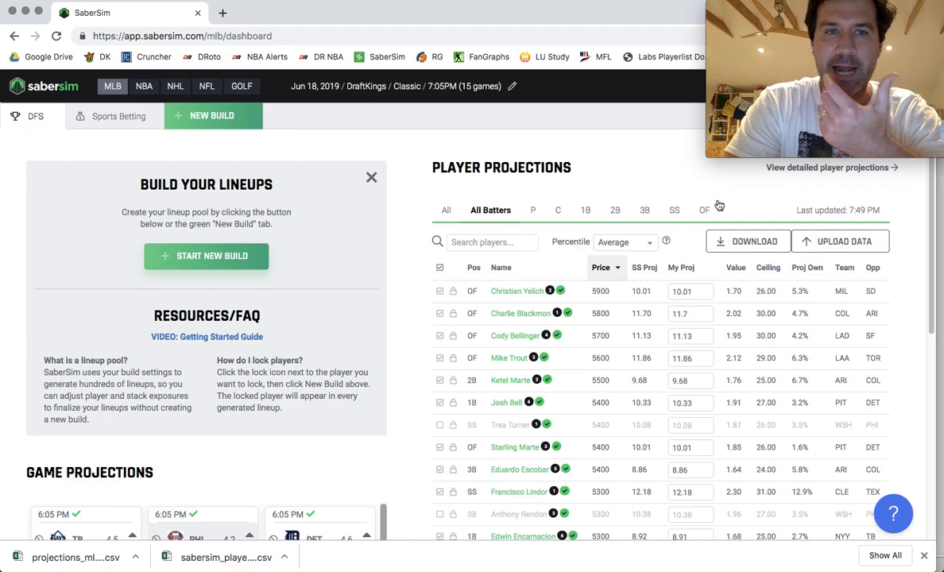
pyautogui.moveTo(593, 220)
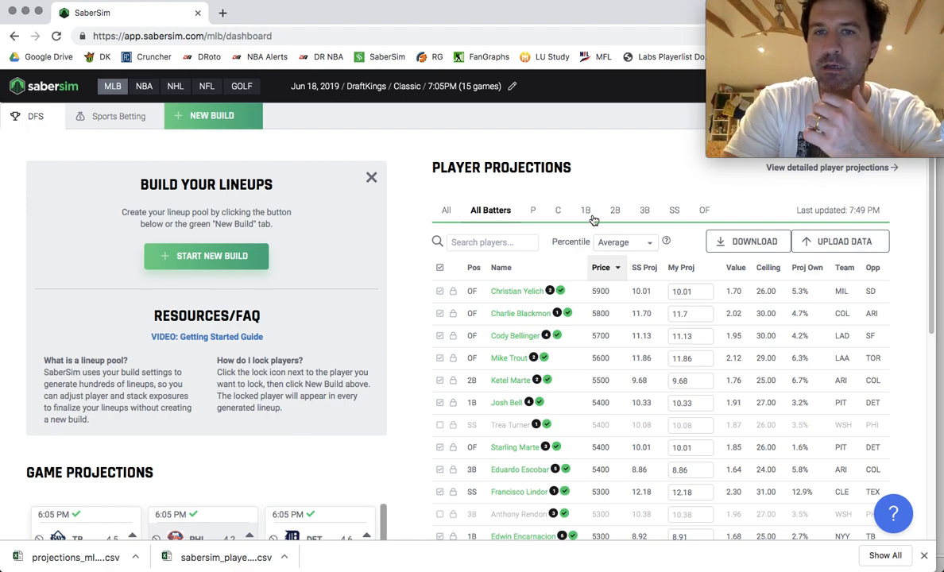
pyautogui.moveTo(222, 258)
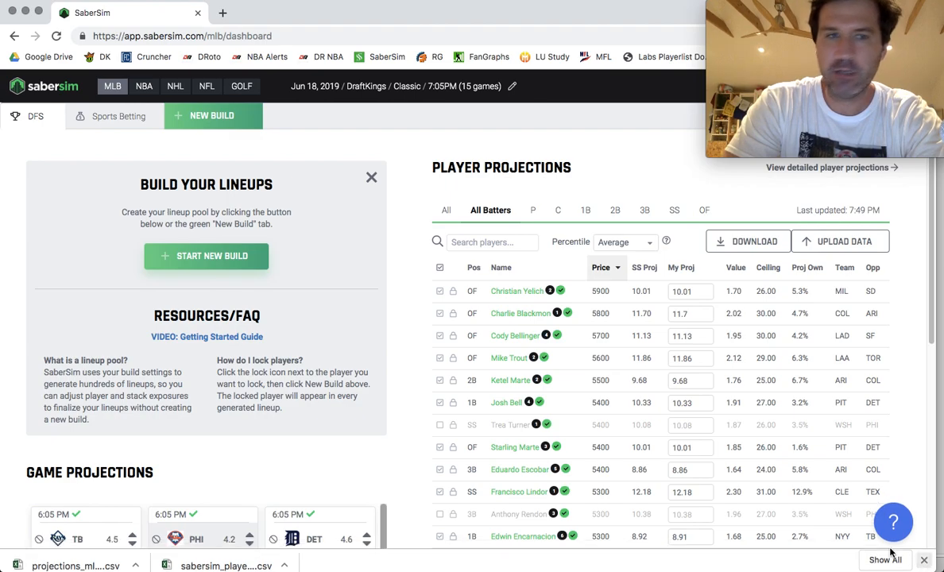
# - Open Create New Build showing GPP style, 150 lineups and High correlation
pyautogui.click(212, 115)
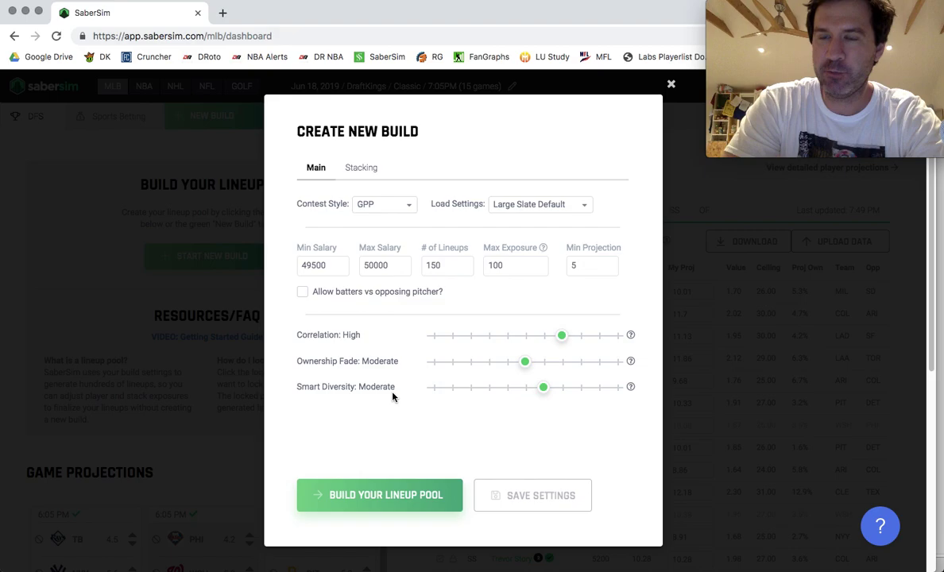
pyautogui.moveTo(465, 258)
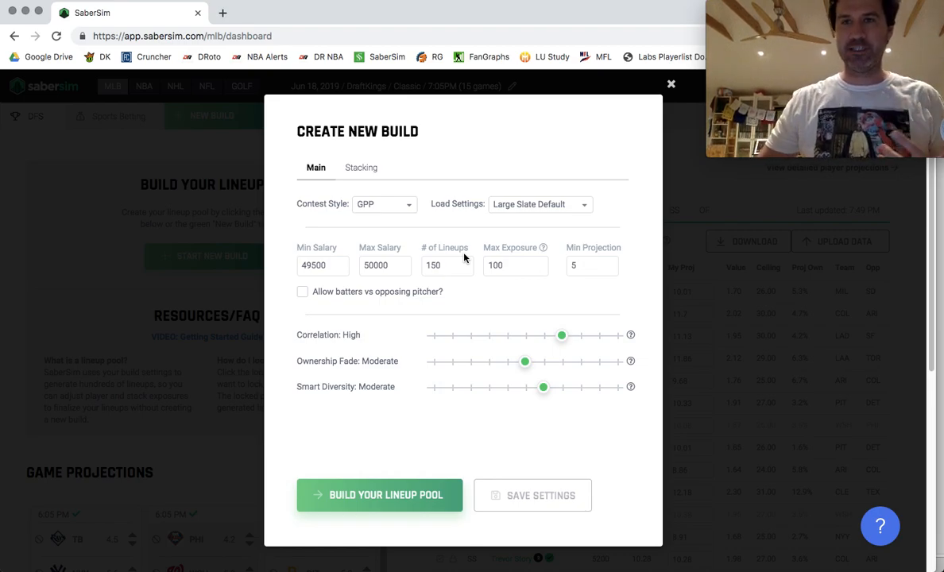
pyautogui.moveTo(352, 247)
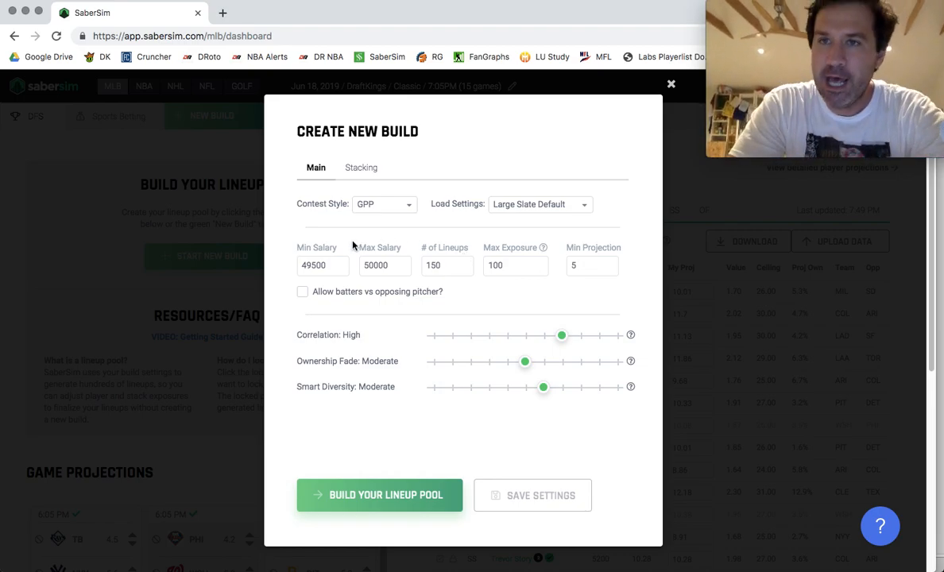
pyautogui.moveTo(431, 179)
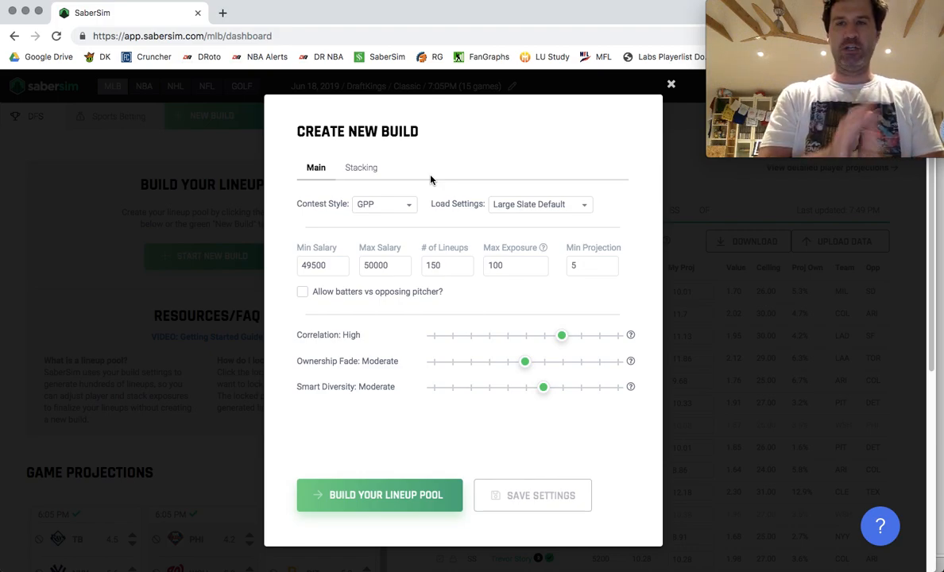
pyautogui.moveTo(426, 185)
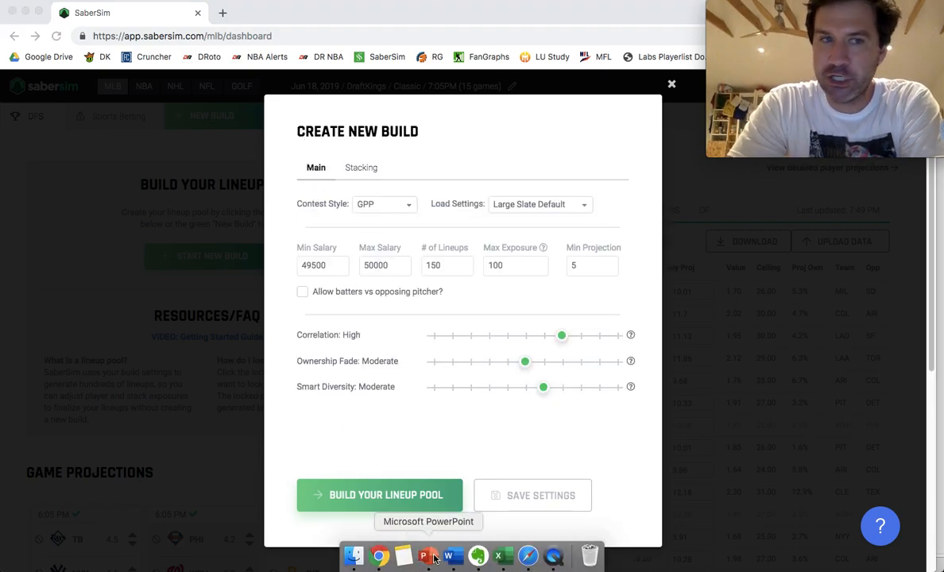
# - Show slide 13, 'Perfect for the Working Man', then advance to the Game Theory slide
pyautogui.click(428, 555)
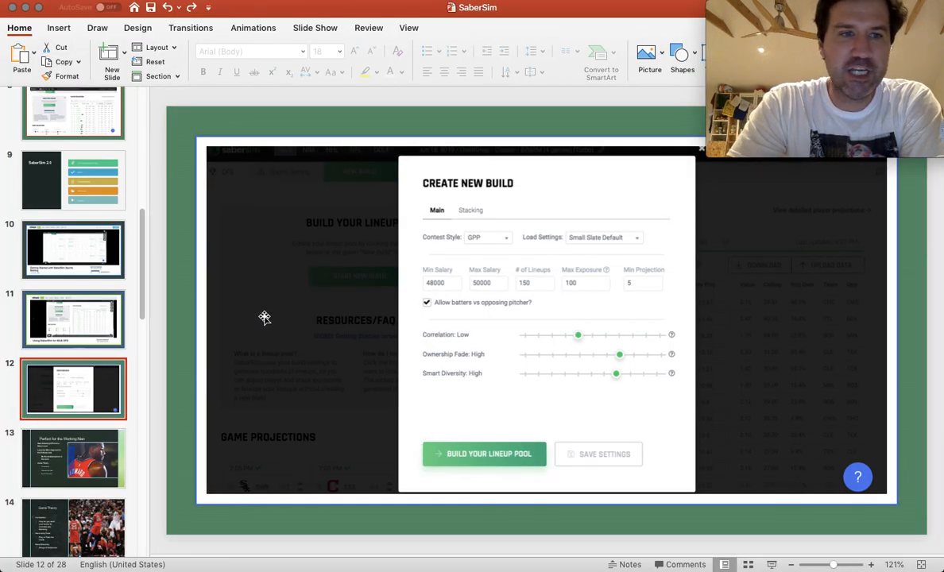
pyautogui.scroll(-3)
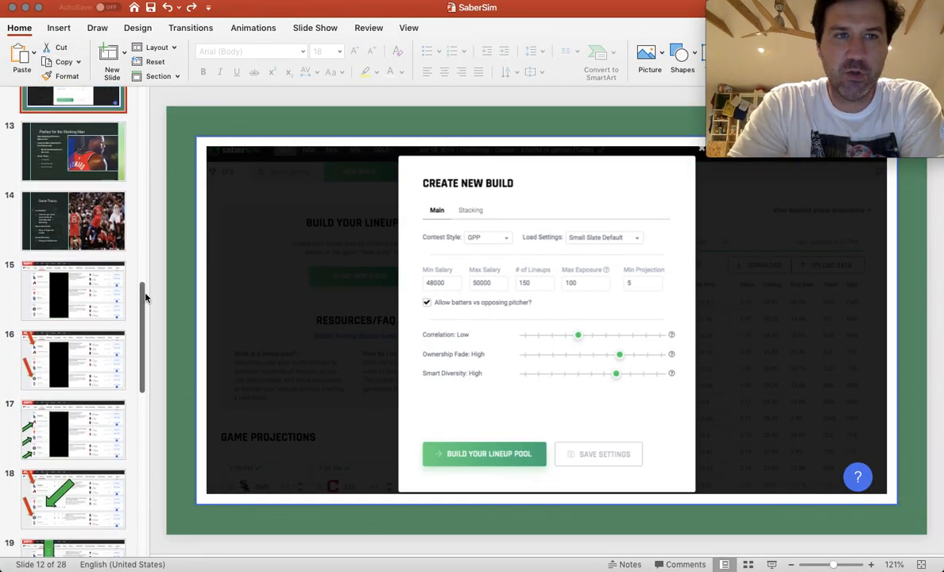
pyautogui.click(73, 151)
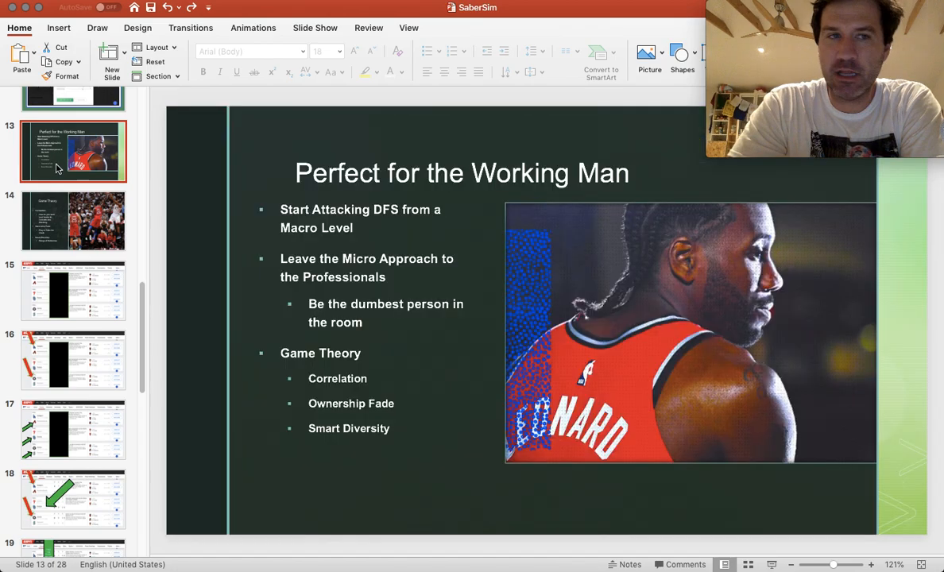
pyautogui.moveTo(397, 532)
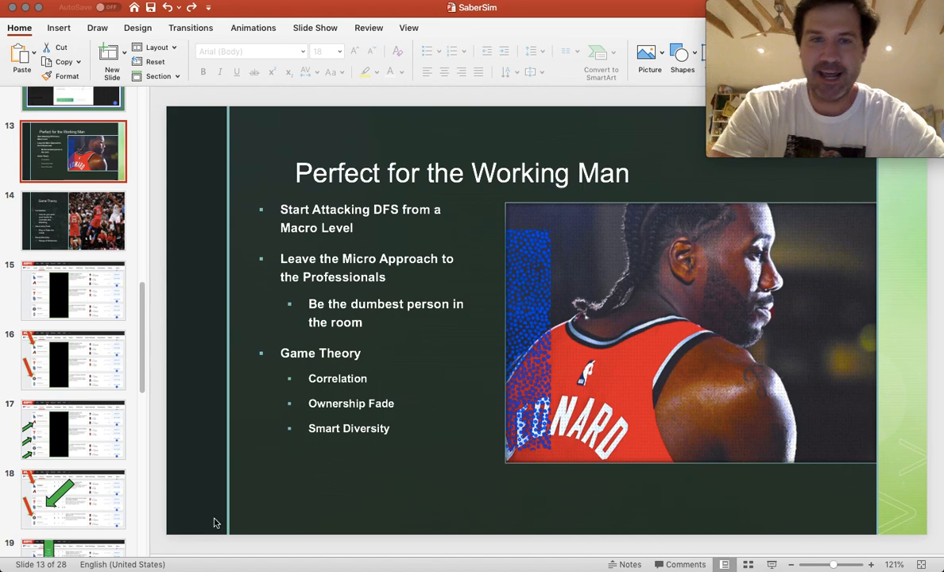
pyautogui.moveTo(299, 415)
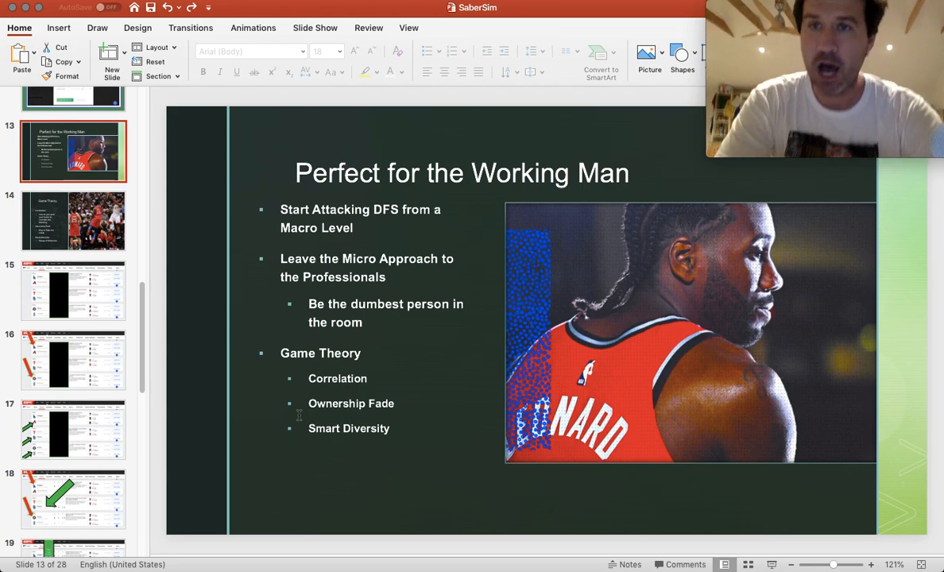
pyautogui.moveTo(413, 450)
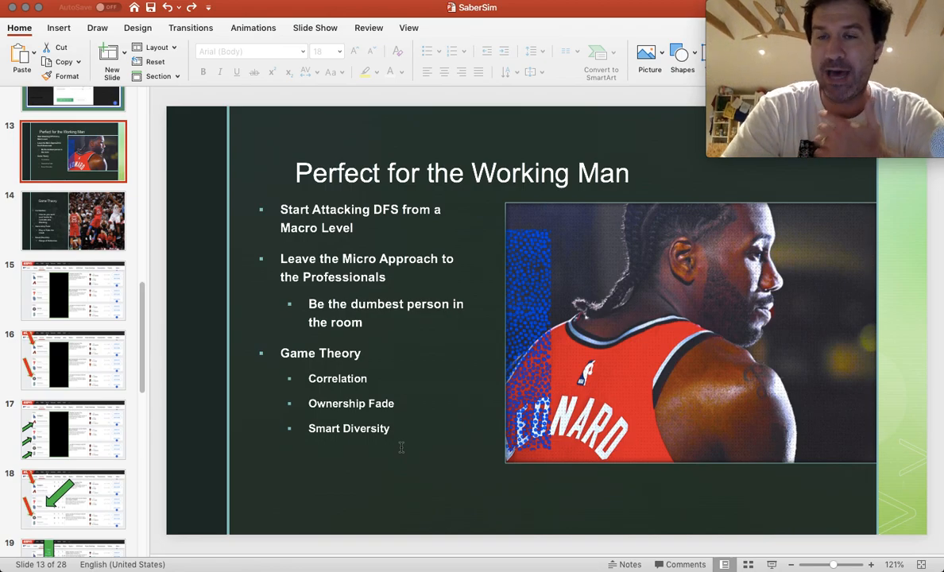
pyautogui.click(73, 221)
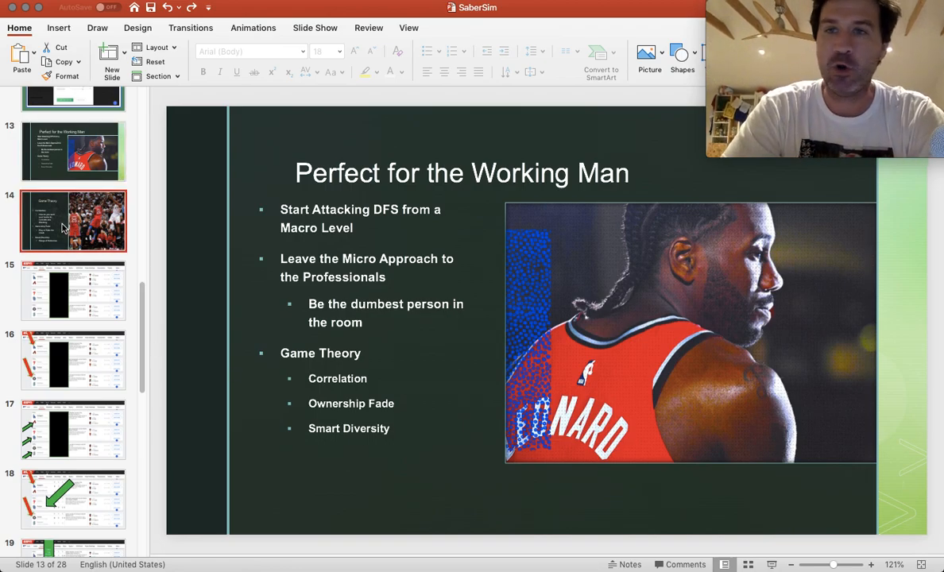
pyautogui.click(74, 221)
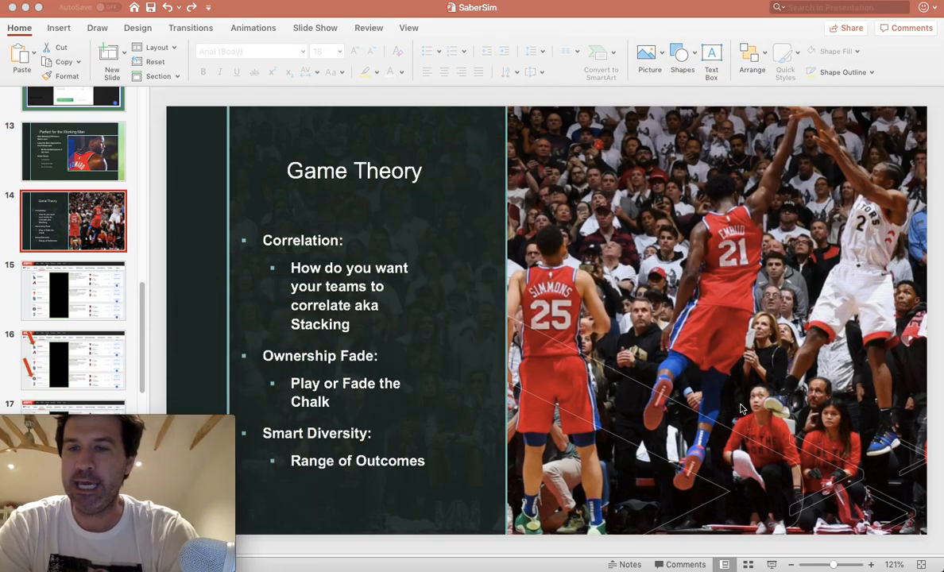
pyautogui.moveTo(660, 370)
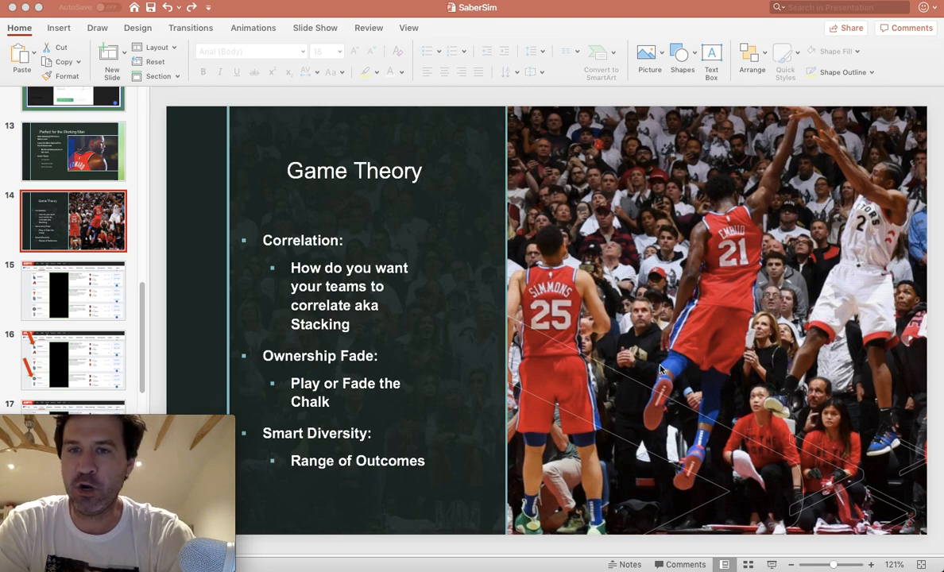
pyautogui.moveTo(699, 333)
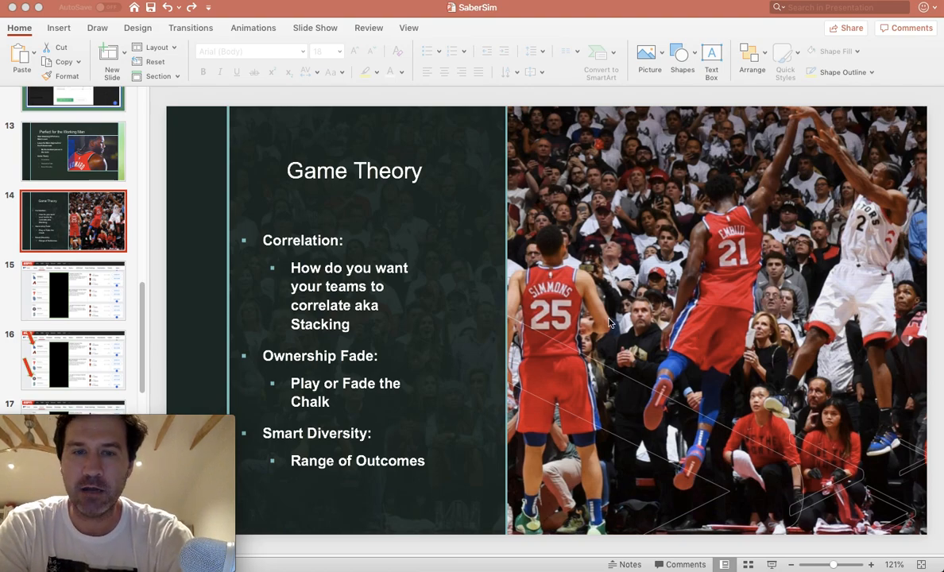
pyautogui.moveTo(645, 325)
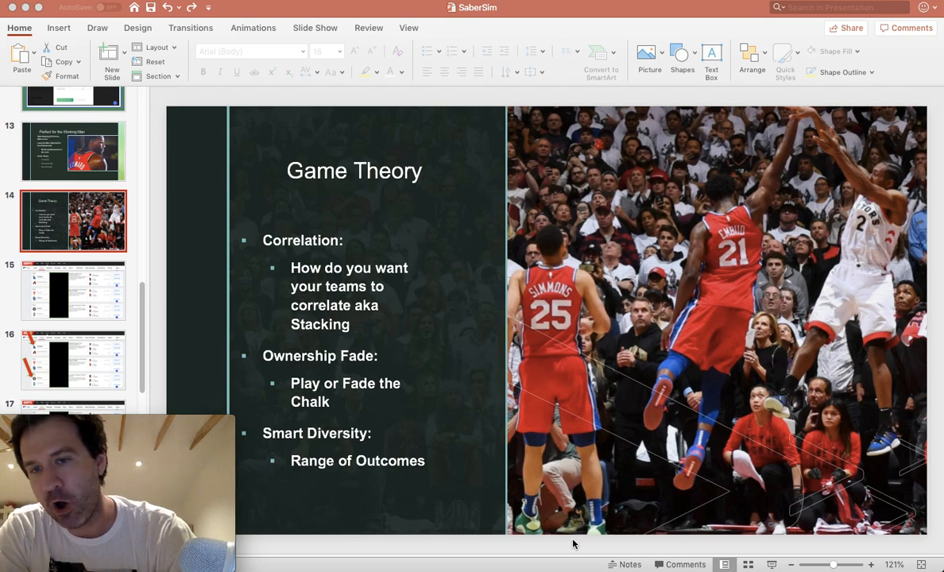
pyautogui.moveTo(867, 199)
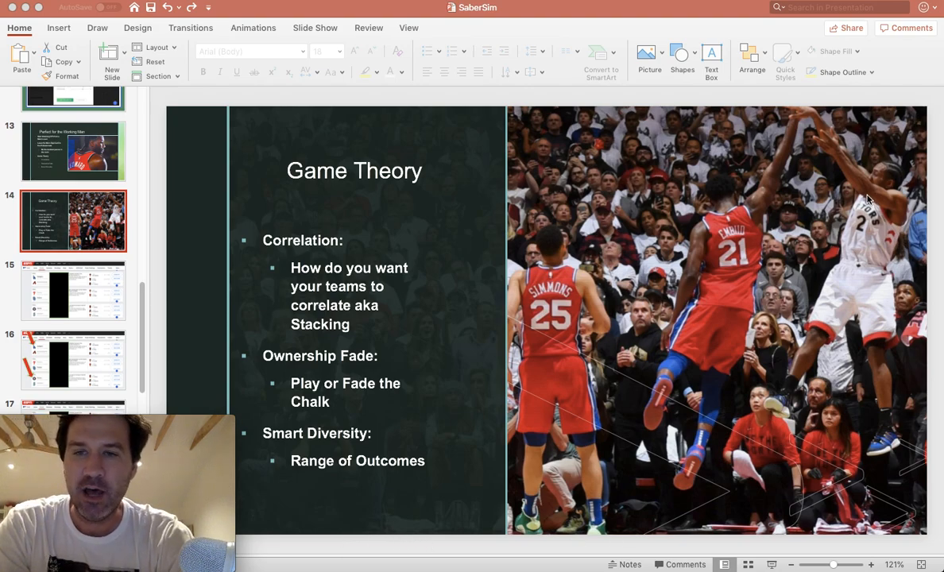
pyautogui.moveTo(862, 199)
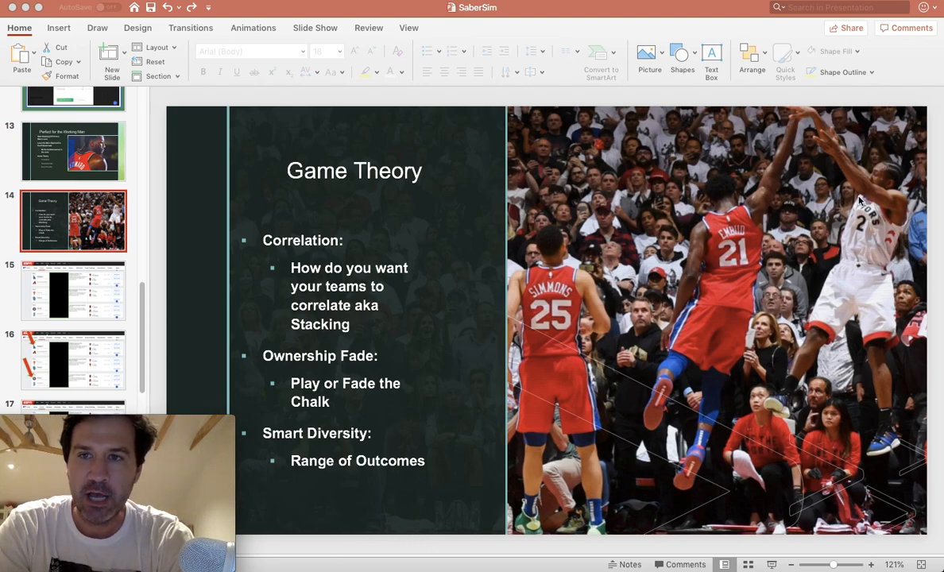
pyautogui.moveTo(853, 243)
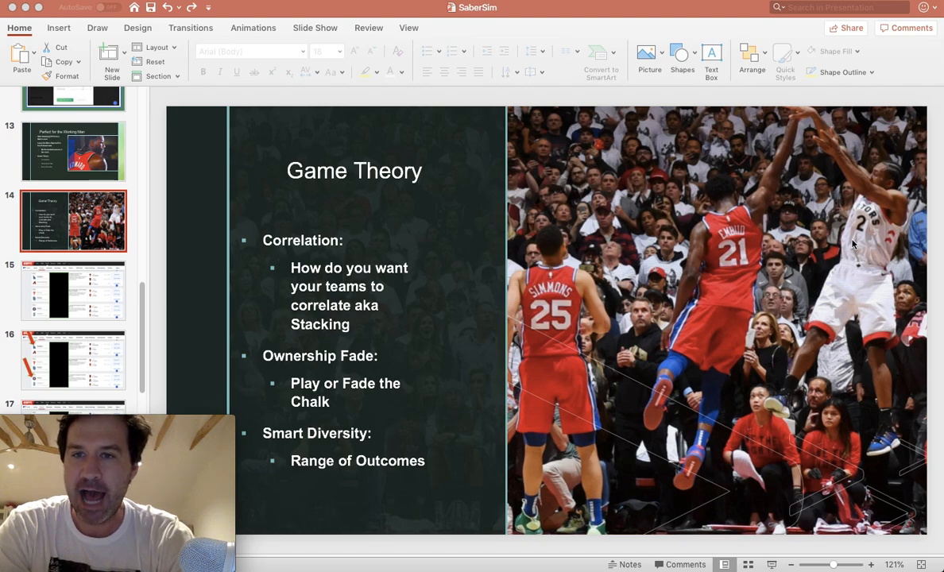
pyautogui.moveTo(729, 301)
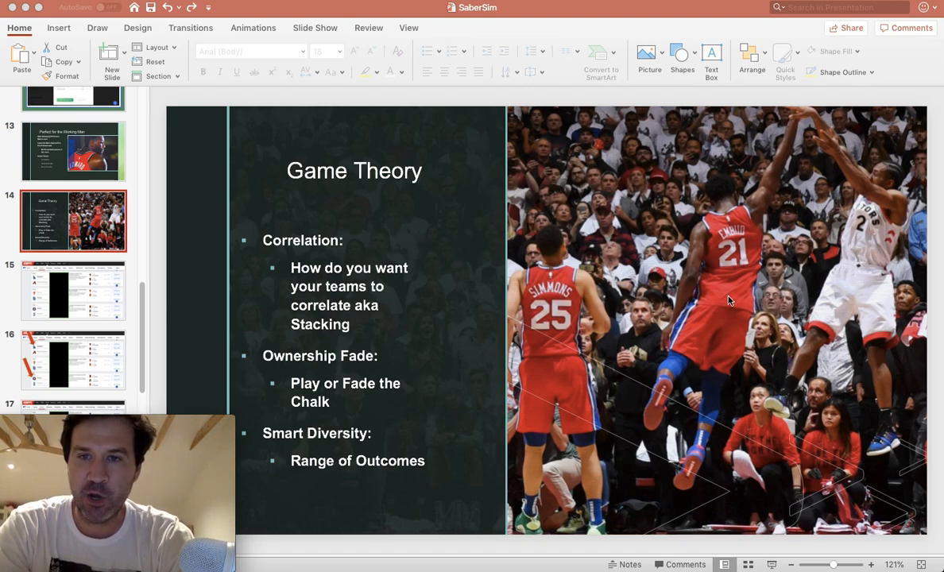
pyautogui.moveTo(708, 342)
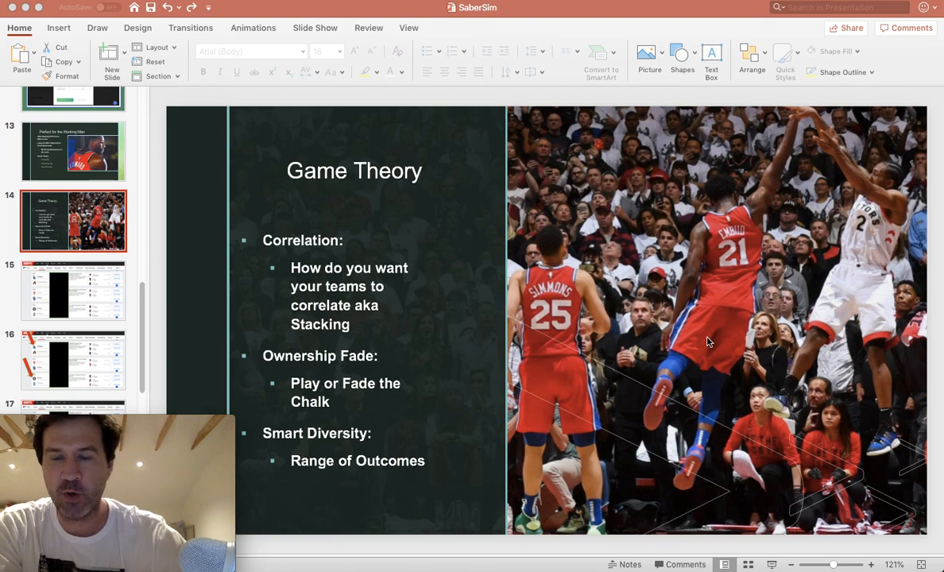
pyautogui.moveTo(783, 245)
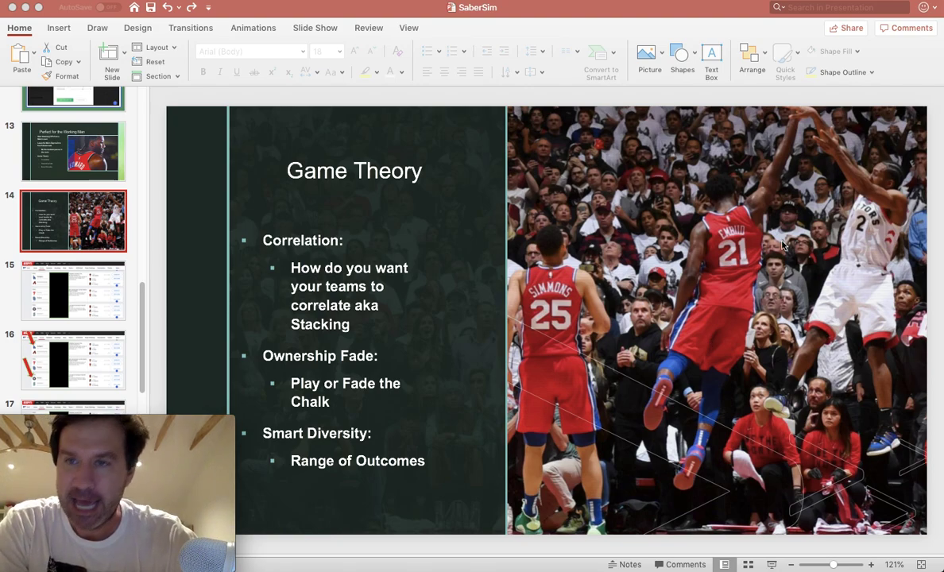
pyautogui.moveTo(868, 176)
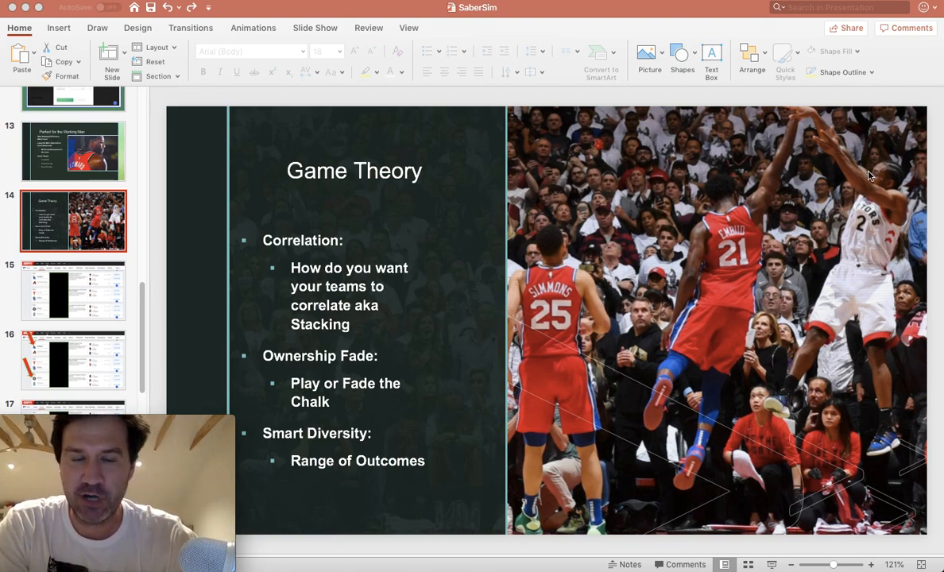
pyautogui.moveTo(818, 261)
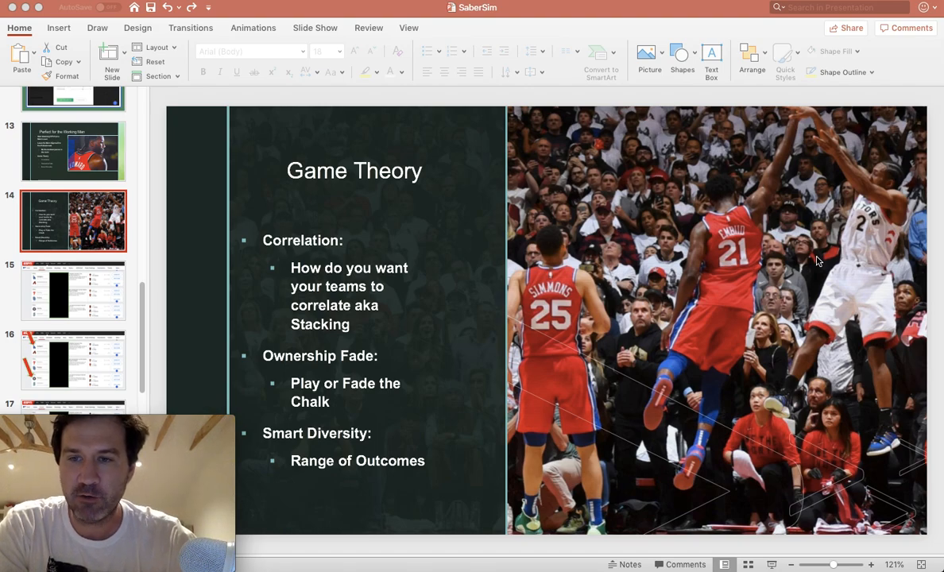
pyautogui.moveTo(797, 260)
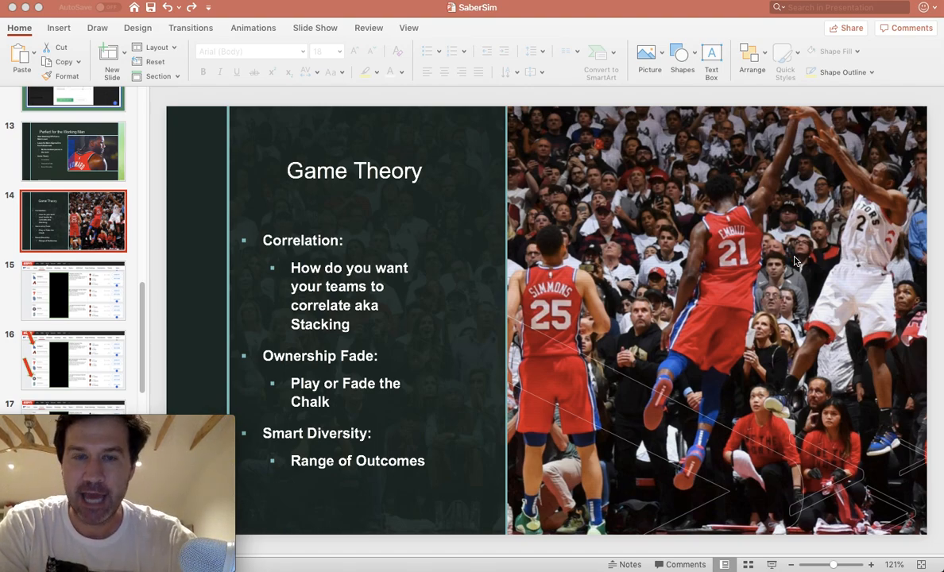
pyautogui.moveTo(482, 235)
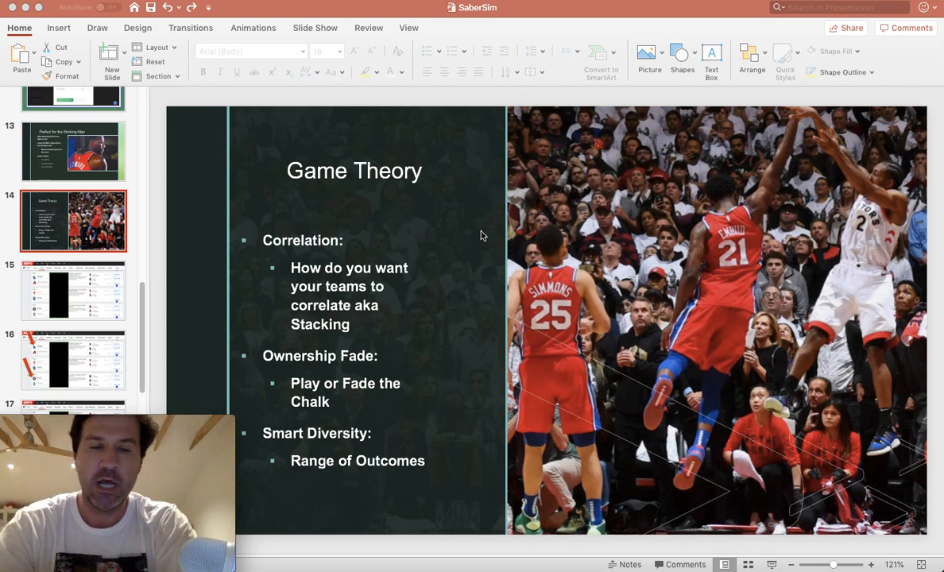
pyautogui.moveTo(465, 224)
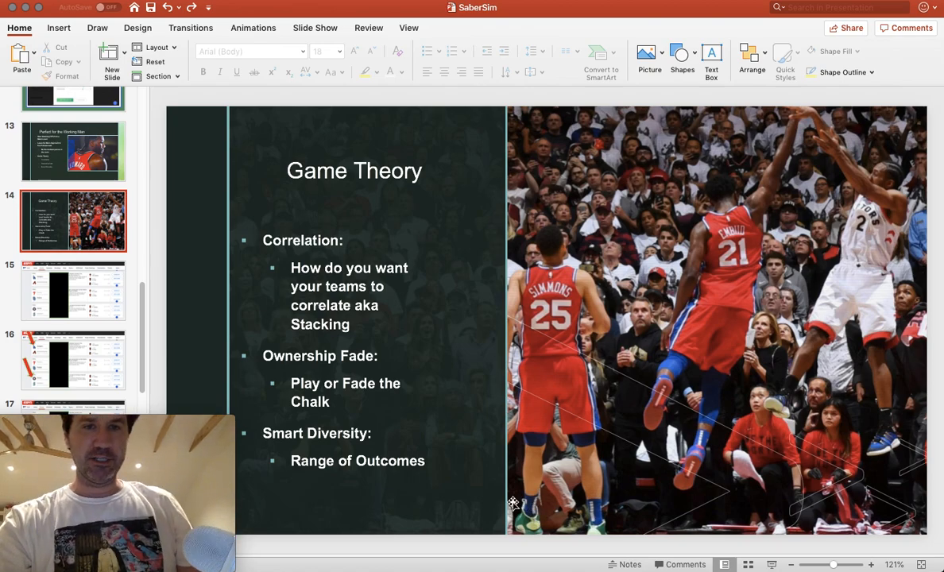
pyautogui.moveTo(442, 405)
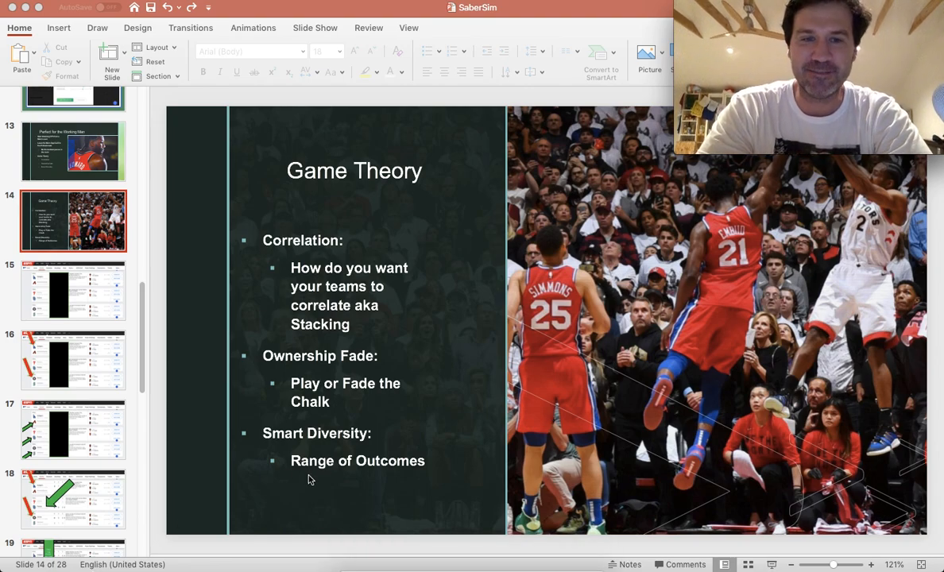
pyautogui.moveTo(437, 525)
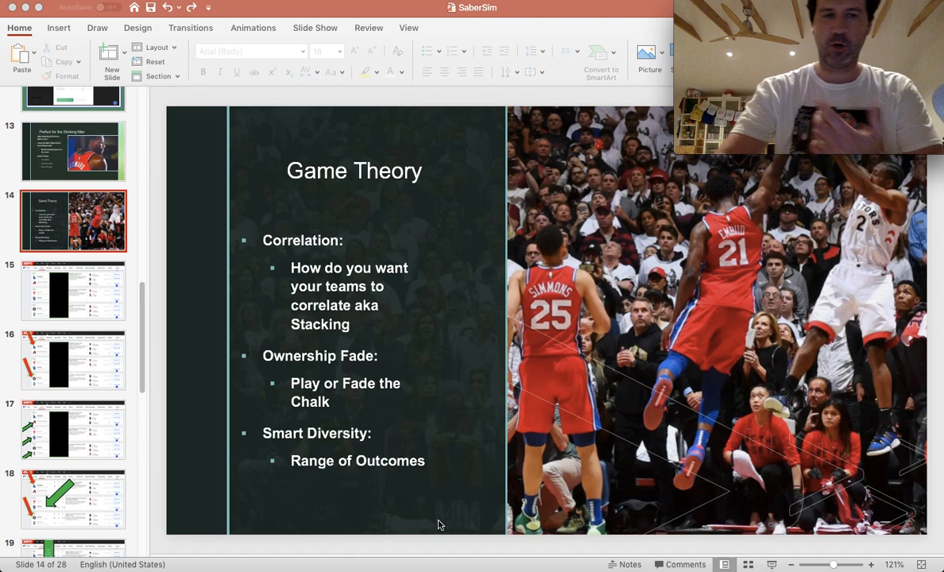
pyautogui.moveTo(378, 555)
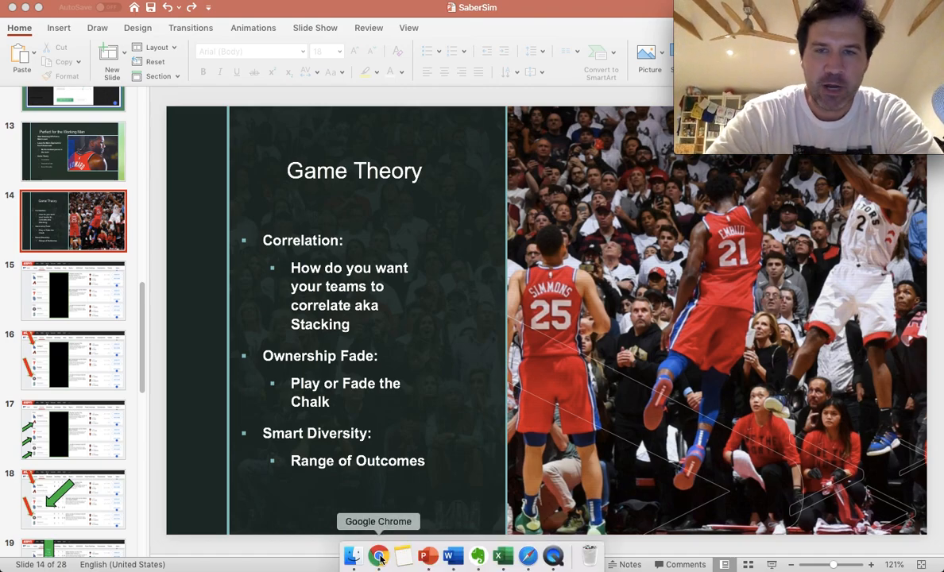
# - Bring the SaberSim Create New Build dialog back to the front in Chrome
pyautogui.click(379, 555)
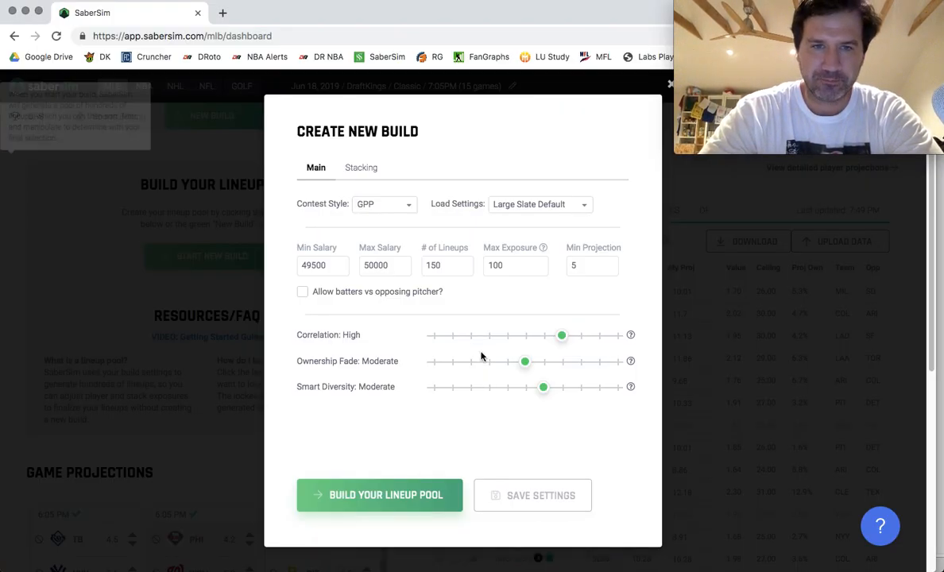
pyautogui.moveTo(404, 228)
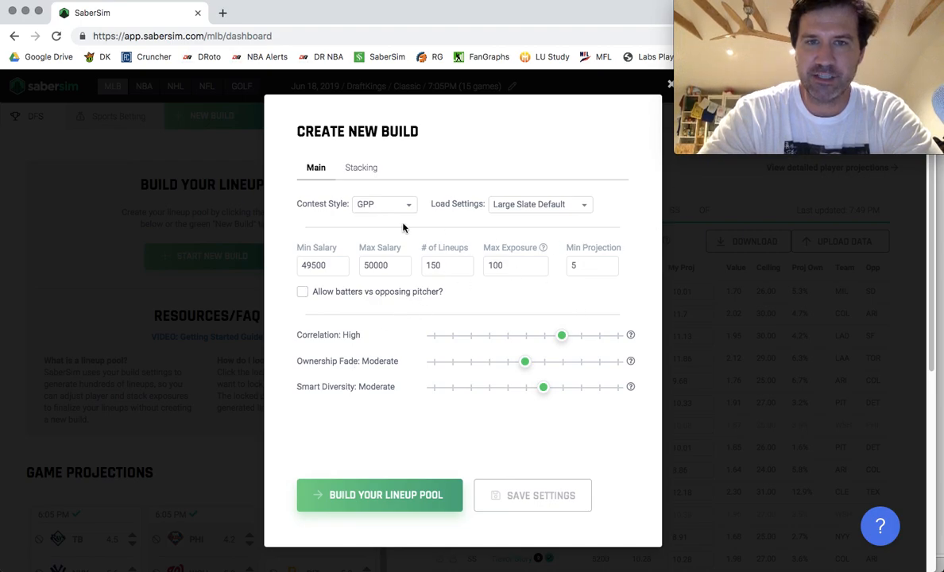
# - Add a stack rule of at least 4 players from the same team, then return to Main
pyautogui.click(361, 168)
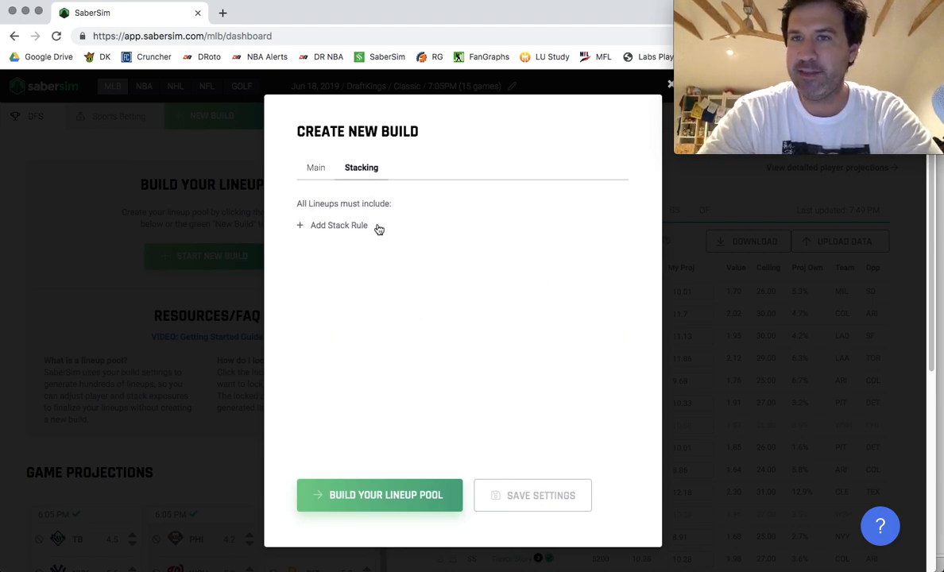
pyautogui.click(332, 224)
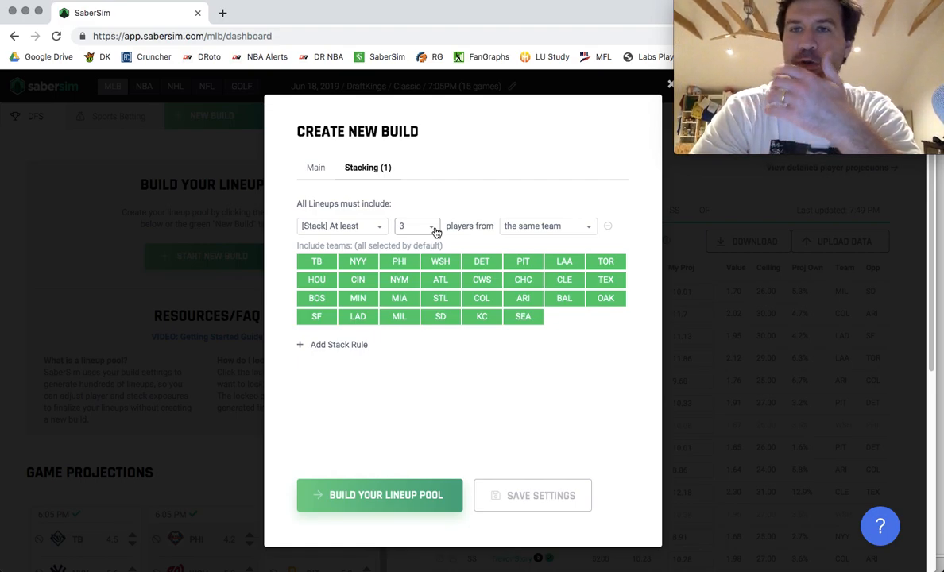
pyautogui.moveTo(407, 236)
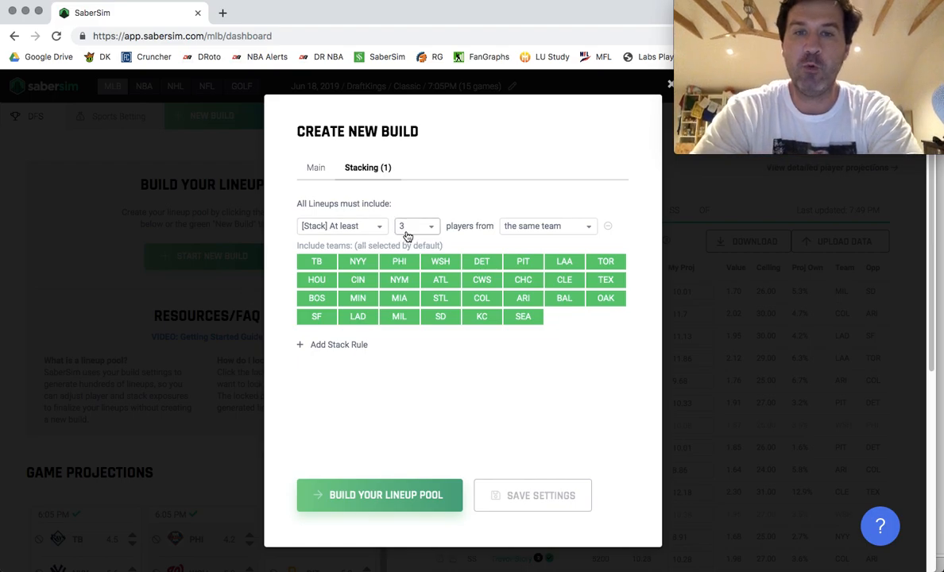
pyautogui.click(414, 226)
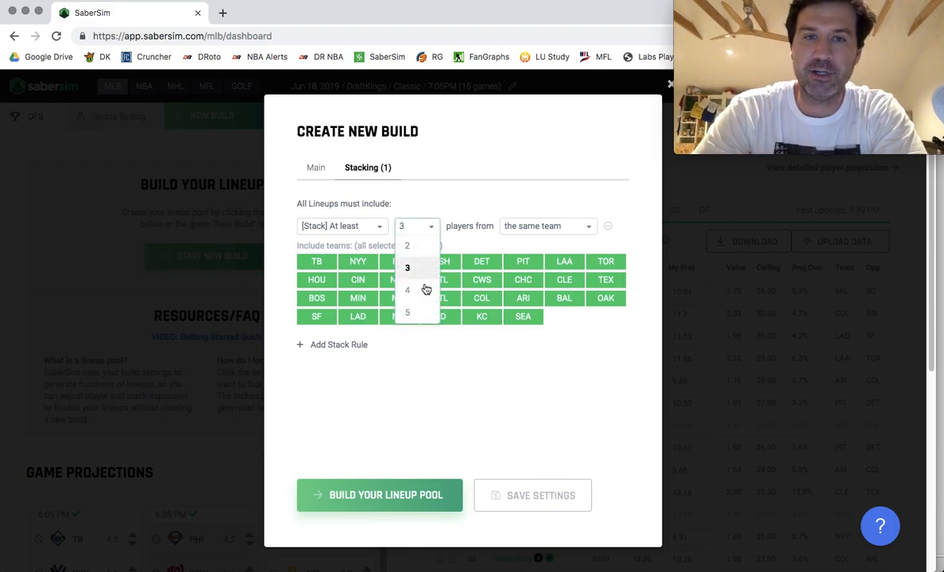
pyautogui.click(408, 290)
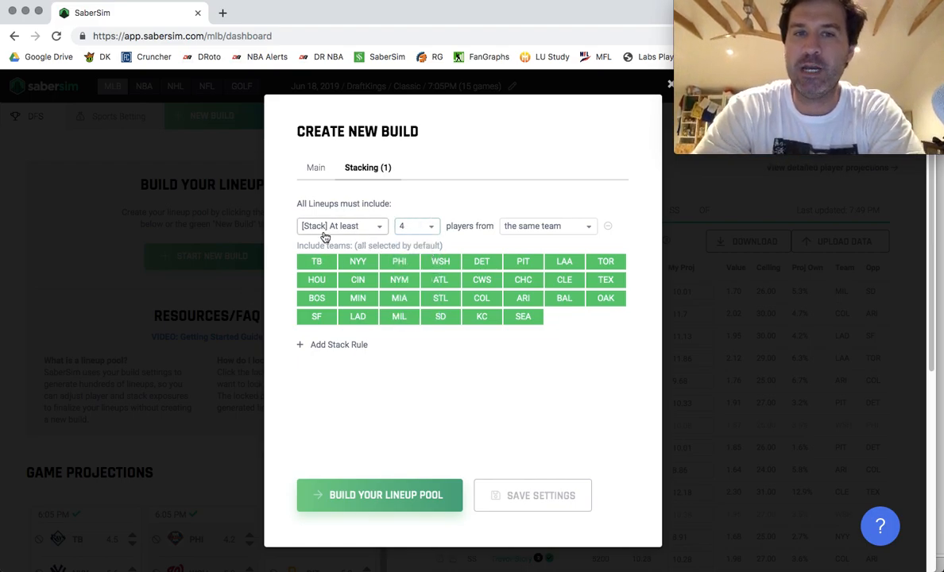
pyautogui.click(415, 226)
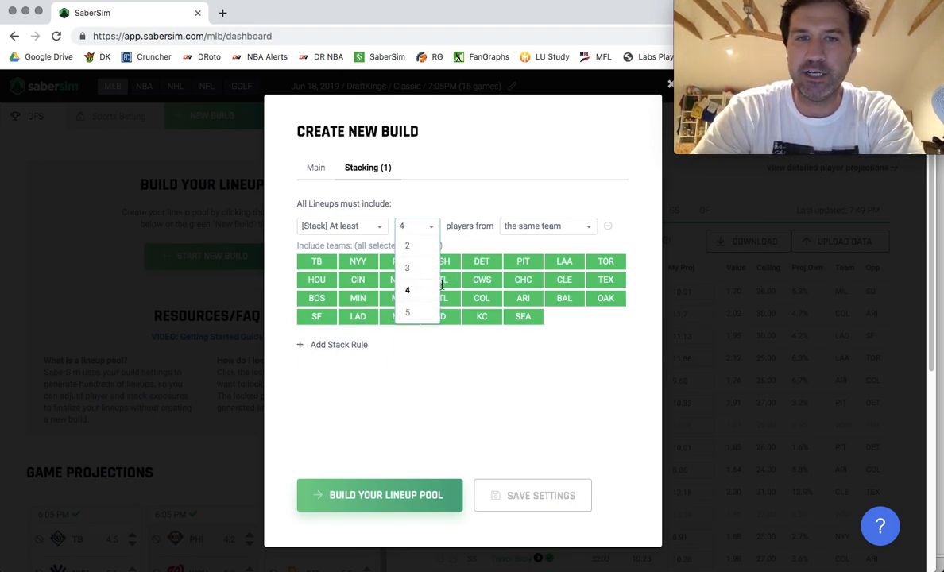
pyautogui.click(406, 290)
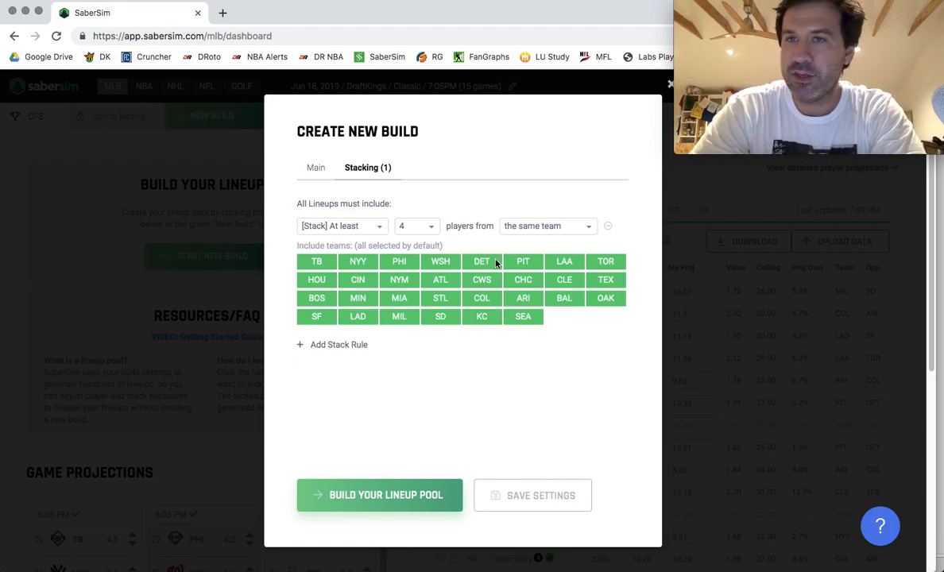
pyautogui.moveTo(370, 349)
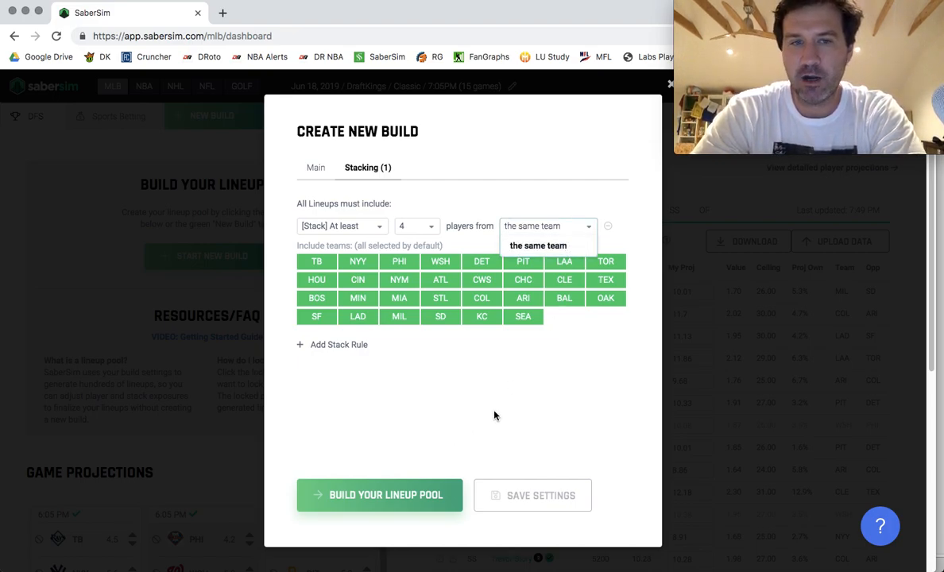
pyautogui.moveTo(429, 254)
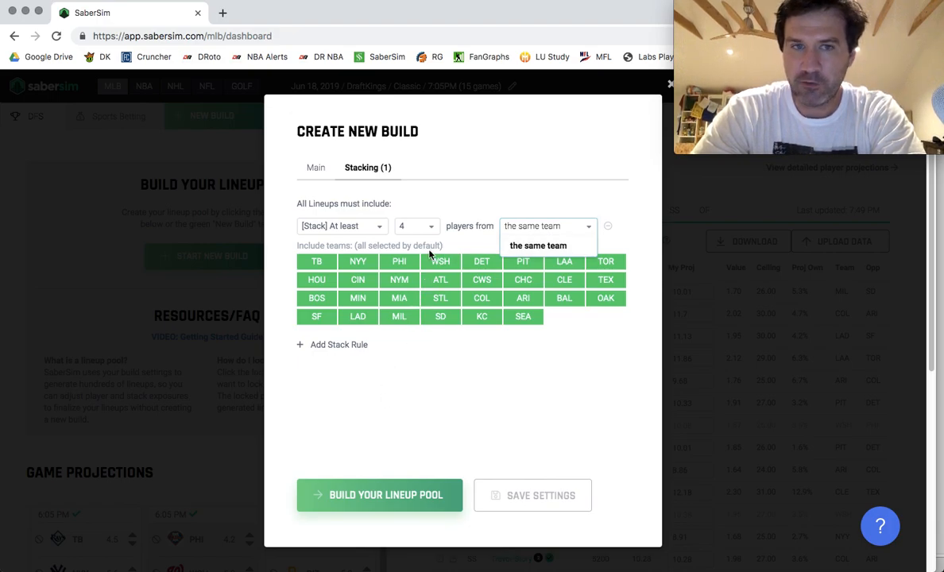
pyautogui.click(315, 168)
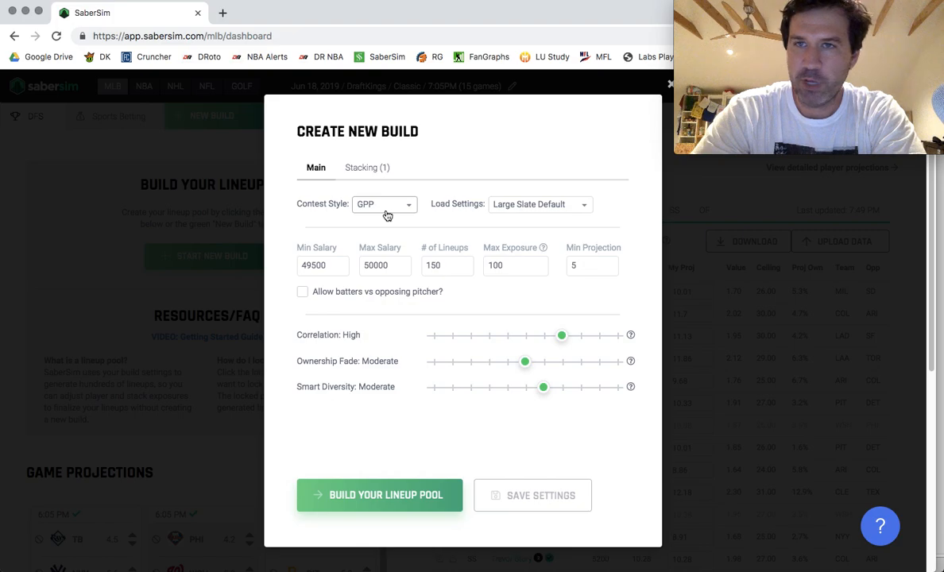
# - Keep the Large Slate Default preset and cap salary at 50000
pyautogui.click(540, 204)
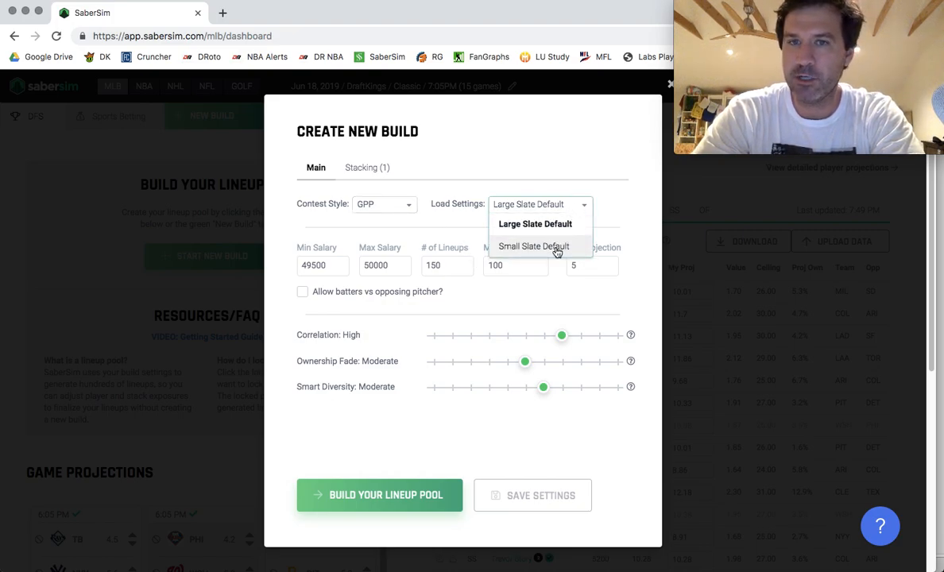
pyautogui.click(534, 223)
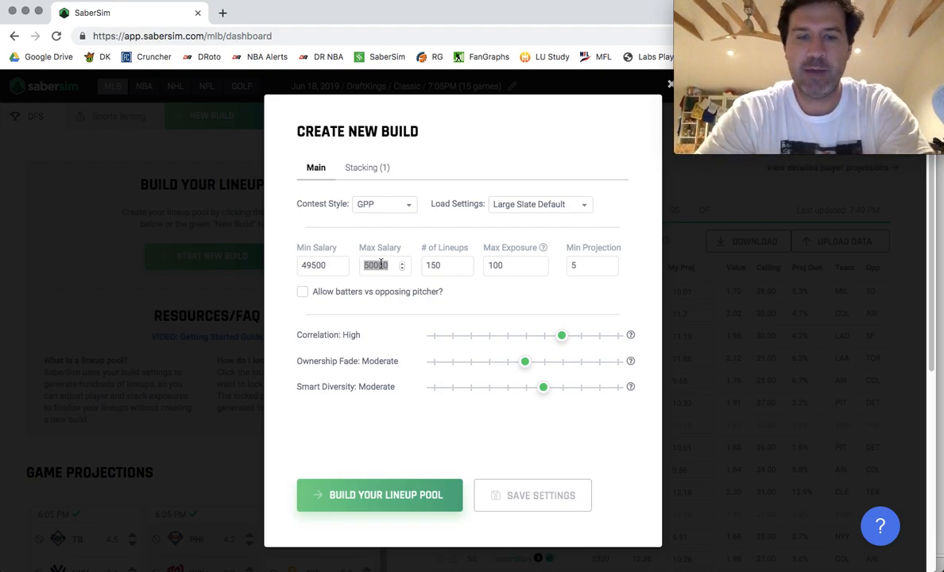
pyautogui.write('49500')
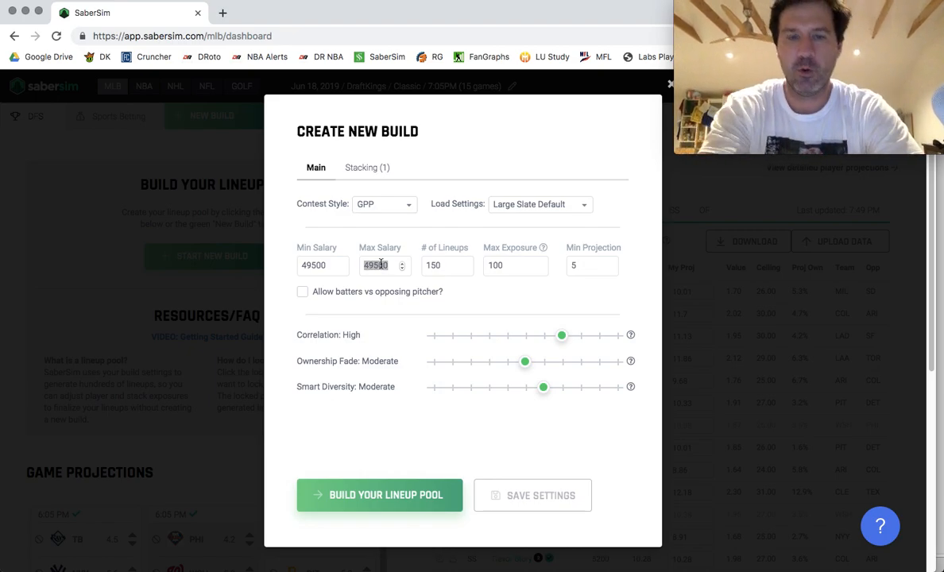
pyautogui.write('50000')
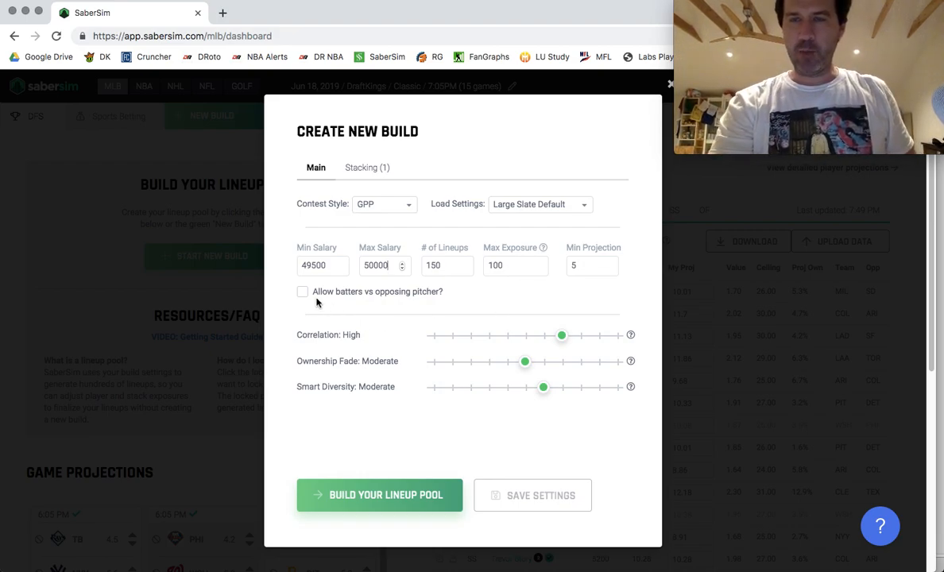
# - Leave batters vs. opposing pitcher off, set minimum projection 3 and ownership fade Negative
pyautogui.click(301, 291)
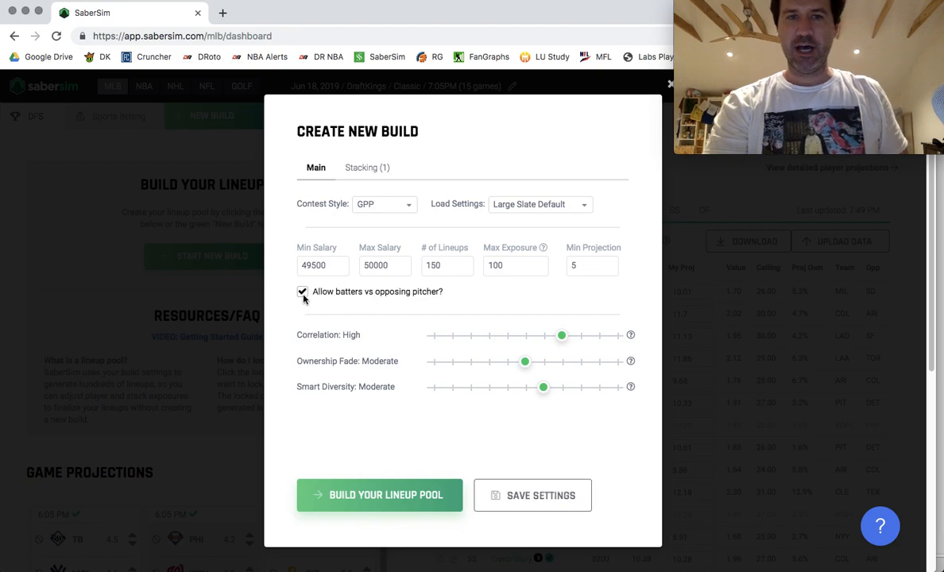
pyautogui.click(301, 292)
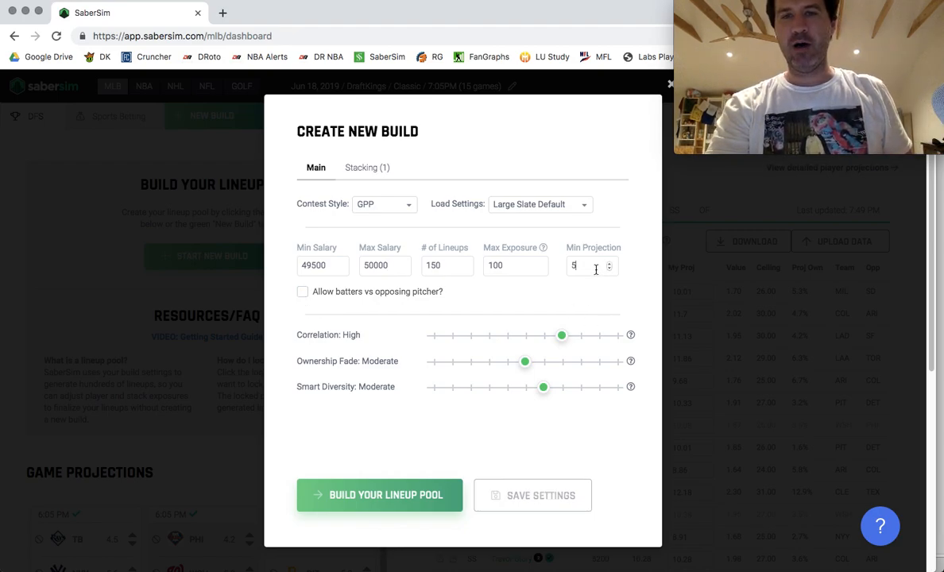
pyautogui.write('3')
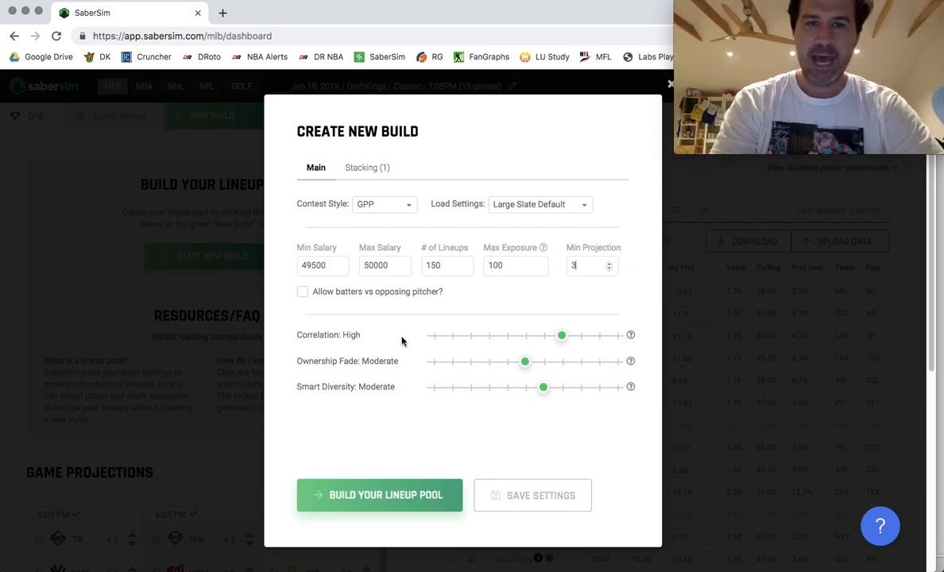
pyautogui.moveTo(631, 334)
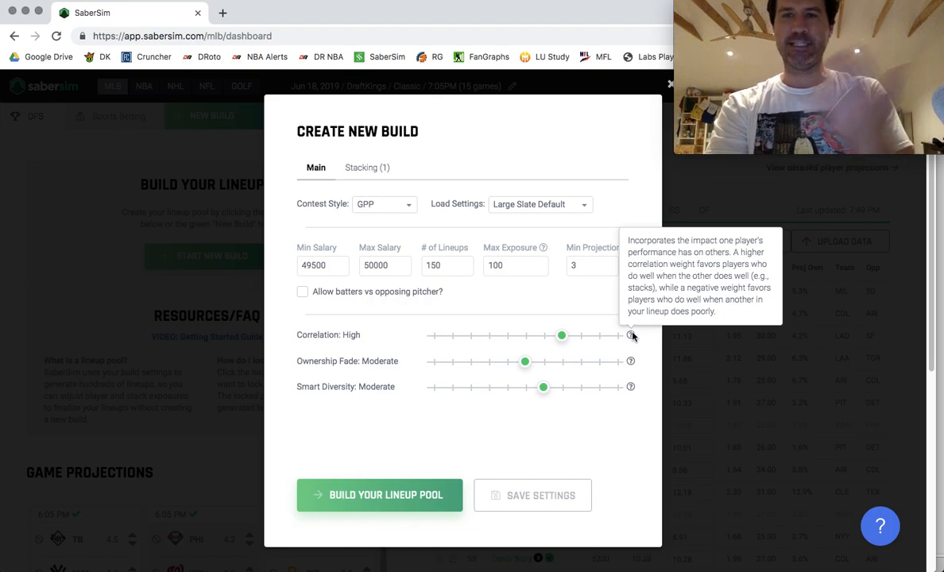
pyautogui.moveTo(381, 364)
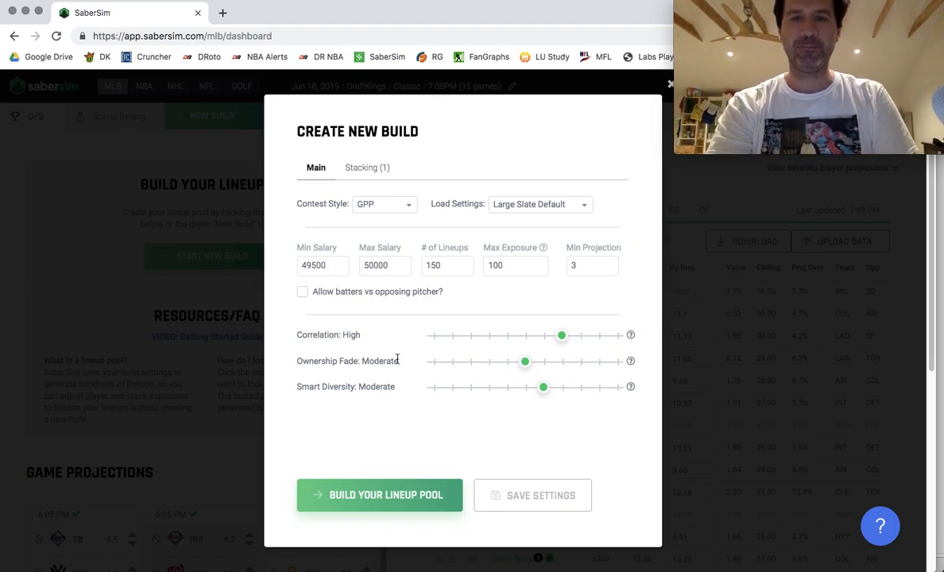
pyautogui.moveTo(524, 361); pyautogui.dragTo(432, 361)
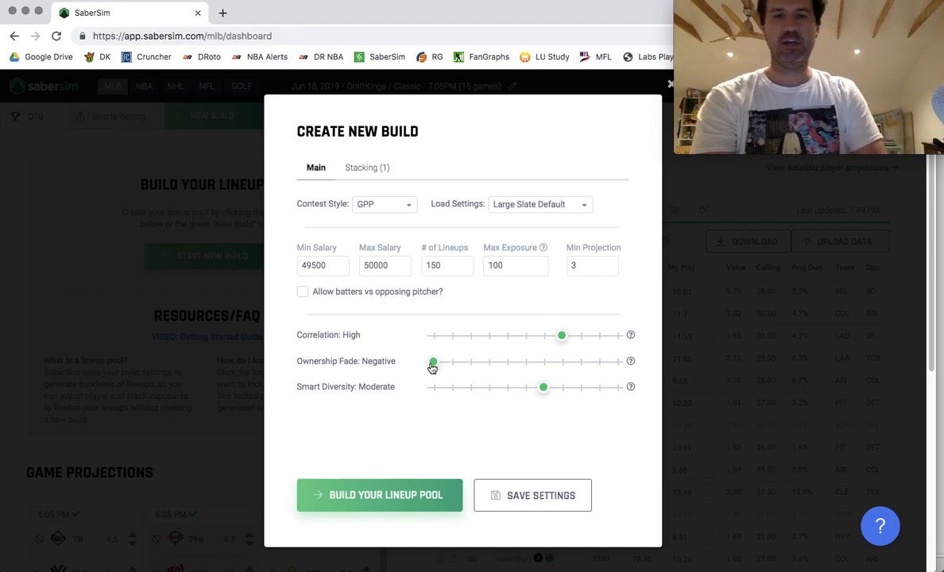
# - Adjust sliders to Very High correlation, High ownership fade and Moderate smart diversity
pyautogui.moveTo(433, 362); pyautogui.dragTo(616, 362)
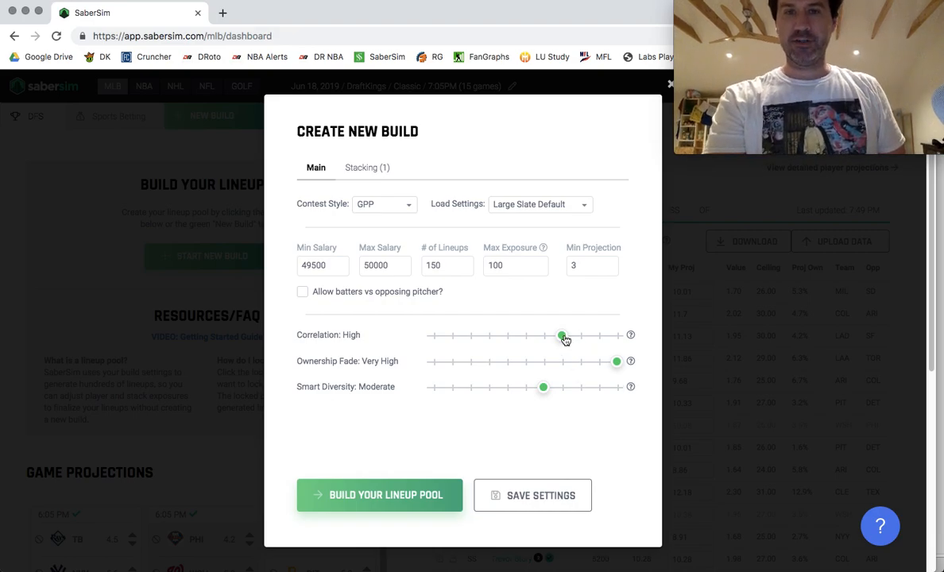
pyautogui.moveTo(562, 335); pyautogui.dragTo(616, 335)
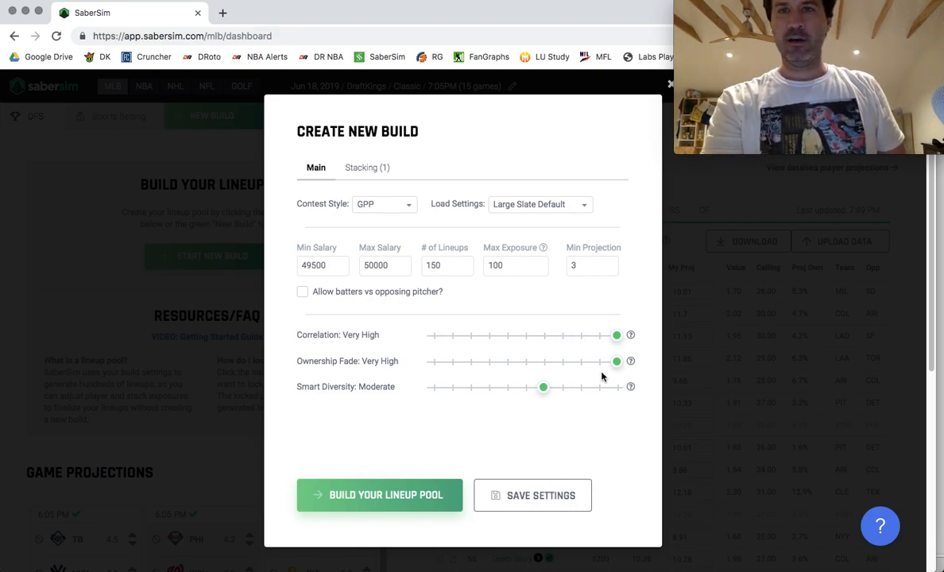
pyautogui.moveTo(617, 361); pyautogui.dragTo(543, 361)
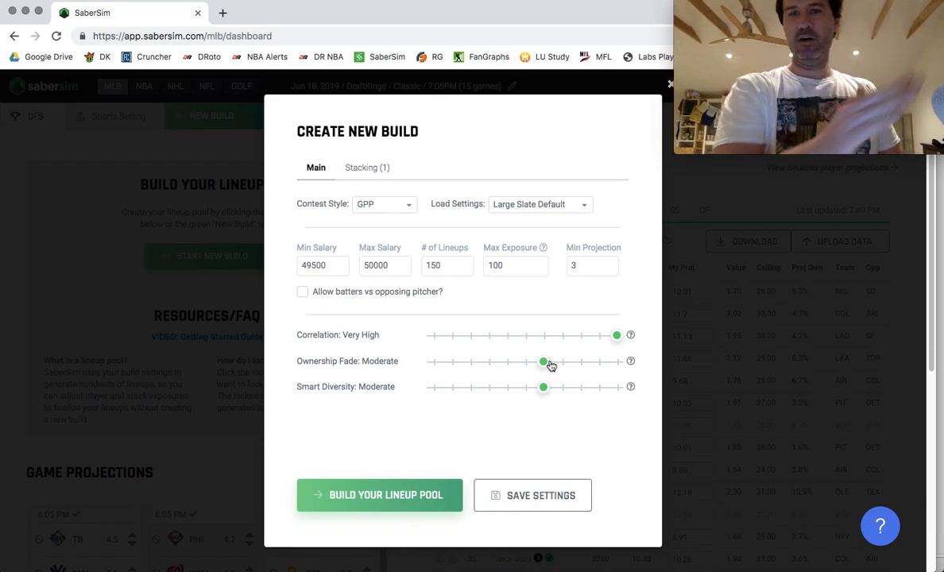
pyautogui.moveTo(543, 361); pyautogui.dragTo(580, 362)
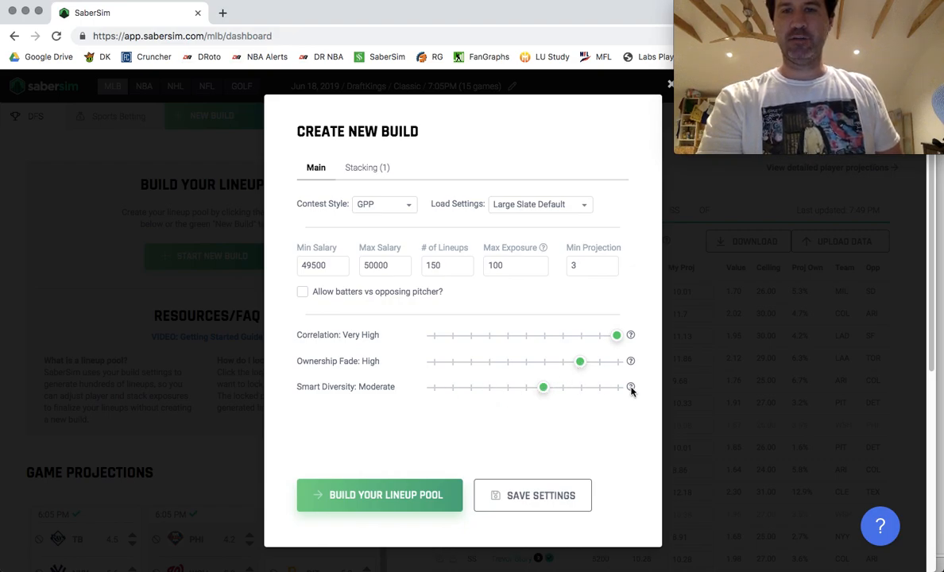
pyautogui.moveTo(631, 387)
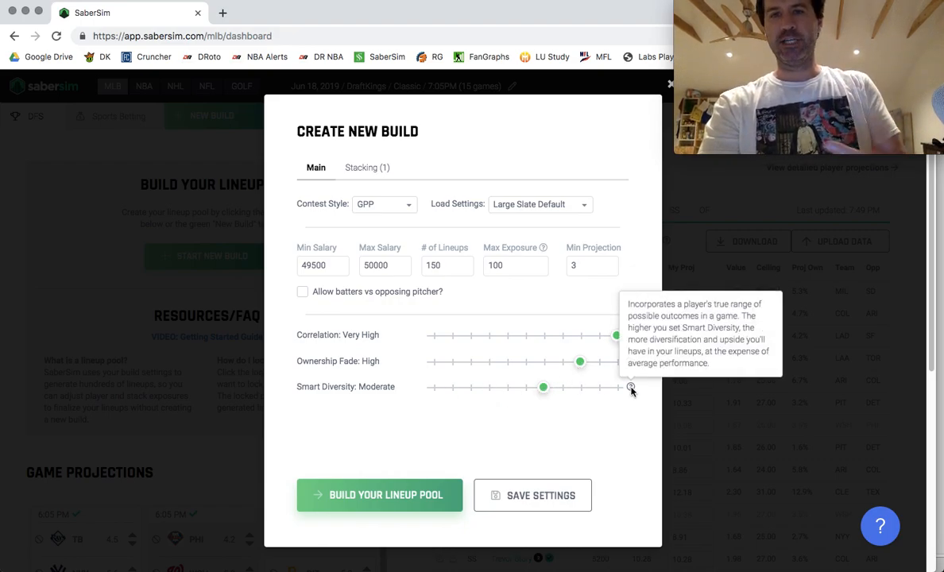
pyautogui.moveTo(542, 387); pyautogui.dragTo(432, 388)
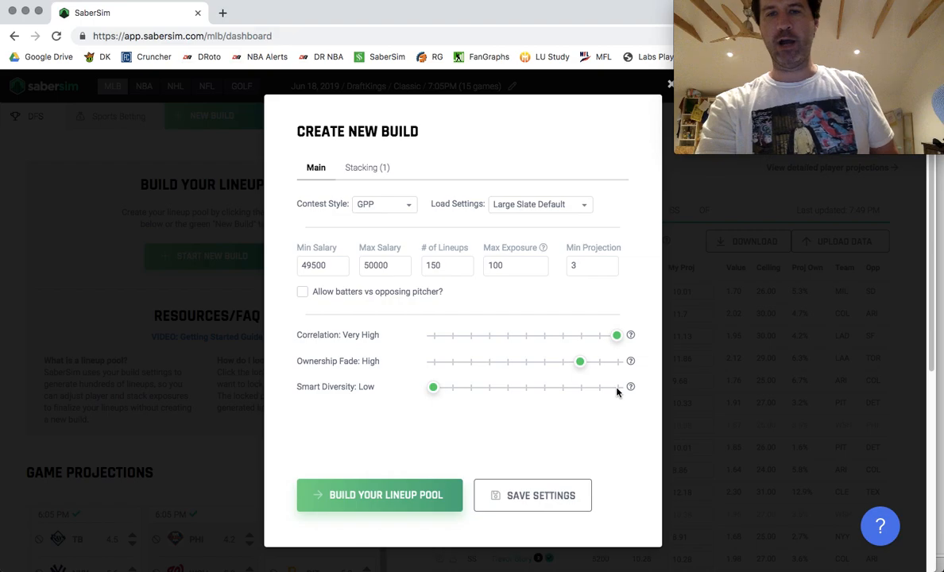
pyautogui.moveTo(433, 387); pyautogui.dragTo(525, 387)
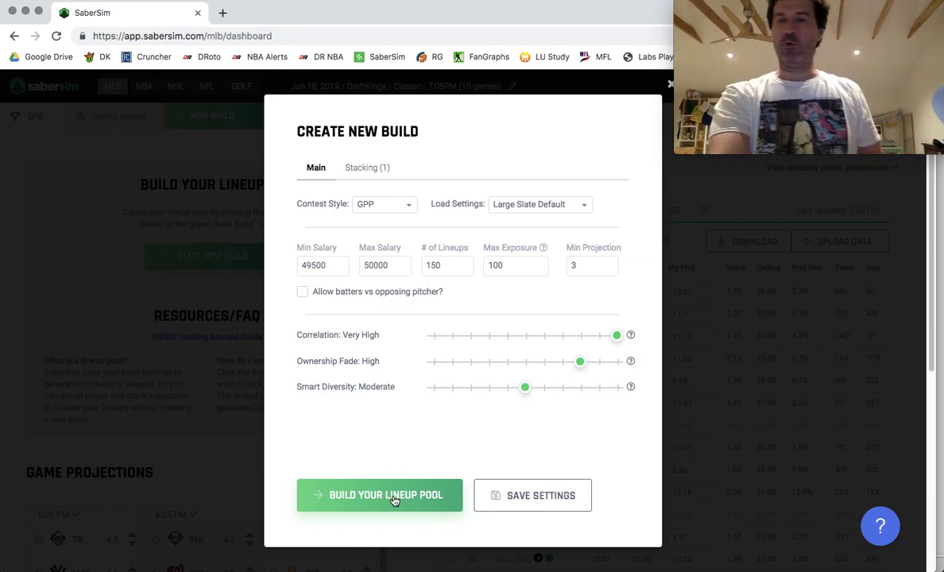
pyautogui.moveTo(385, 495)
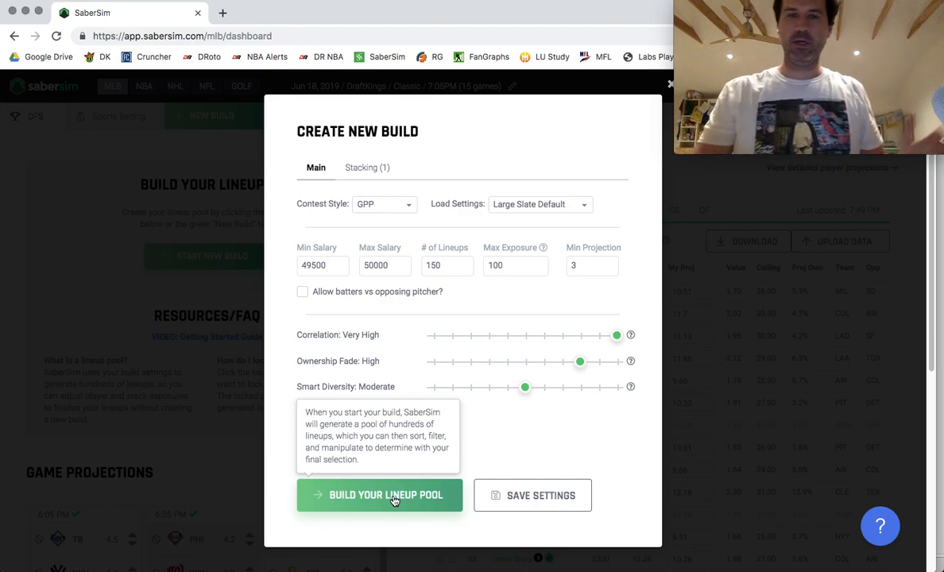
# - Generate the Build #1 lineup pool, listing 150 lineups and player exposures
pyautogui.click(378, 495)
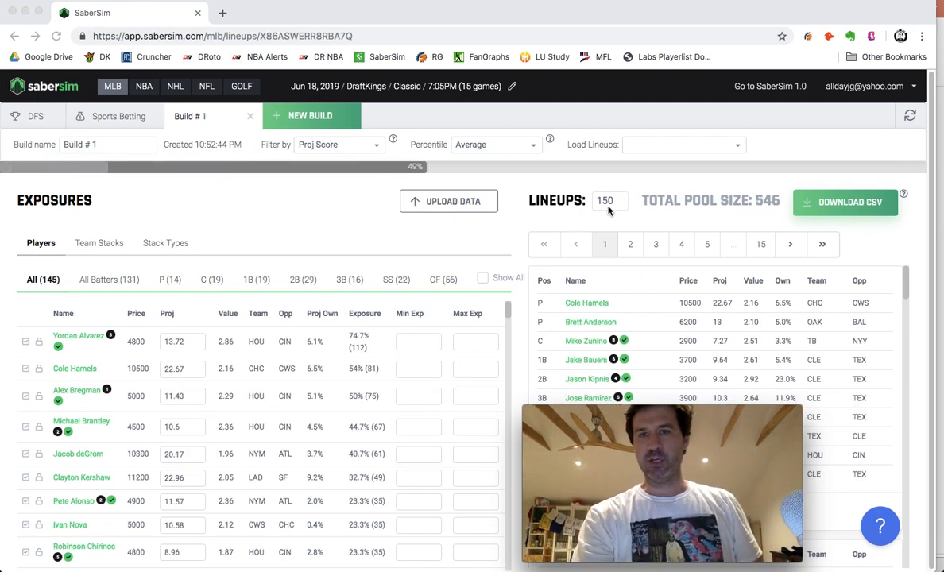
pyautogui.moveTo(765, 204)
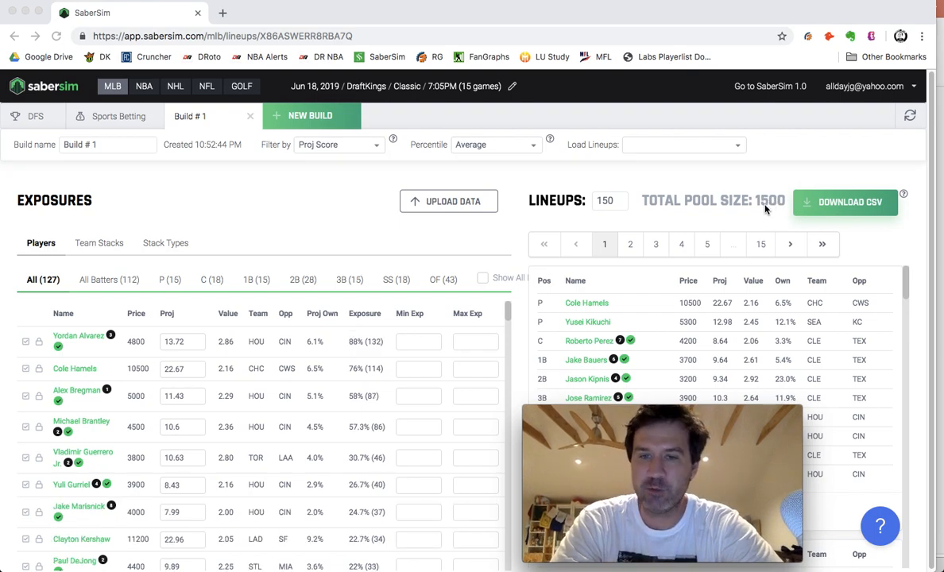
pyautogui.moveTo(716, 225)
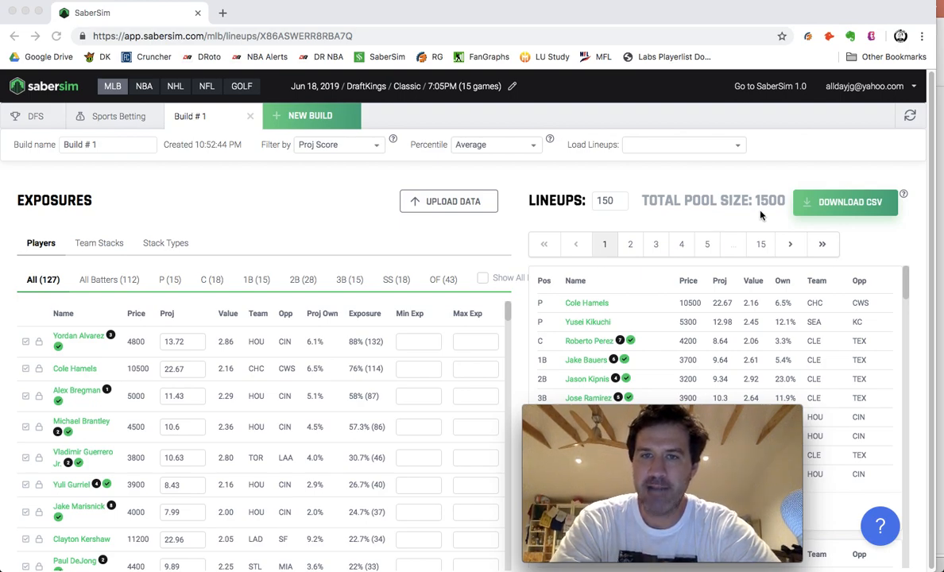
# - Let the pool finish at 1500 lineups and show only All Batters in exposures
pyautogui.click(682, 144)
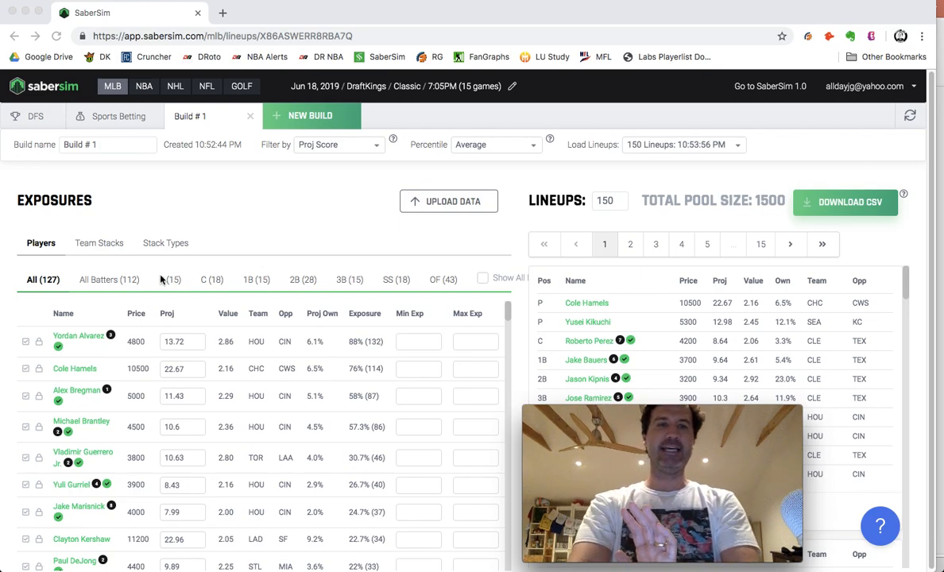
pyautogui.moveTo(107, 280)
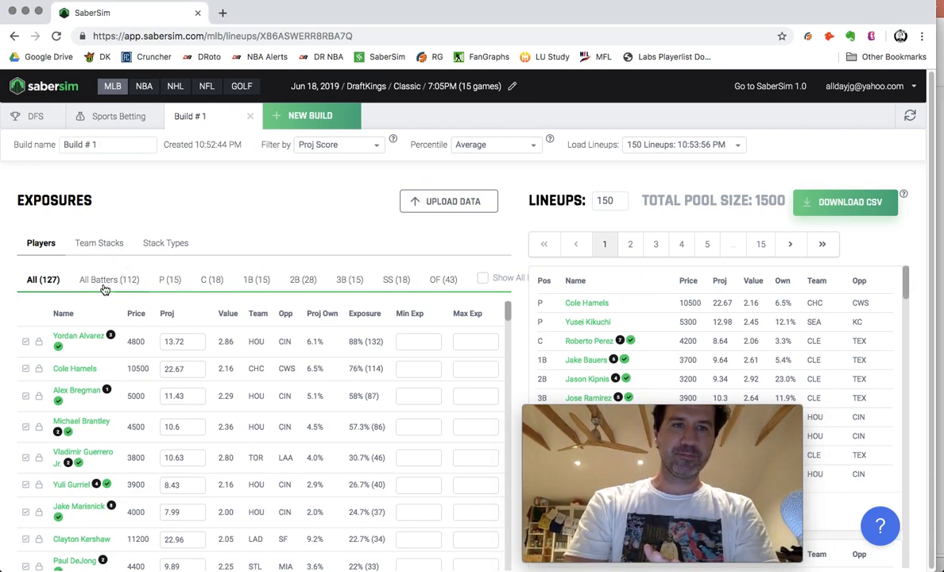
pyautogui.click(108, 280)
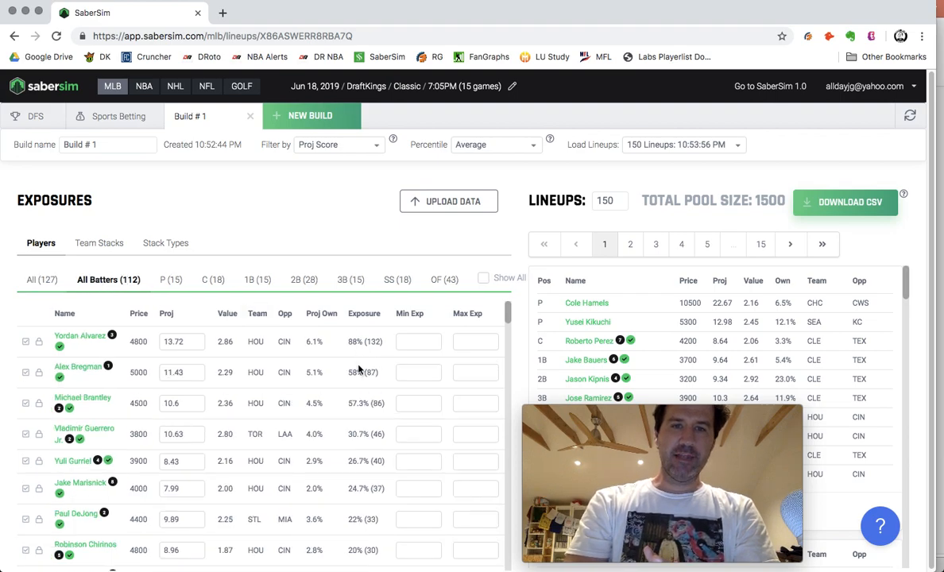
pyautogui.moveTo(147, 380)
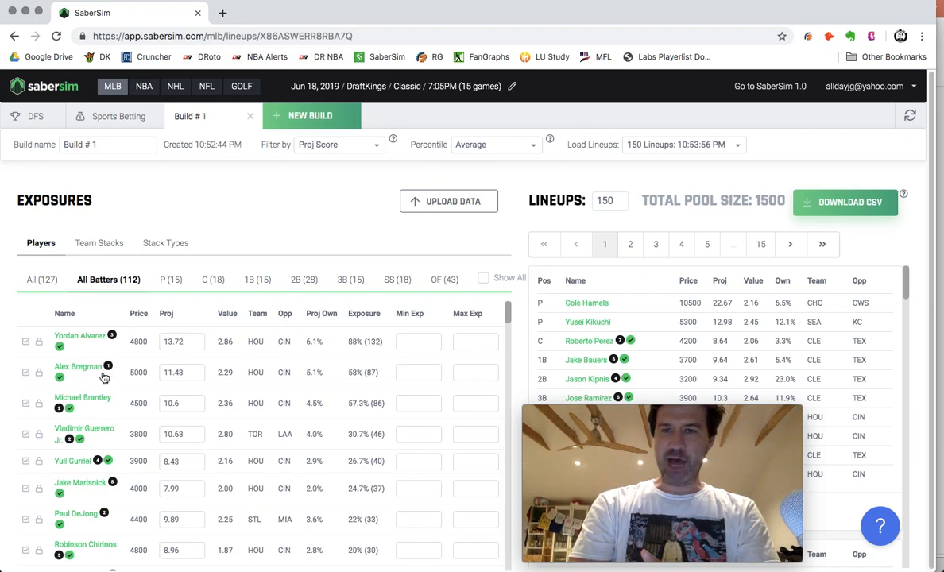
pyautogui.moveTo(326, 353)
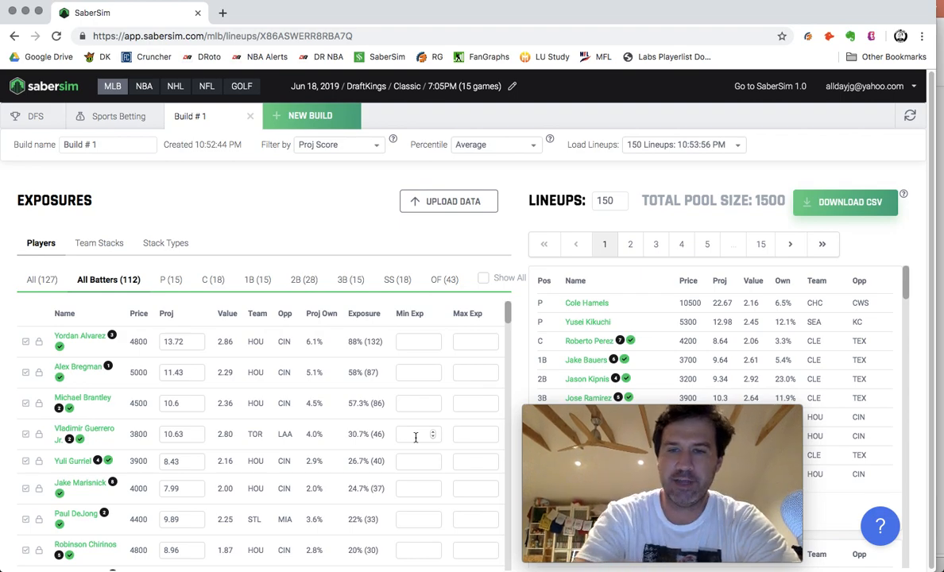
pyautogui.moveTo(343, 264)
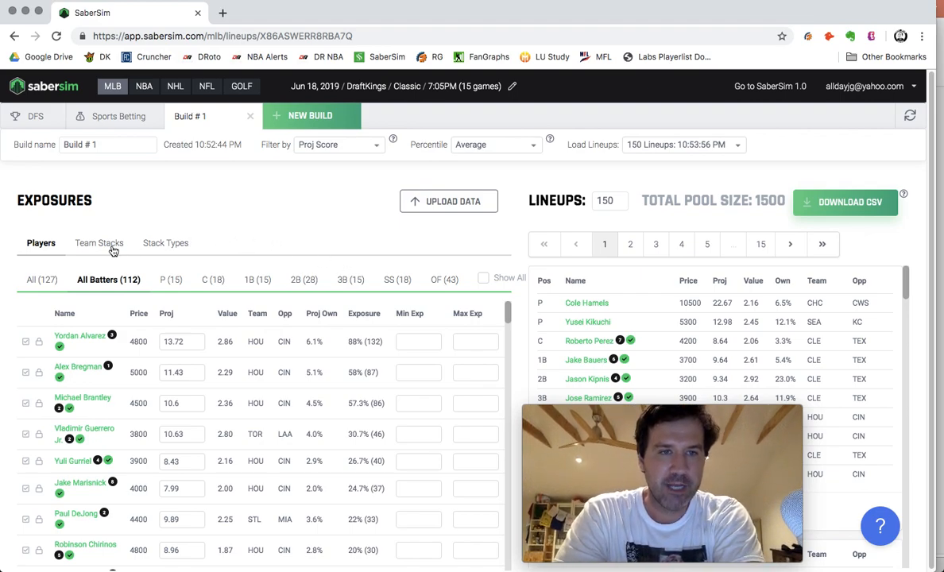
# - Set HOU team-stack max exposure to 30 and TEX min exposure to 10
pyautogui.click(99, 243)
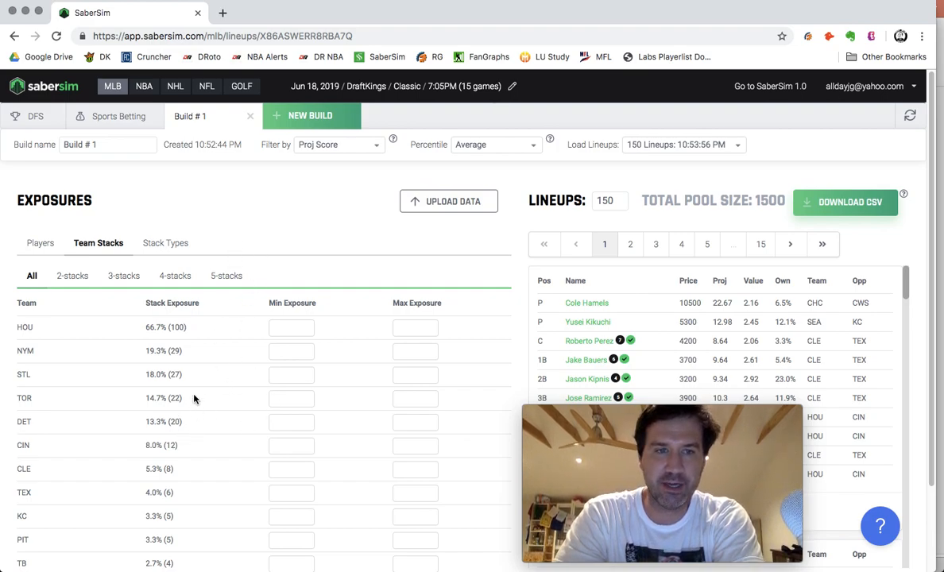
pyautogui.moveTo(224, 397)
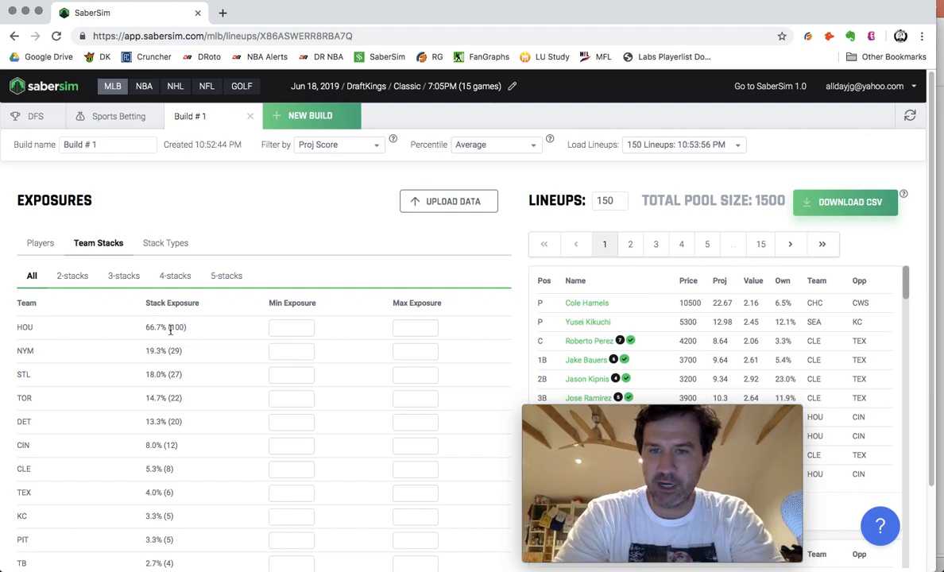
pyautogui.moveTo(360, 389)
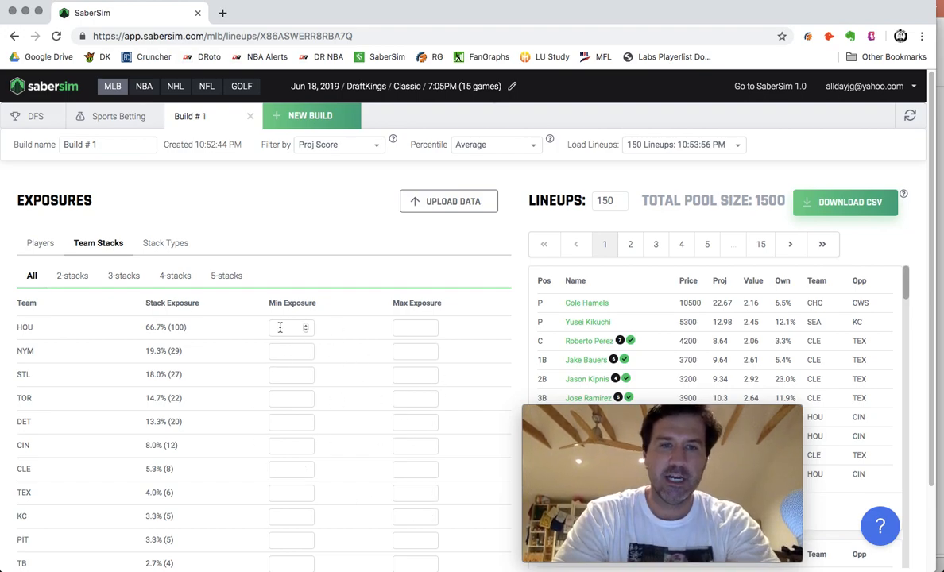
pyautogui.moveTo(388, 341)
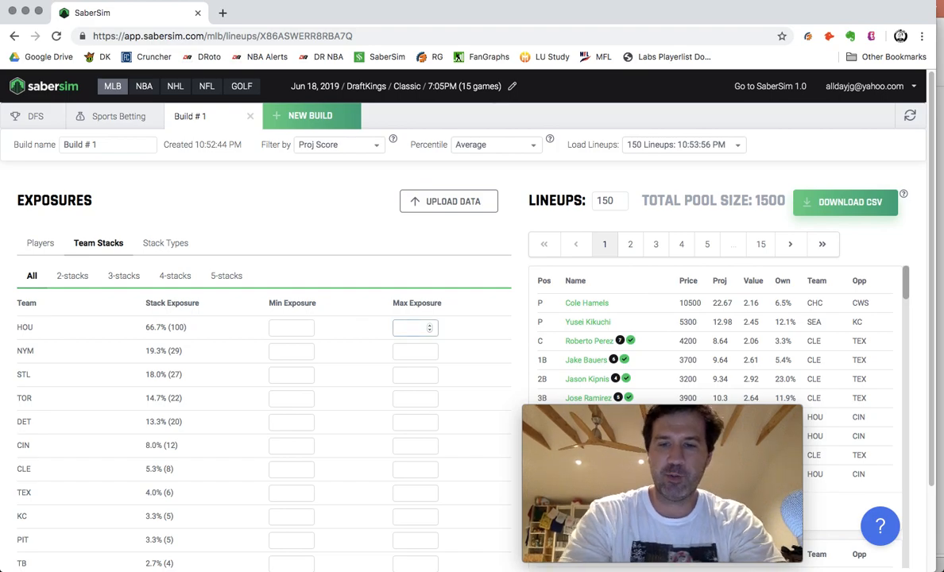
pyautogui.write('30')
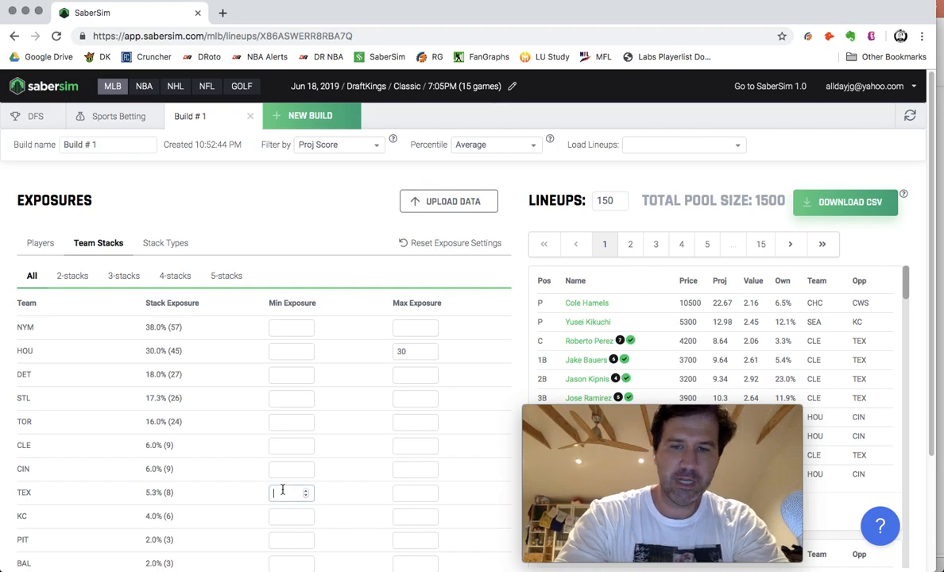
pyautogui.write('10')
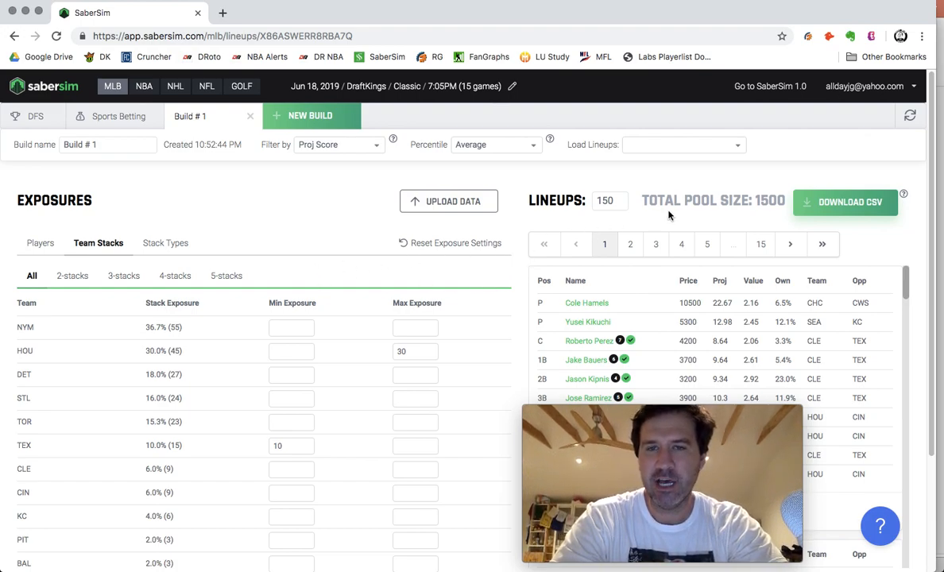
pyautogui.moveTo(643, 235)
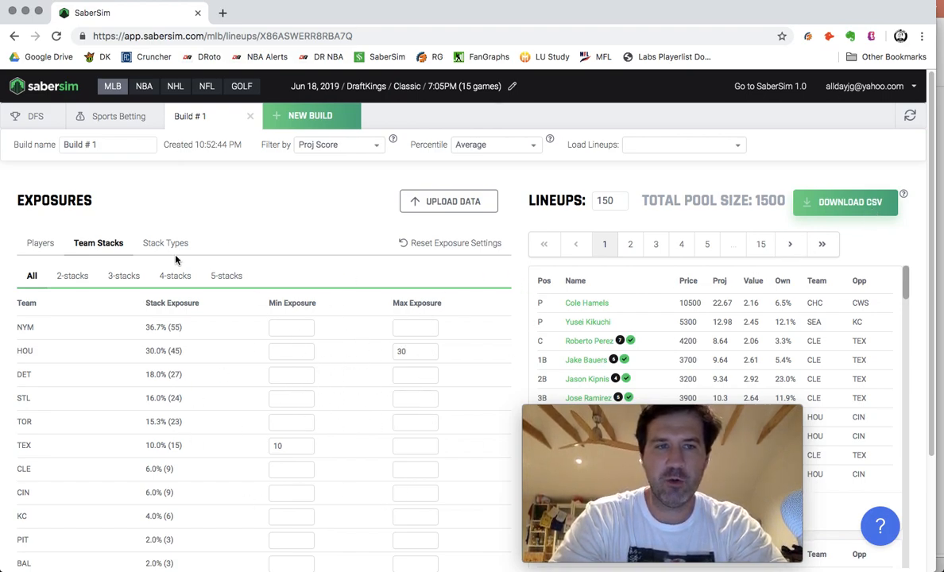
# - Check team stack exposures for 2-, 4- and 5-player stacks
pyautogui.click(72, 275)
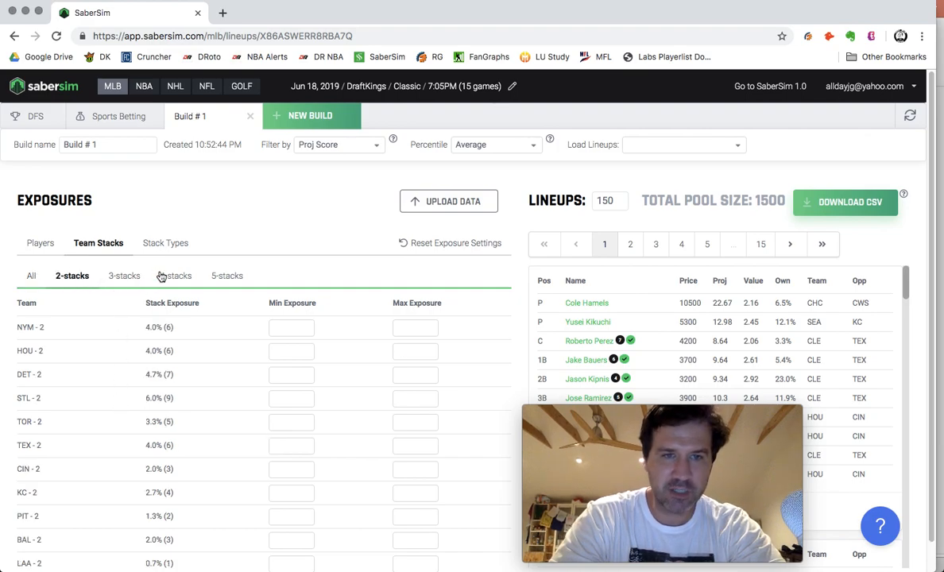
pyautogui.click(175, 276)
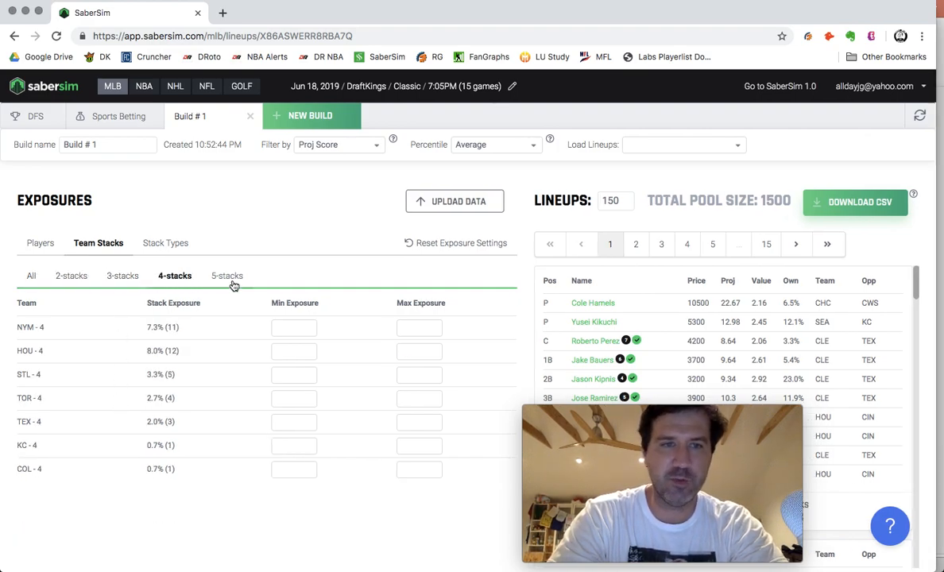
pyautogui.click(226, 276)
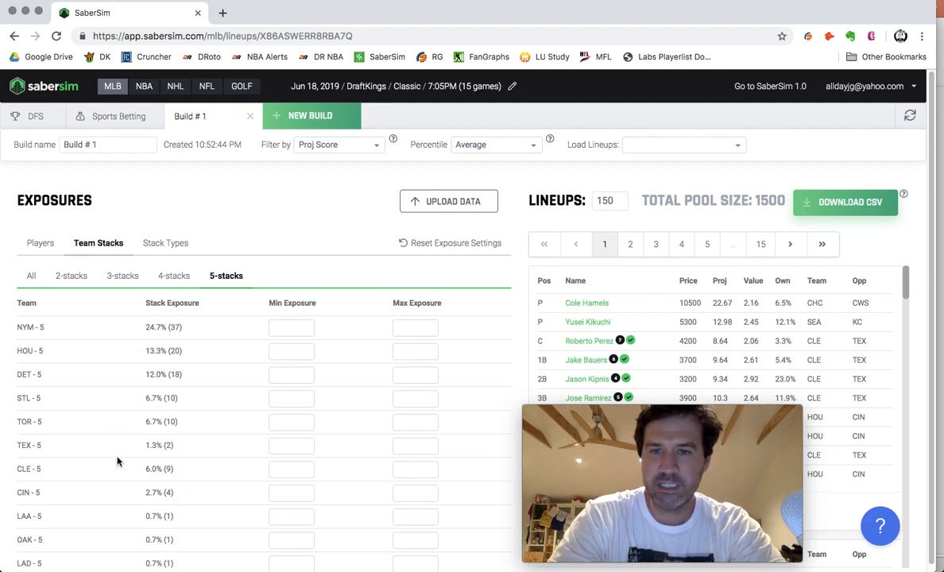
pyautogui.moveTo(88, 335)
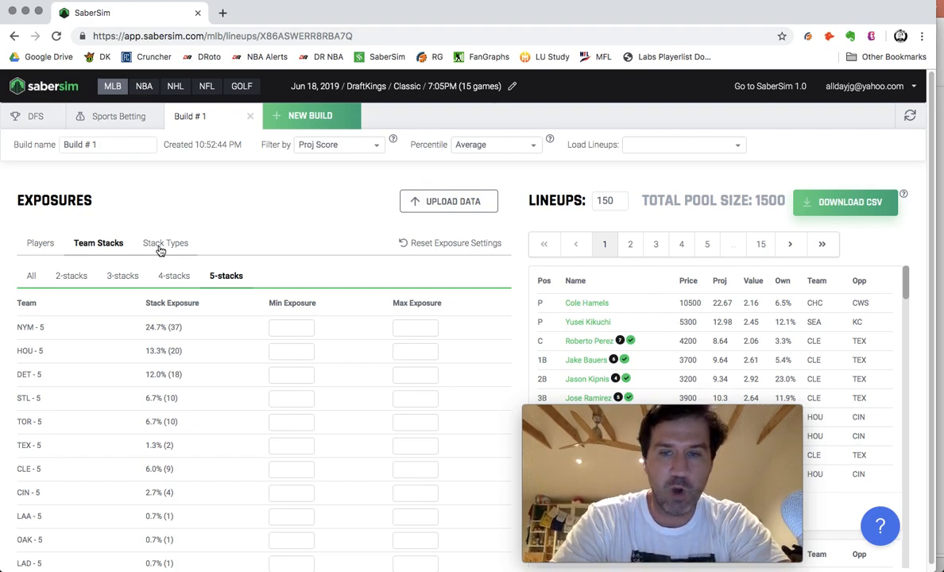
# - Set the 5|3 stack type's minimum exposure to 30 on Stack Types
pyautogui.click(165, 243)
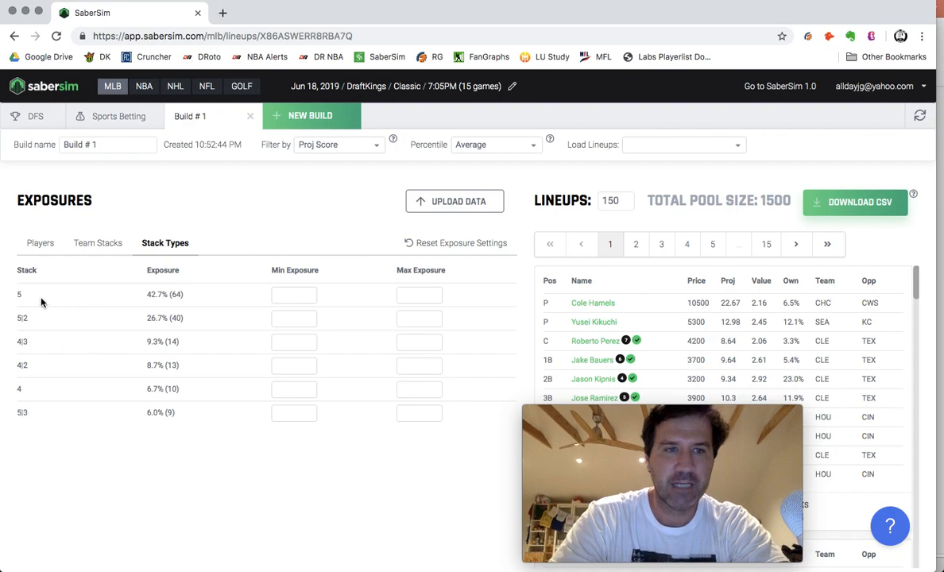
pyautogui.moveTo(32, 310)
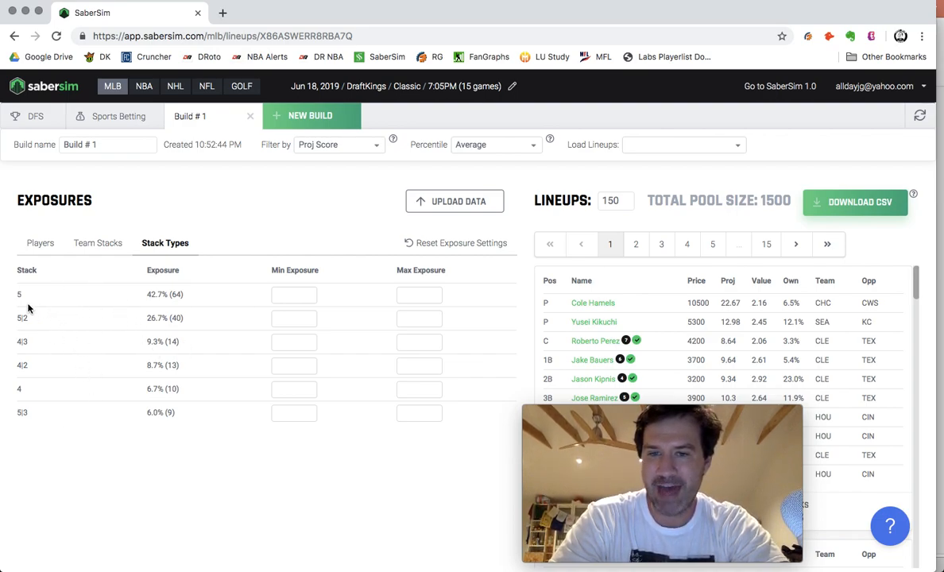
pyautogui.moveTo(57, 339)
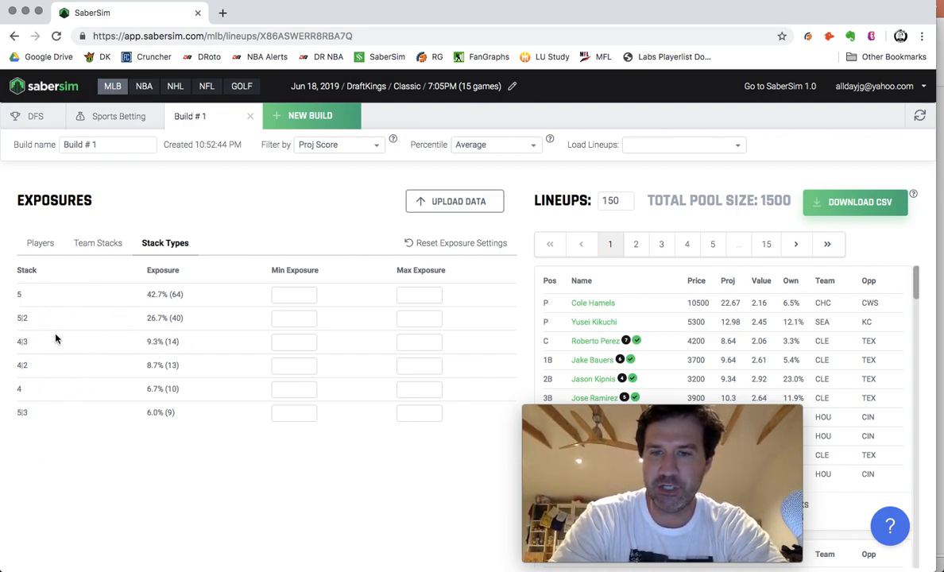
pyautogui.moveTo(23, 294)
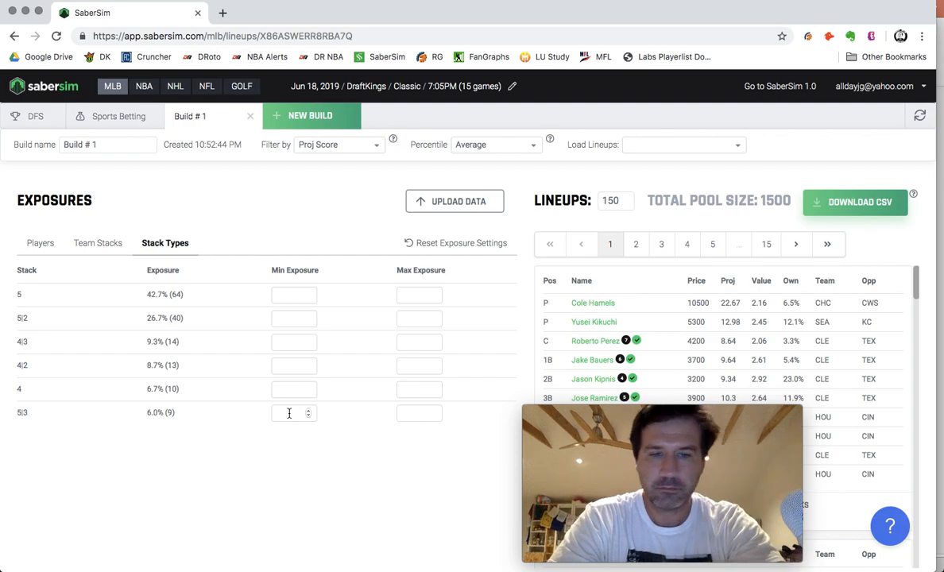
pyautogui.write('30')
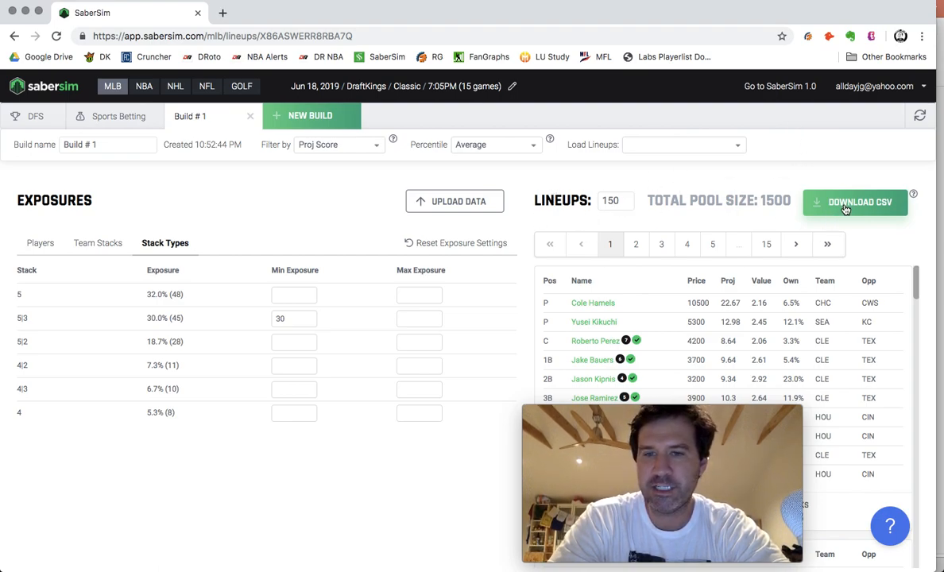
pyautogui.moveTo(731, 236)
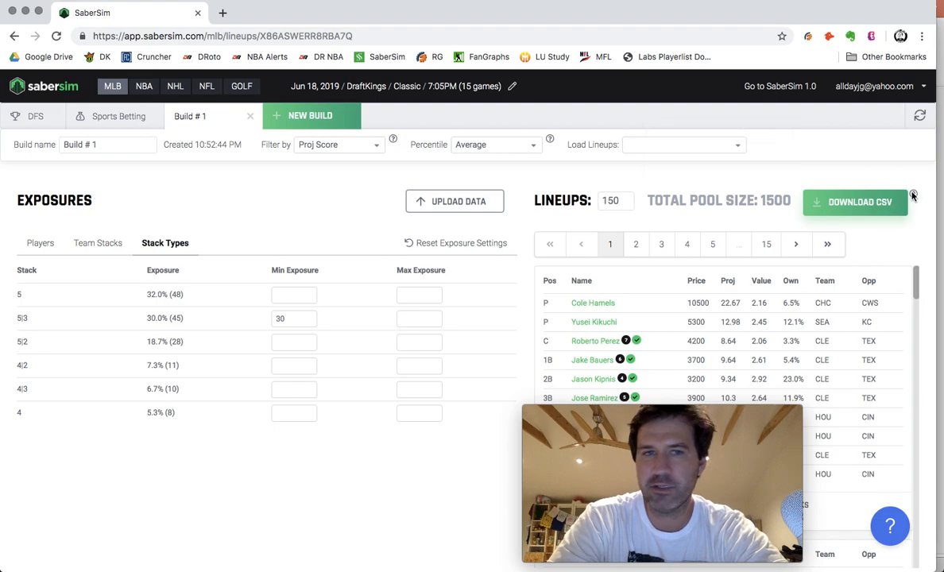
# - Filter by Saber Score, check player and team stack exposures, then revert to Proj Score
pyautogui.click(337, 144)
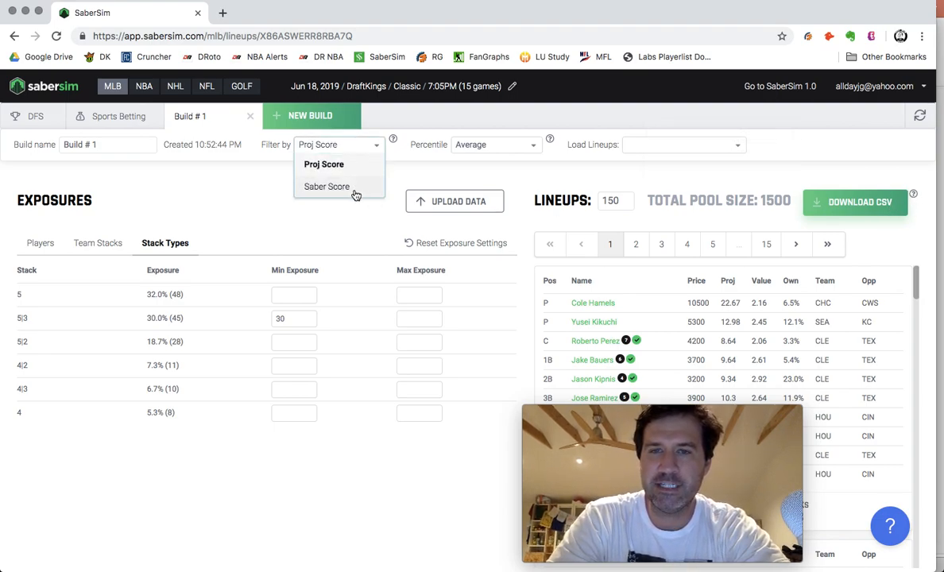
pyautogui.click(326, 186)
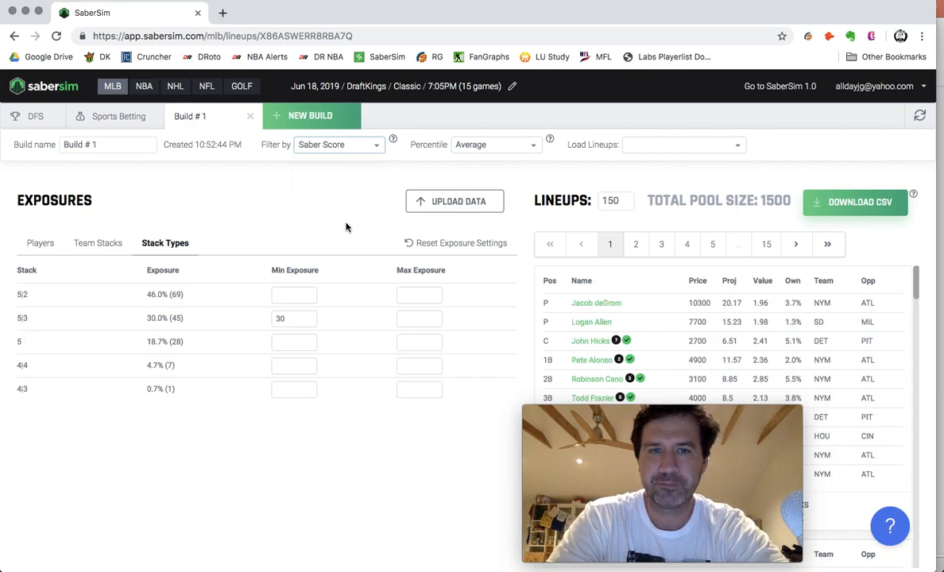
pyautogui.moveTo(450, 225)
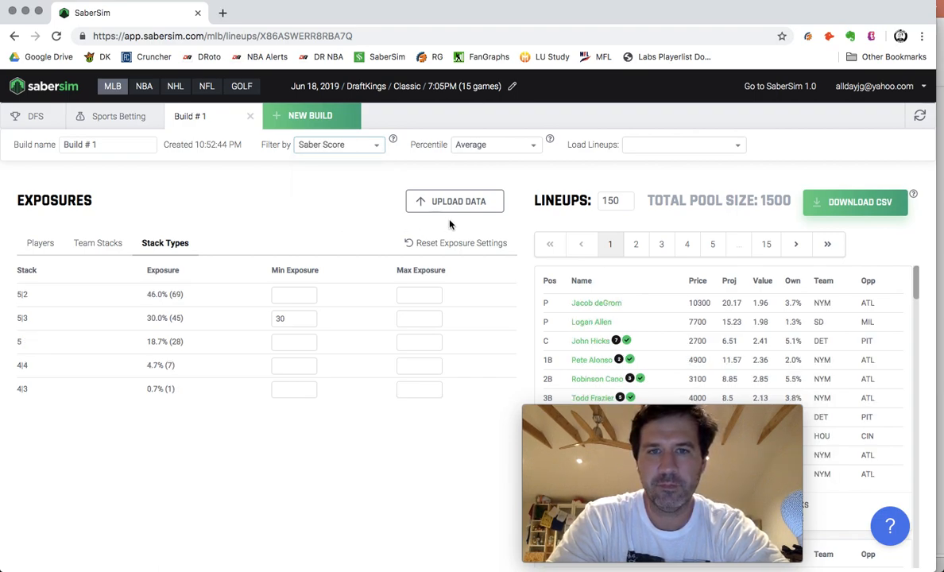
pyautogui.moveTo(53, 253)
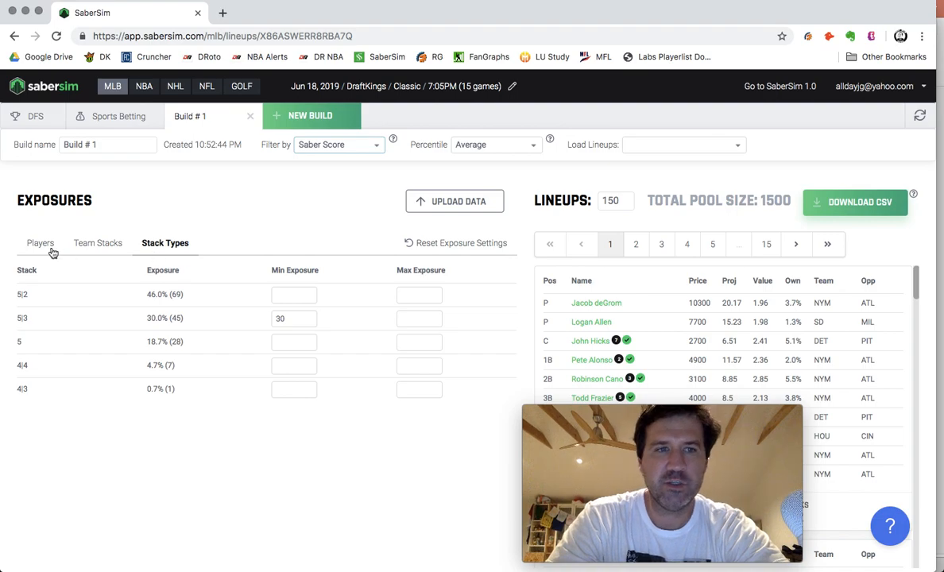
pyautogui.click(41, 243)
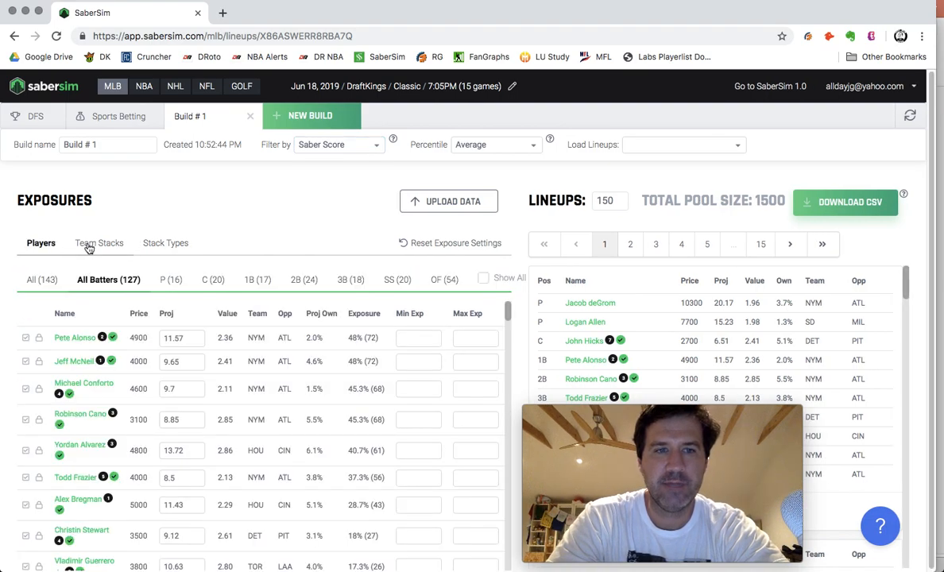
pyautogui.click(99, 243)
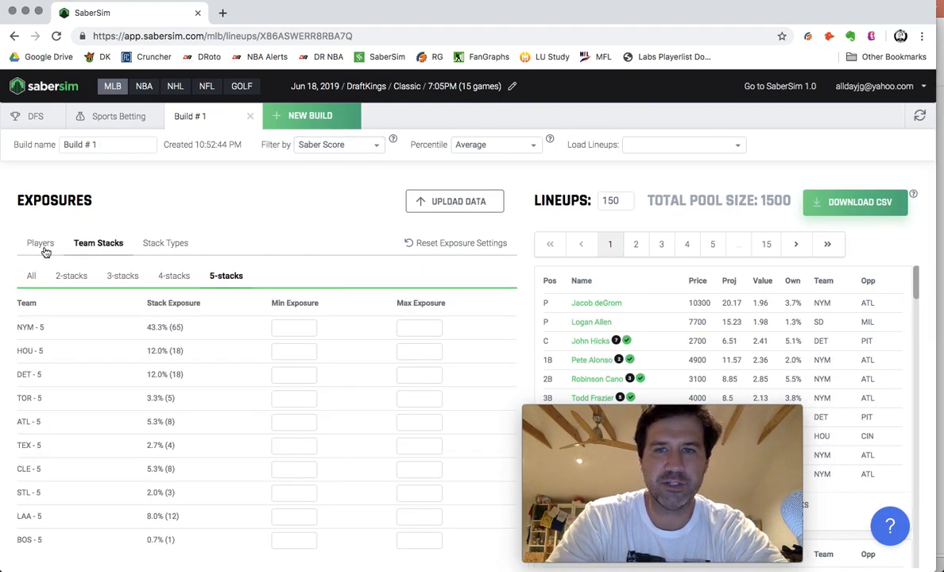
pyautogui.click(41, 244)
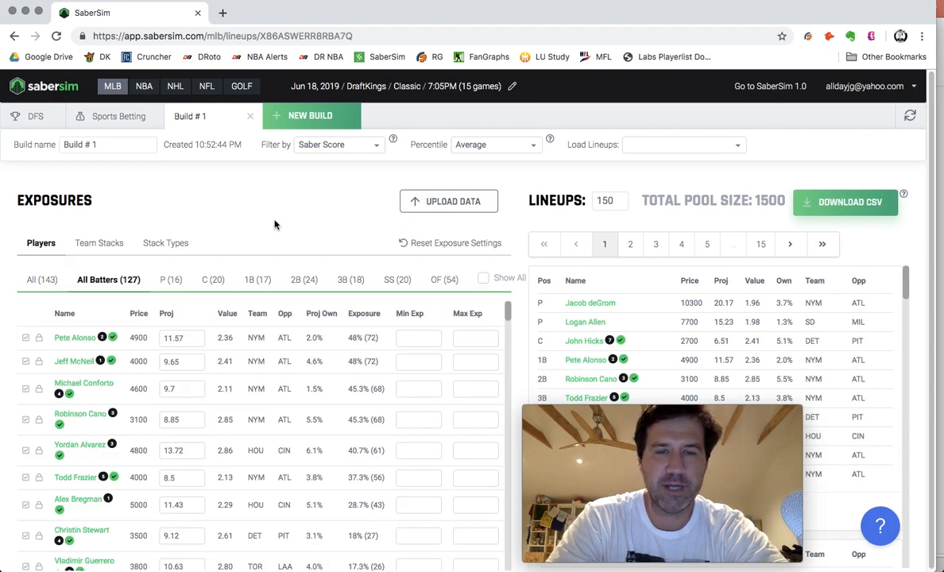
pyautogui.click(338, 144)
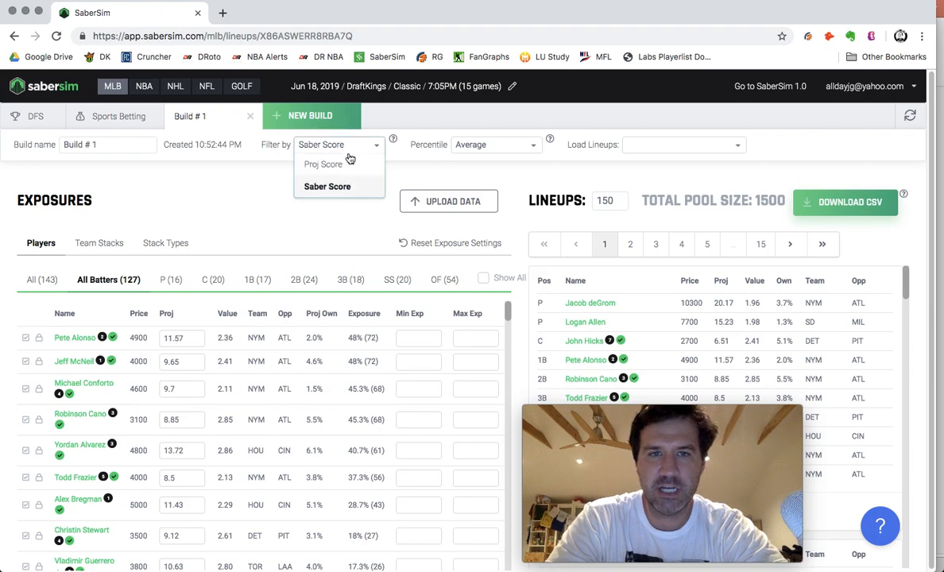
pyautogui.click(323, 165)
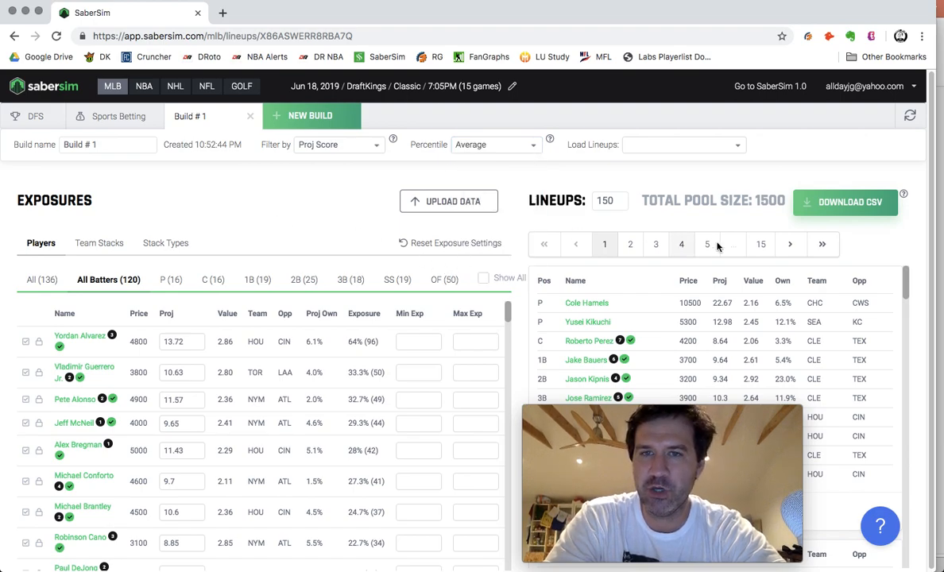
# - Download the 150 Proj Score lineups as a CSV file
pyautogui.click(845, 201)
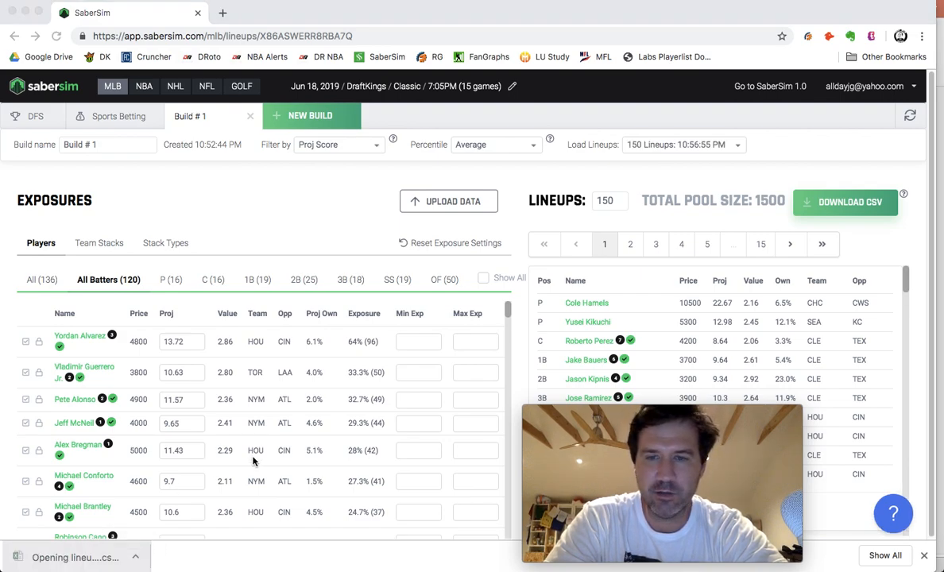
pyautogui.moveTo(174, 397)
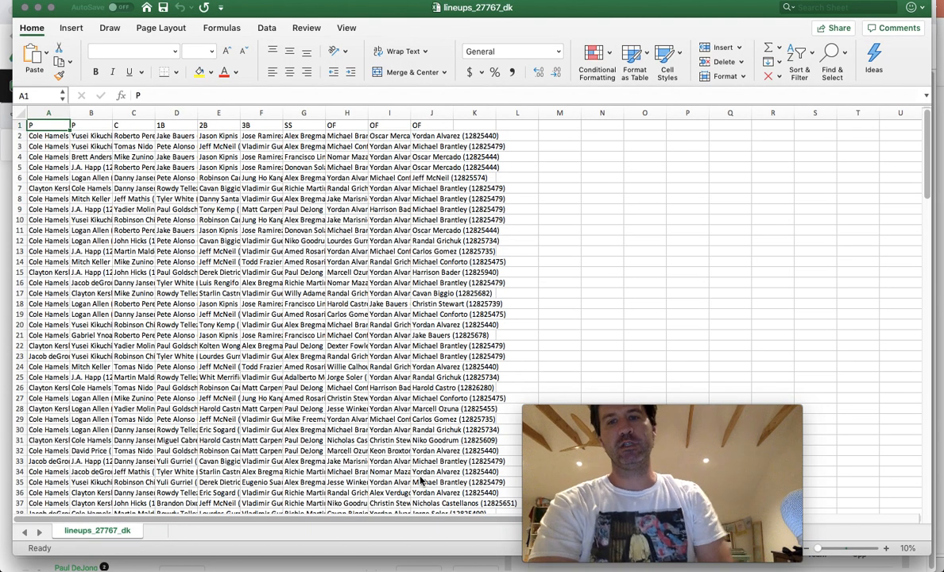
# - Close the lineups_27767_dk workbook in Excel and return to Build #1
pyautogui.click(882, 548)
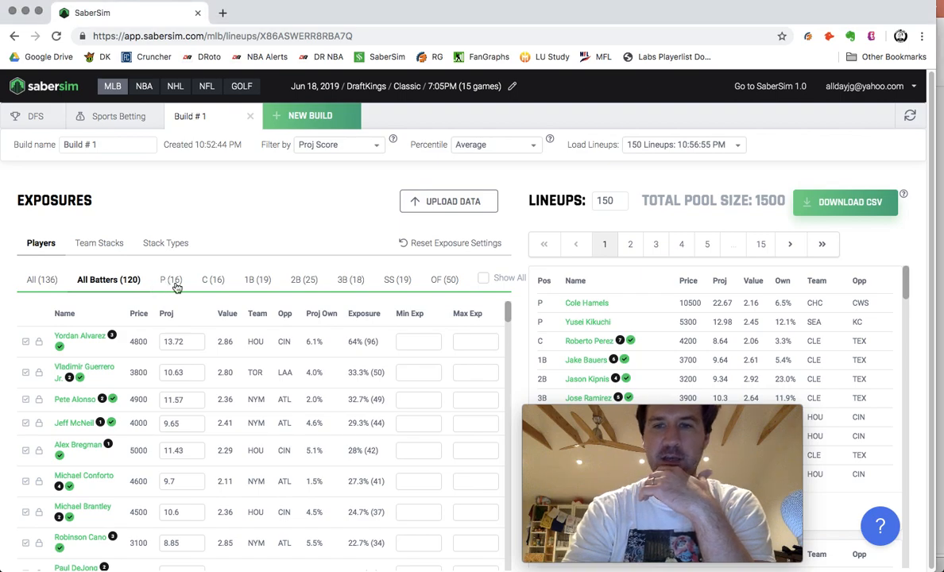
# - Filter exposures to pitchers and cap Cole Hamels at 25% max exposure
pyautogui.click(170, 279)
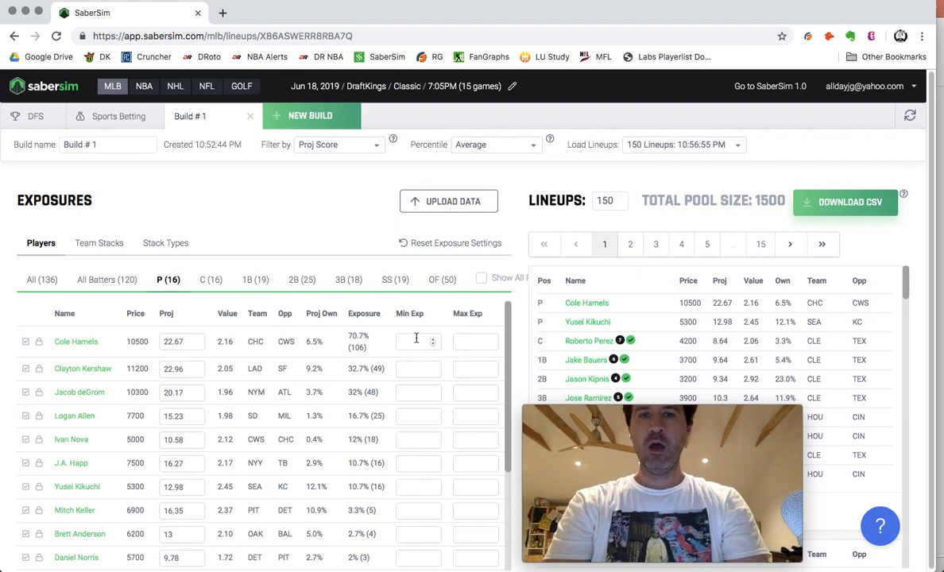
pyautogui.write('25')
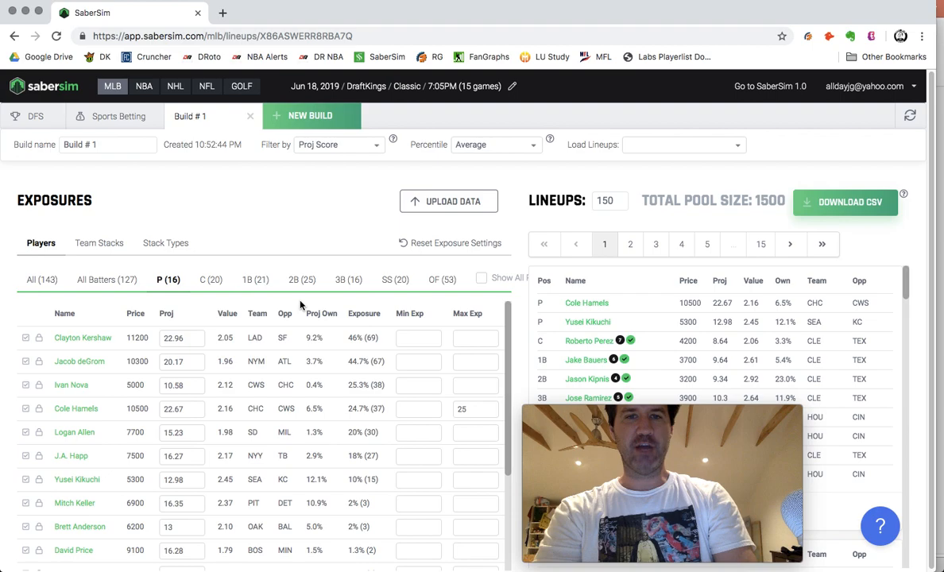
pyautogui.moveTo(453, 348)
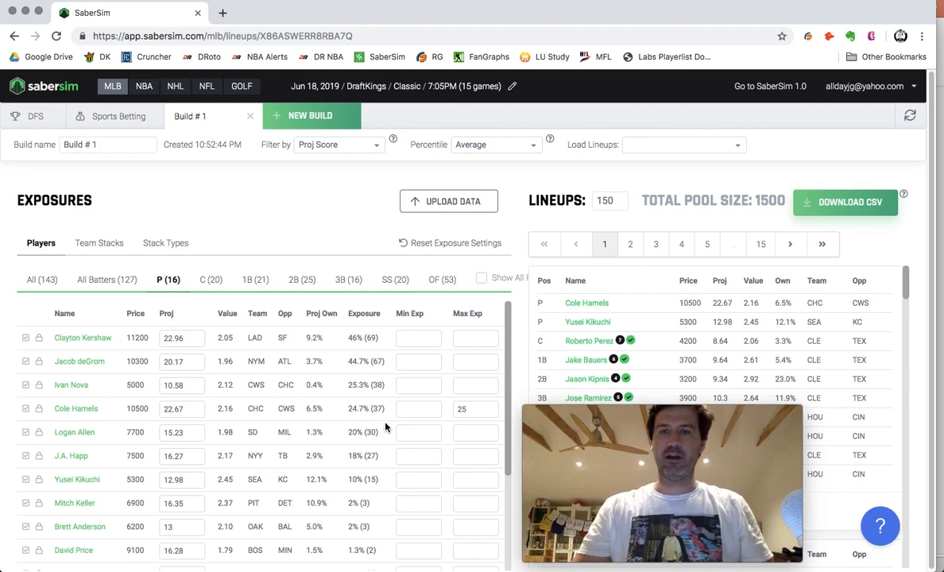
pyautogui.moveTo(533, 106)
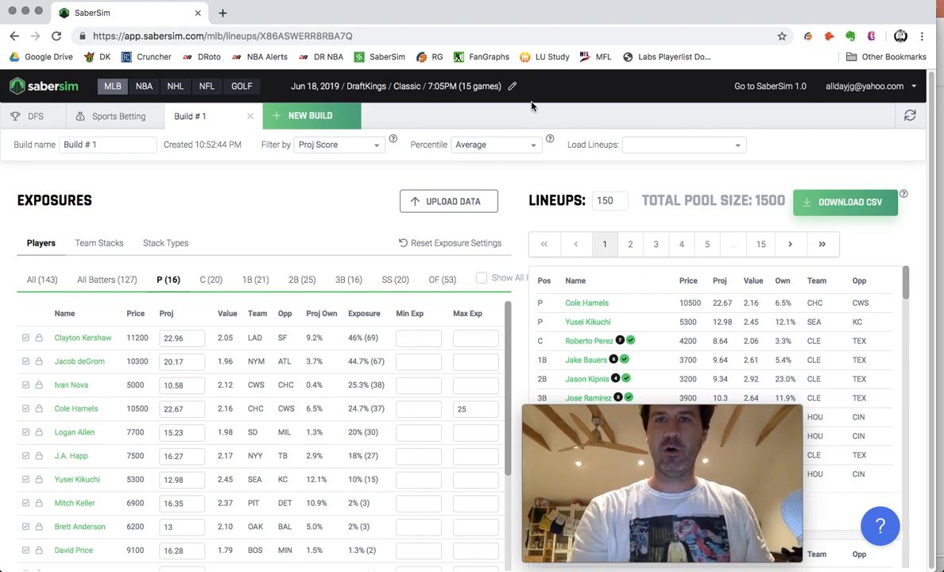